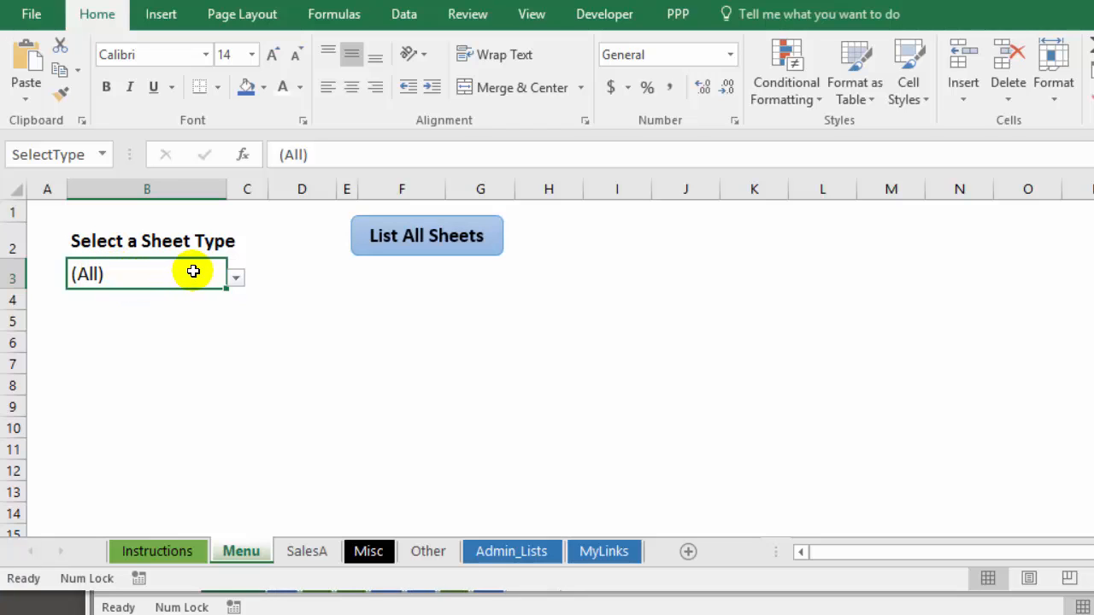
- Filter the Menu's sheet-type list to Other, then Admin, then back to (All)
{"action": "left_click", "coordinate": [235, 277]}
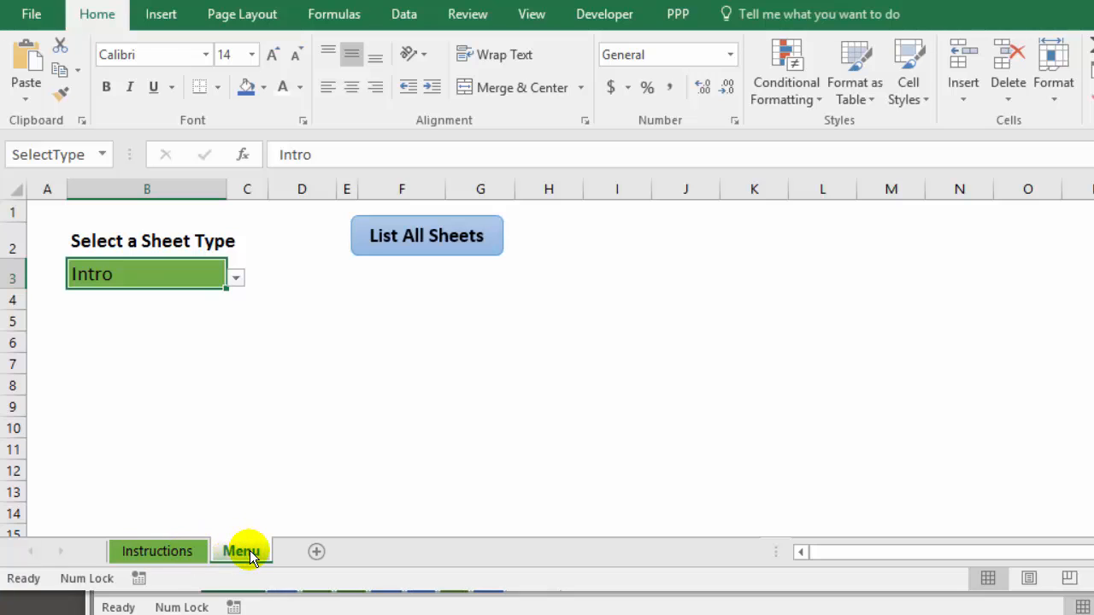
{"action": "left_click", "coordinate": [236, 275]}
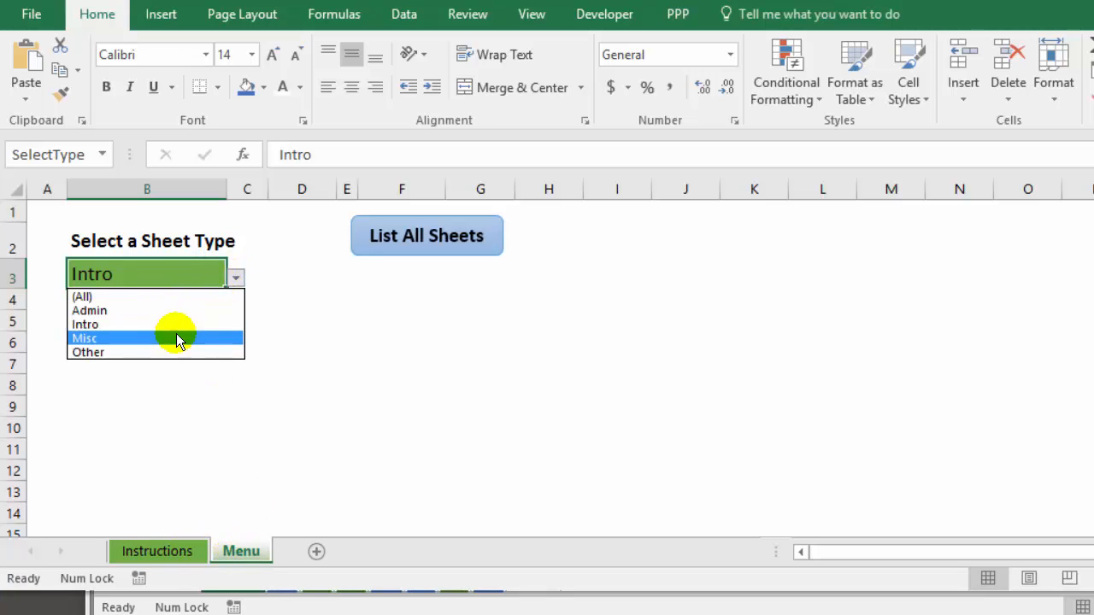
{"action": "left_click", "coordinate": [87, 352]}
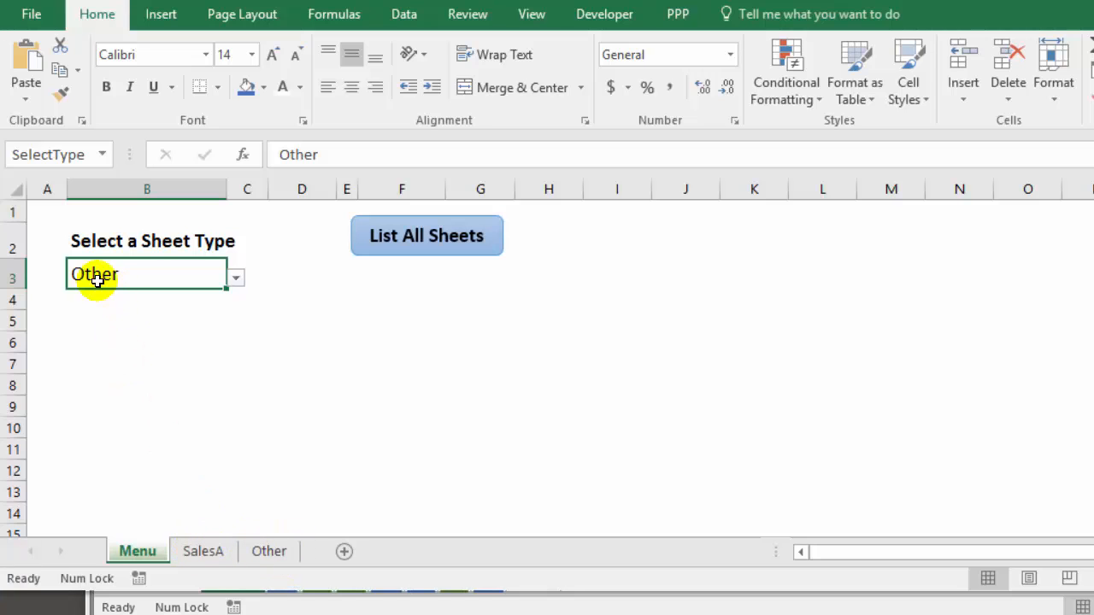
{"action": "left_click", "coordinate": [234, 277]}
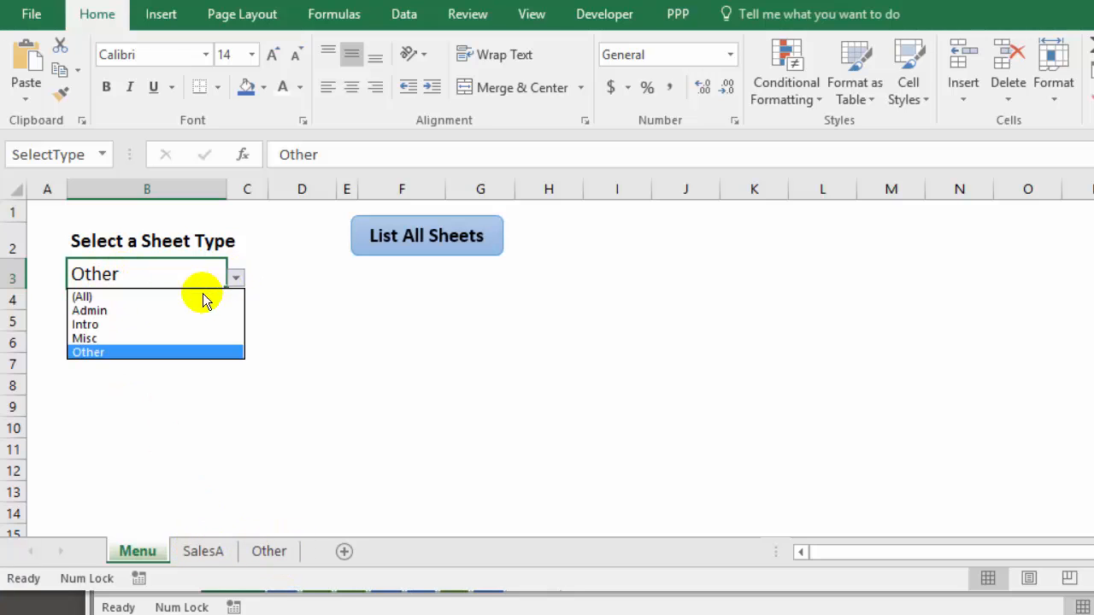
{"action": "left_click", "coordinate": [89, 311]}
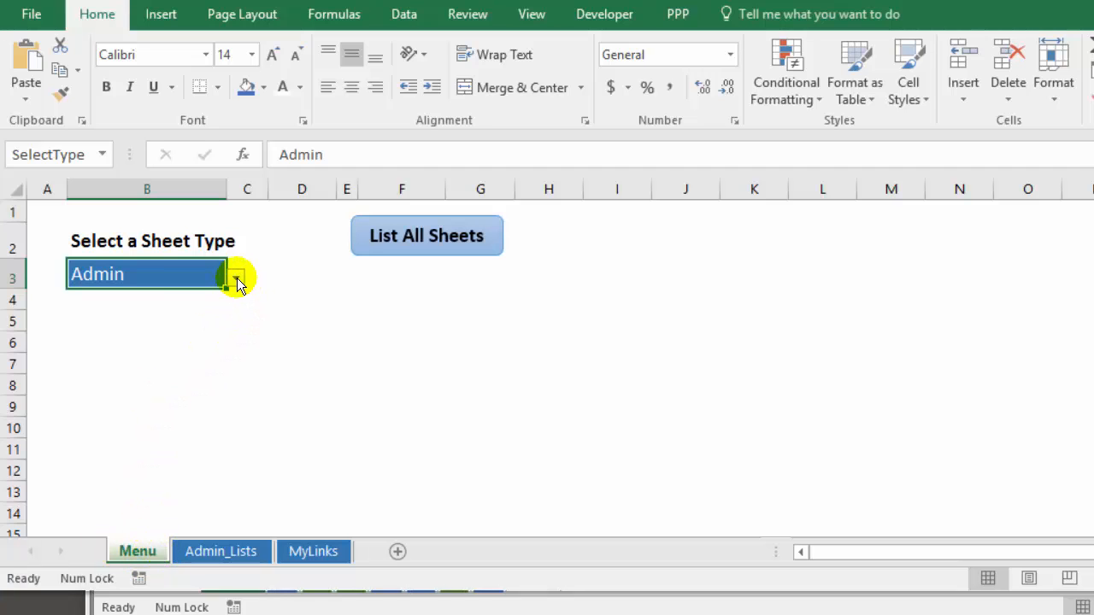
{"action": "left_click", "coordinate": [236, 277]}
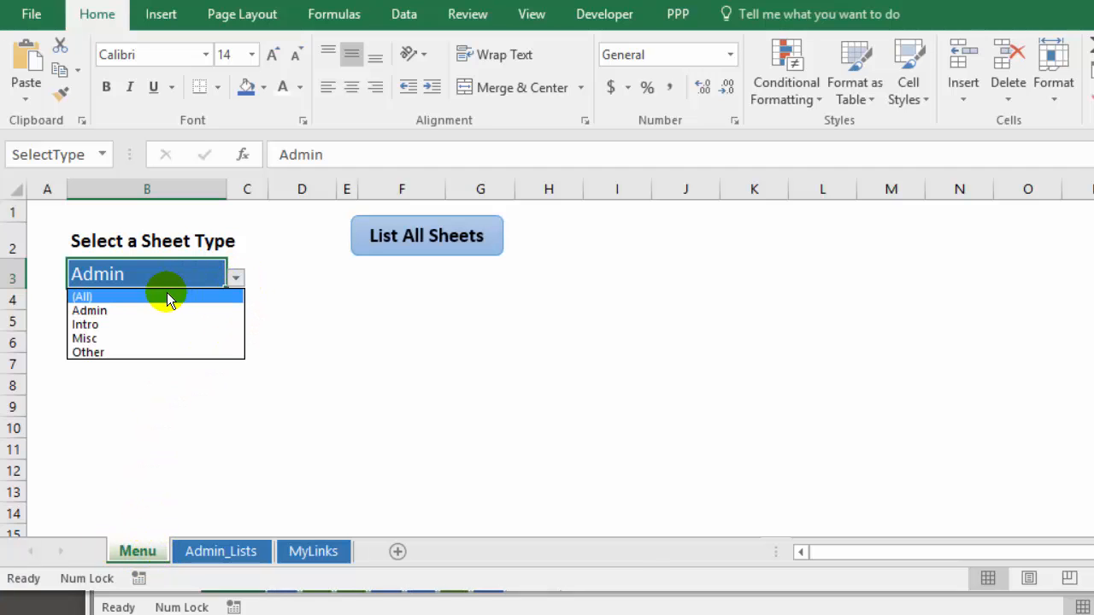
{"action": "left_click", "coordinate": [82, 298]}
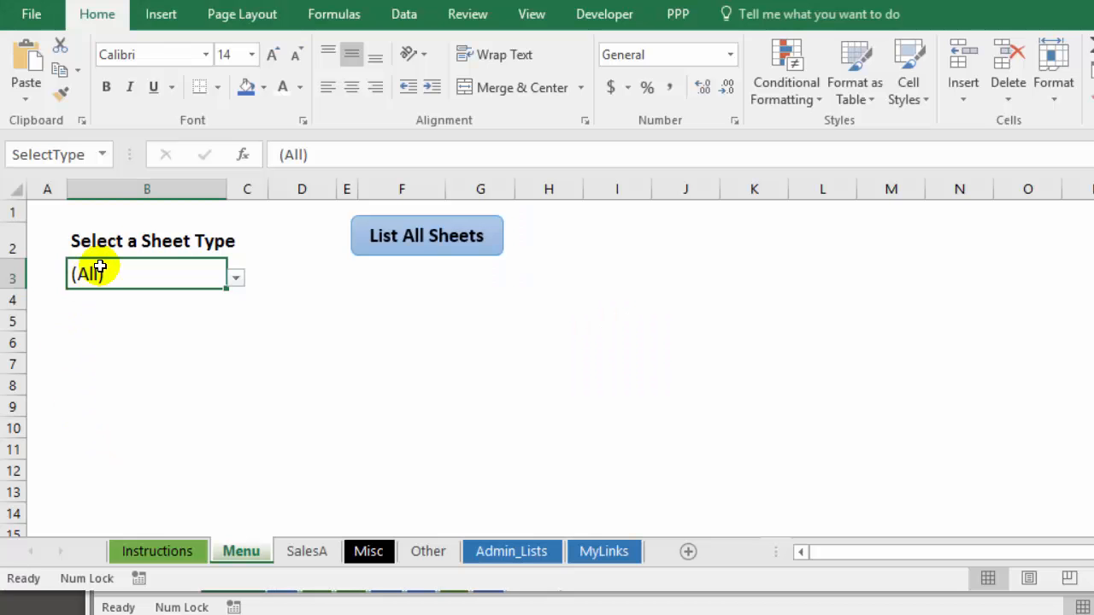
{"action": "mouse_move", "coordinate": [116, 272]}
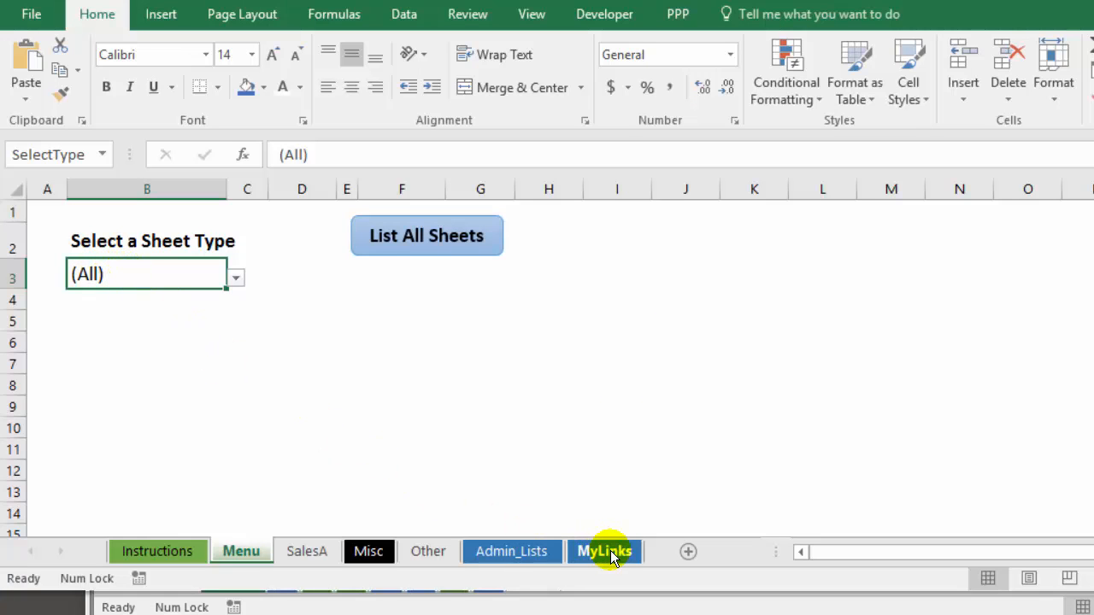
- Review the Admin_Lists Type entries and the =IFERROR(MATCH(F1,SheetTypes,0),1) SelTypeNum formula, then return to Menu
{"action": "left_click", "coordinate": [512, 550]}
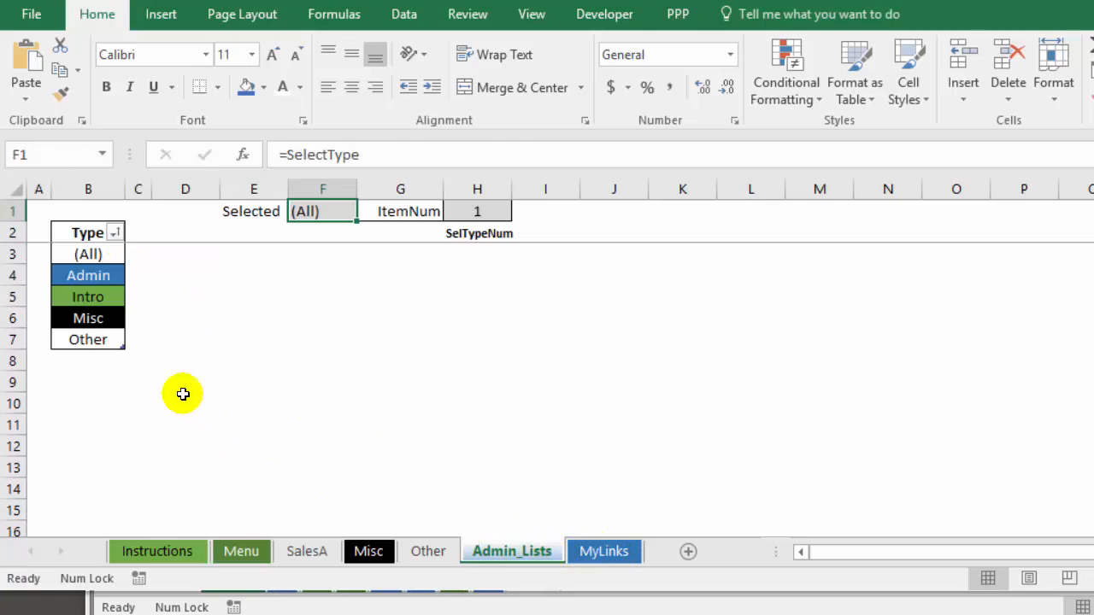
{"action": "mouse_move", "coordinate": [89, 339]}
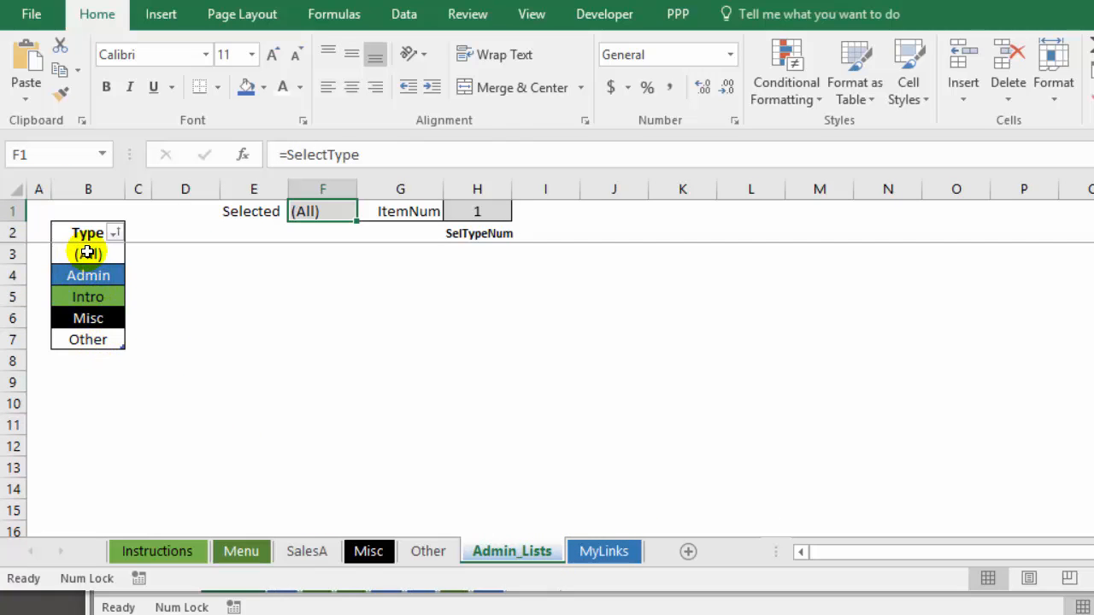
{"action": "left_click", "coordinate": [89, 253]}
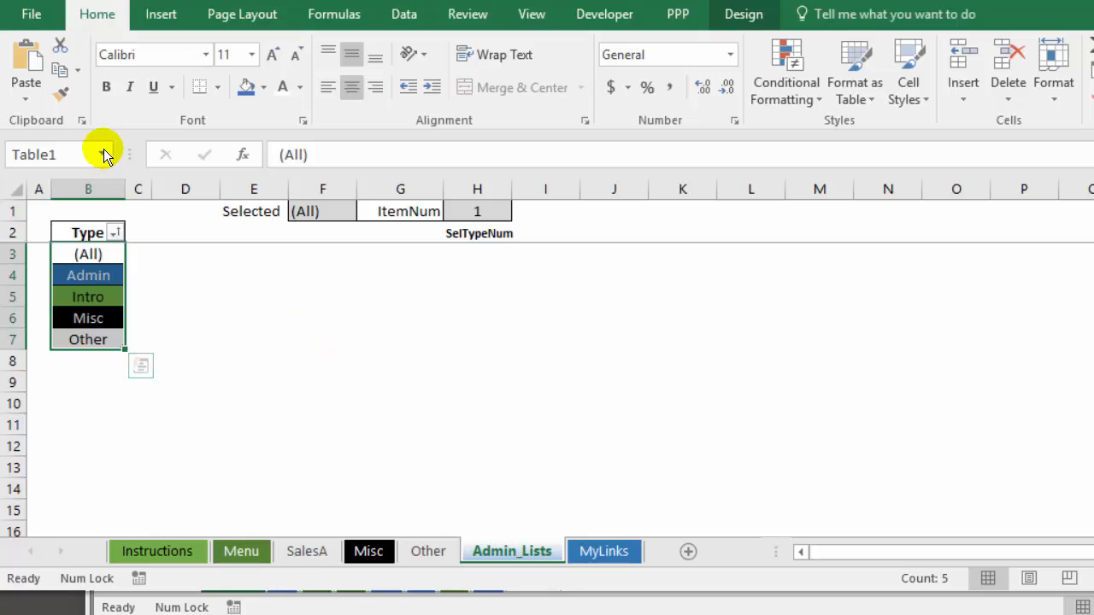
{"action": "left_click", "coordinate": [126, 154]}
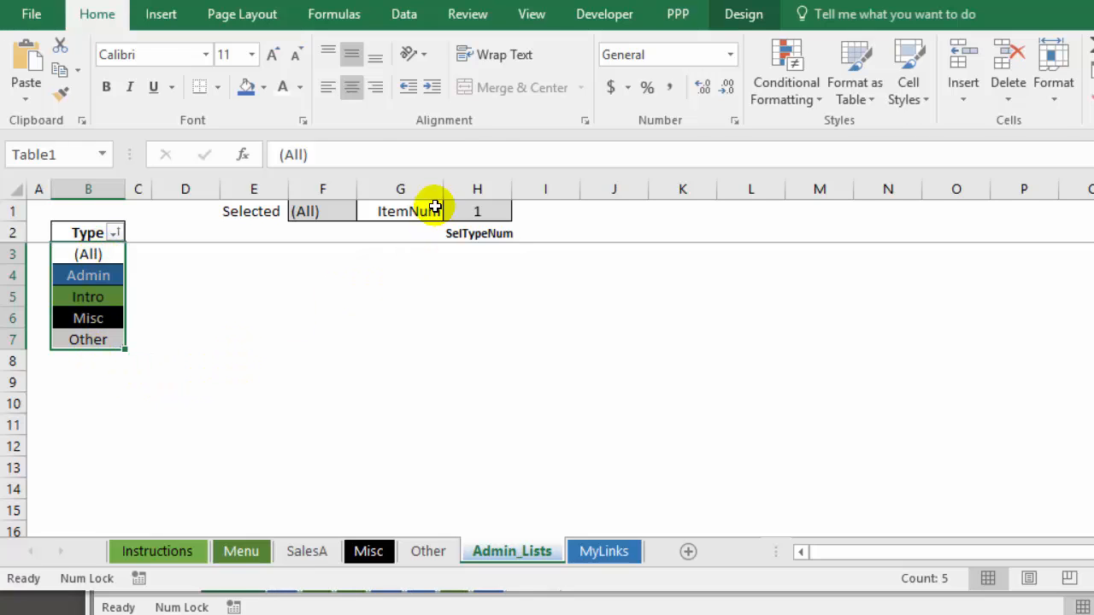
{"action": "left_click", "coordinate": [477, 212]}
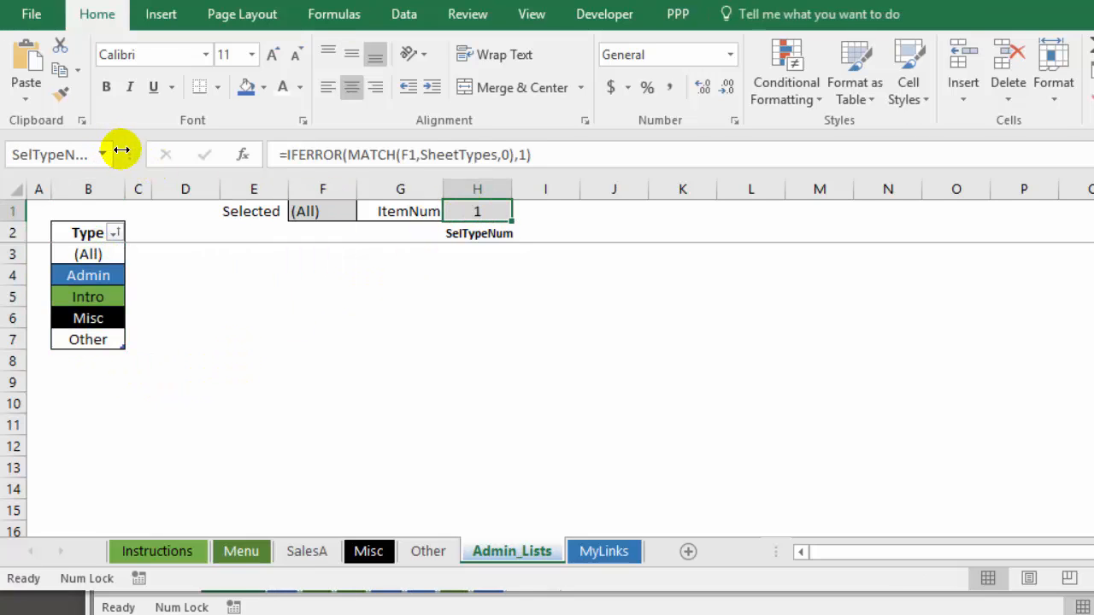
{"action": "mouse_move", "coordinate": [51, 154]}
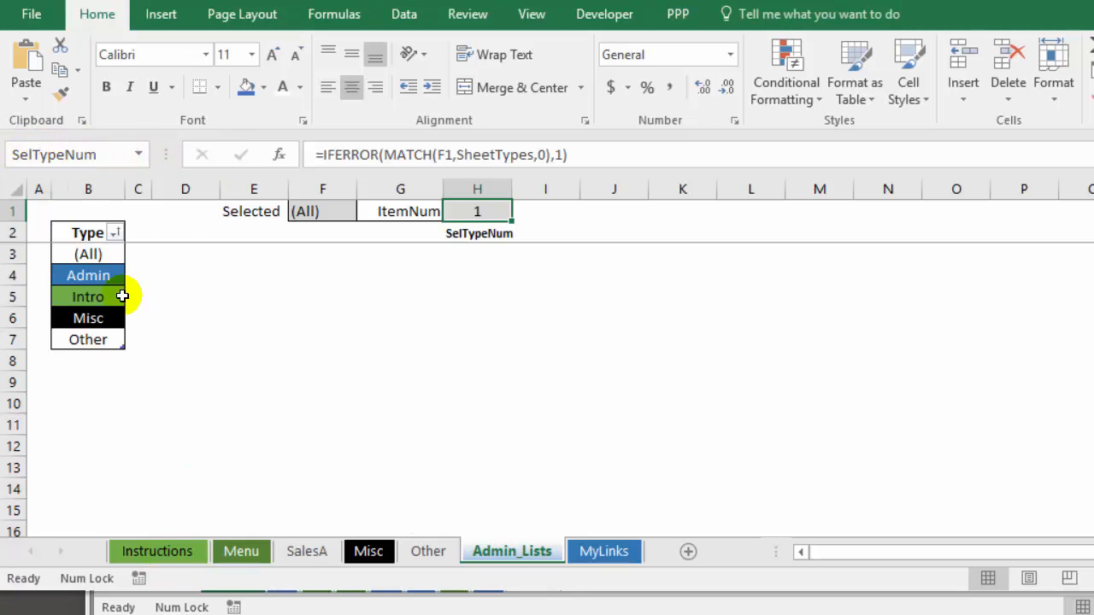
{"action": "left_click", "coordinate": [241, 551]}
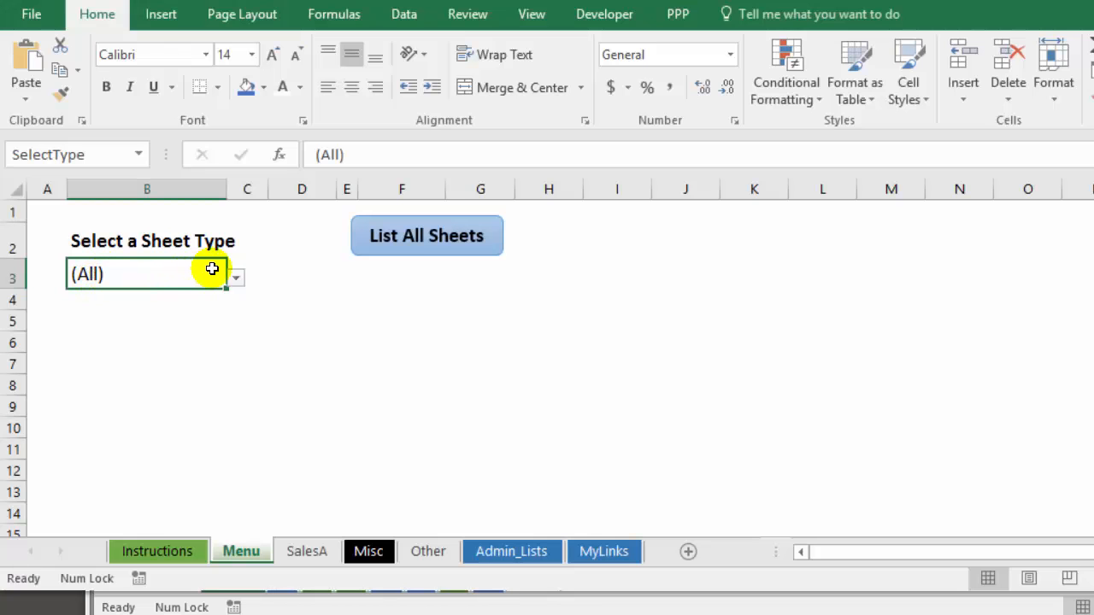
{"action": "mouse_move", "coordinate": [147, 273]}
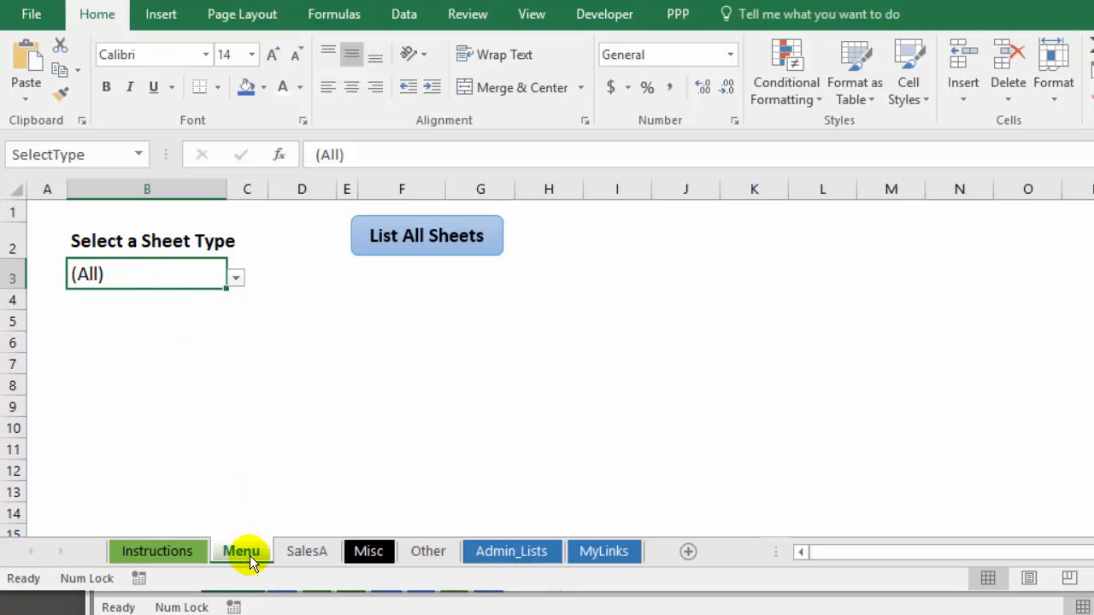
- View the Menu sheet's code module with its Worksheet_Change macro
{"action": "right_click", "coordinate": [243, 551]}
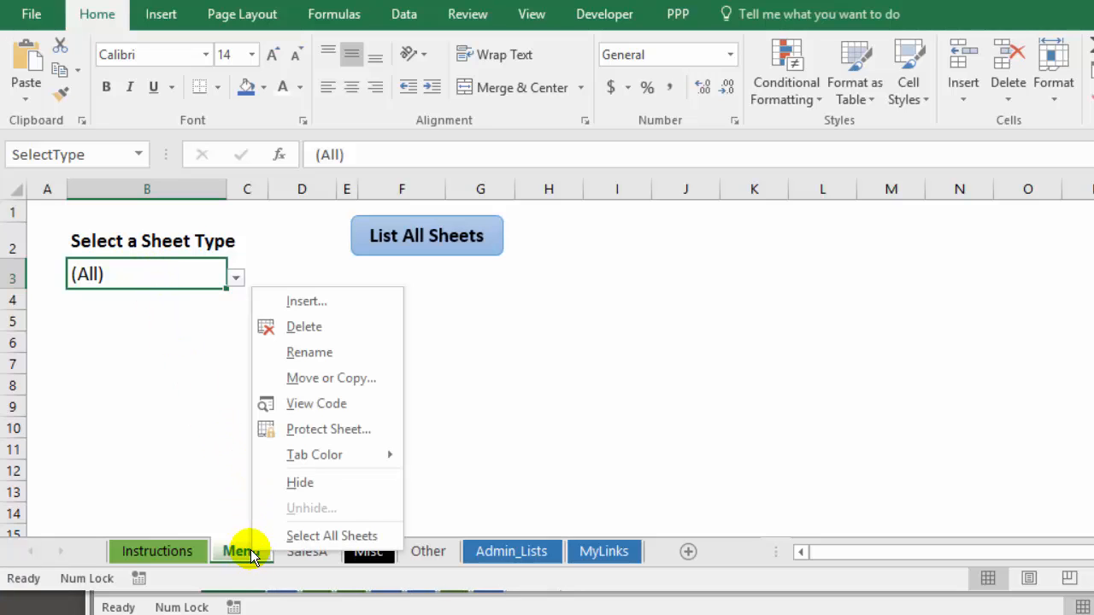
{"action": "mouse_move", "coordinate": [322, 404]}
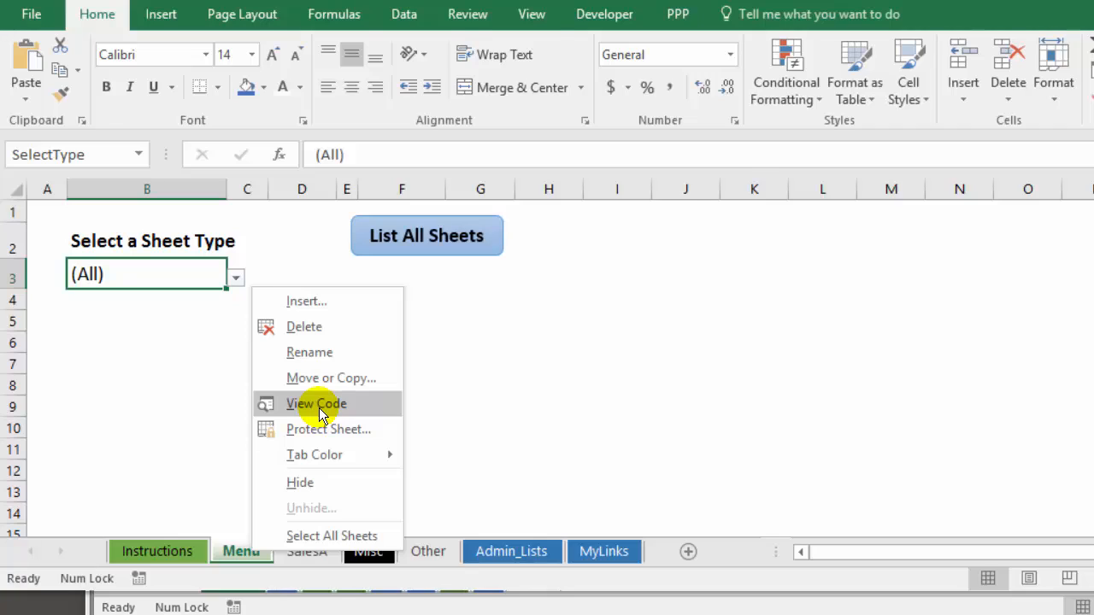
{"action": "left_click", "coordinate": [314, 403]}
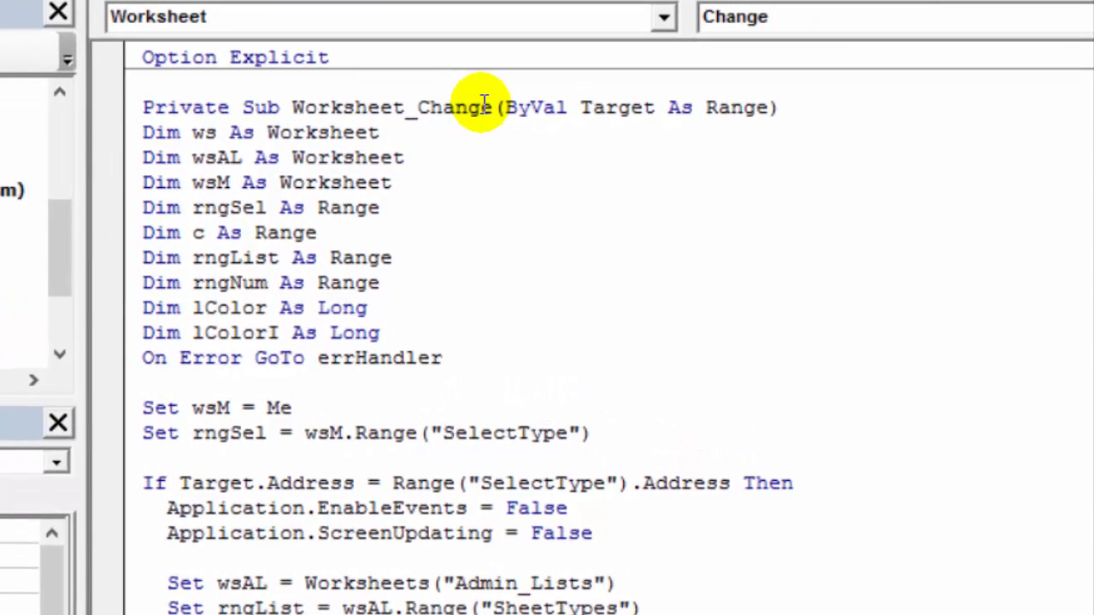
{"action": "mouse_move", "coordinate": [431, 106]}
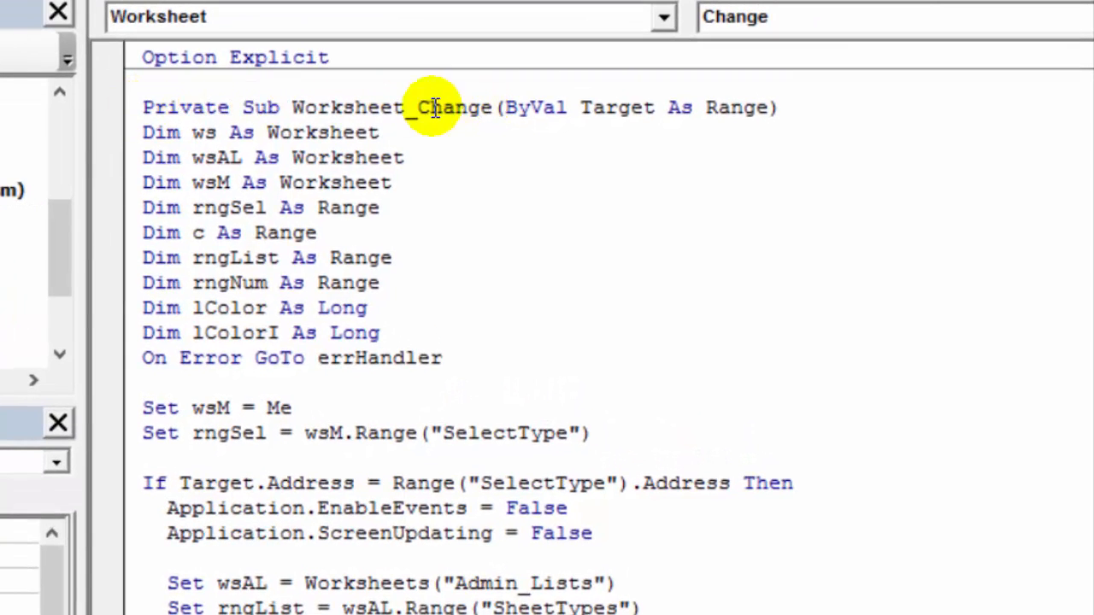
{"action": "mouse_move", "coordinate": [154, 479]}
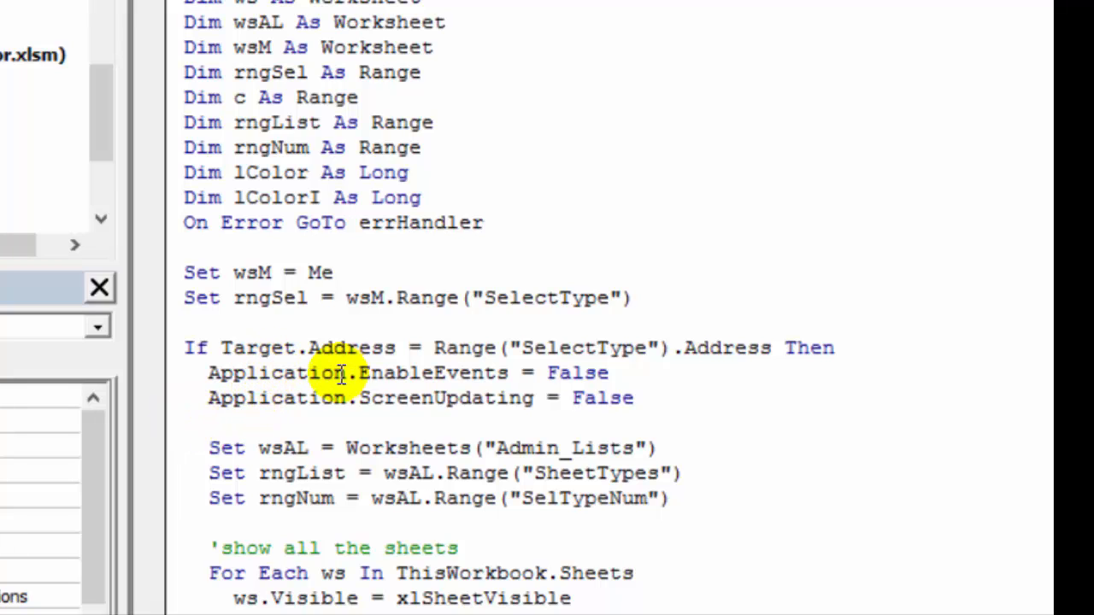
{"action": "mouse_move", "coordinate": [299, 448]}
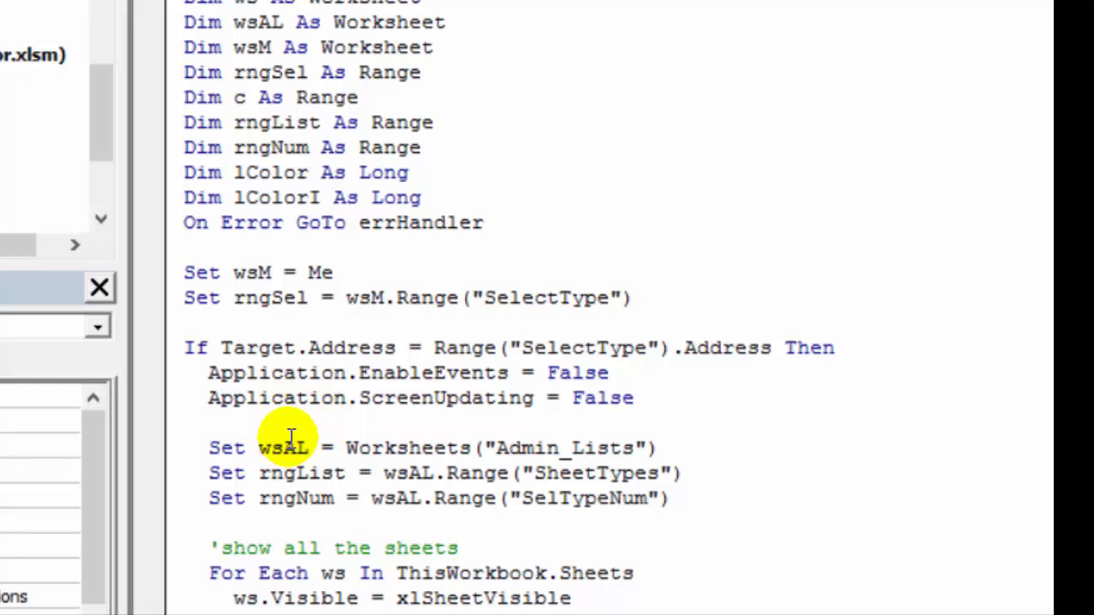
{"action": "scroll", "scroll_direction": "down", "scroll_amount": 3}
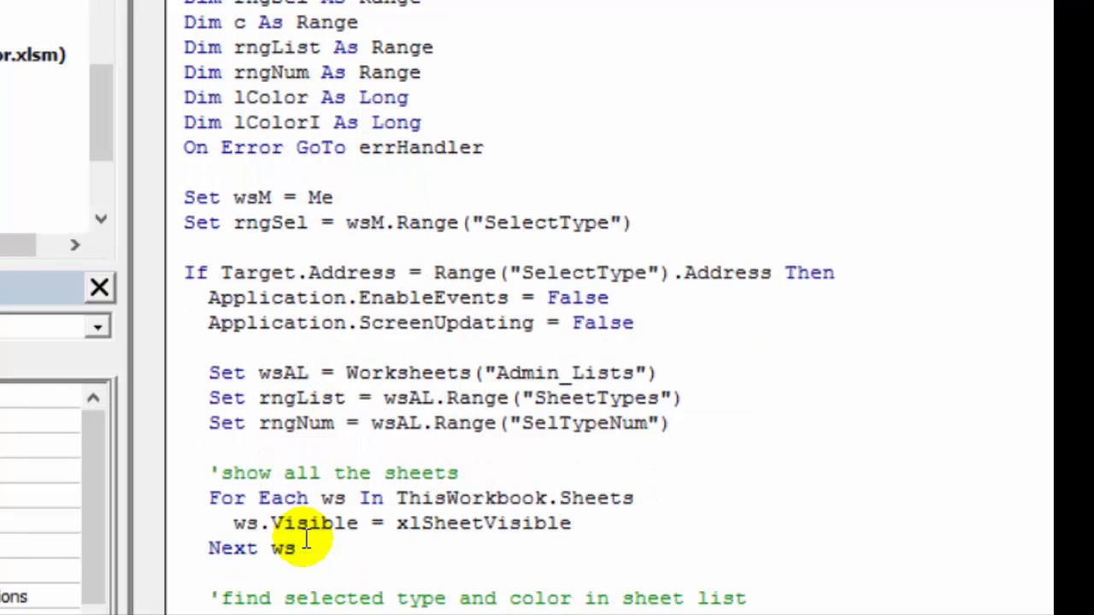
{"action": "scroll", "scroll_direction": "down", "scroll_amount": 3}
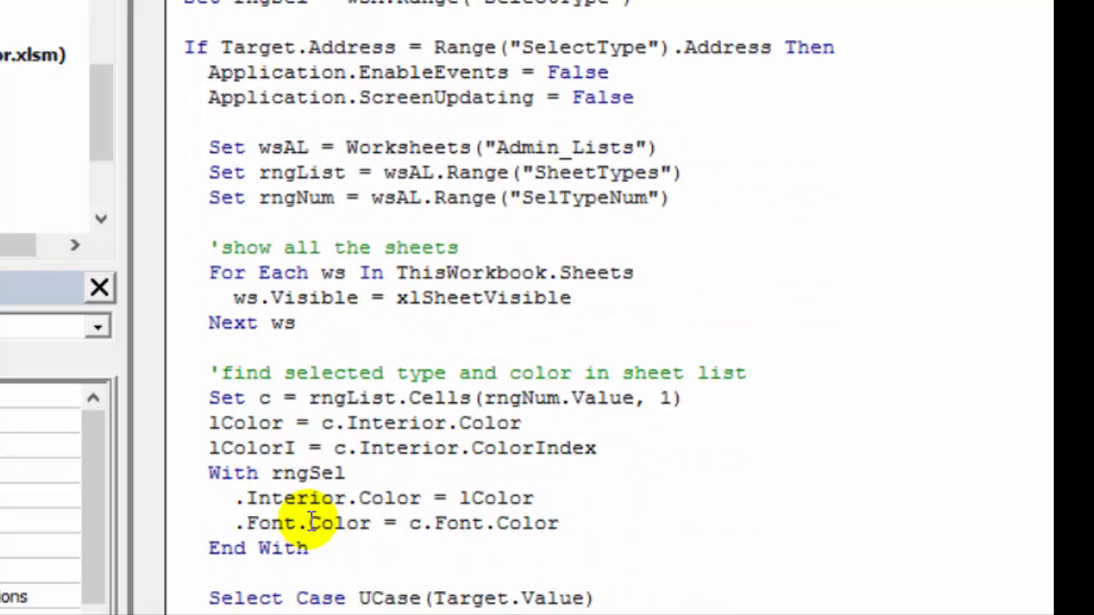
{"action": "mouse_move", "coordinate": [418, 298]}
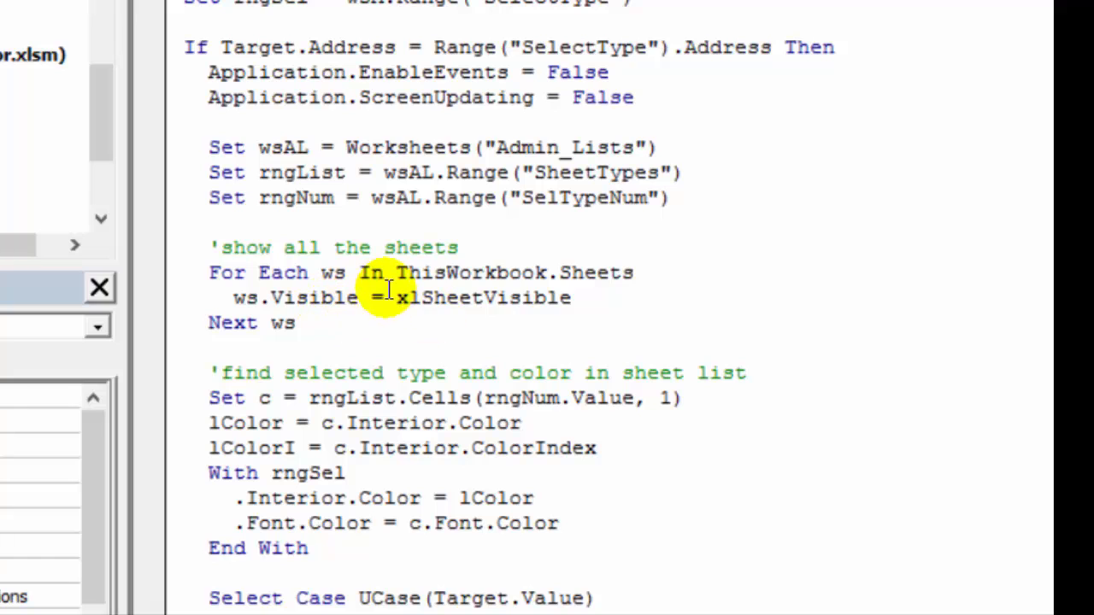
{"action": "scroll", "scroll_direction": "down", "scroll_amount": 3}
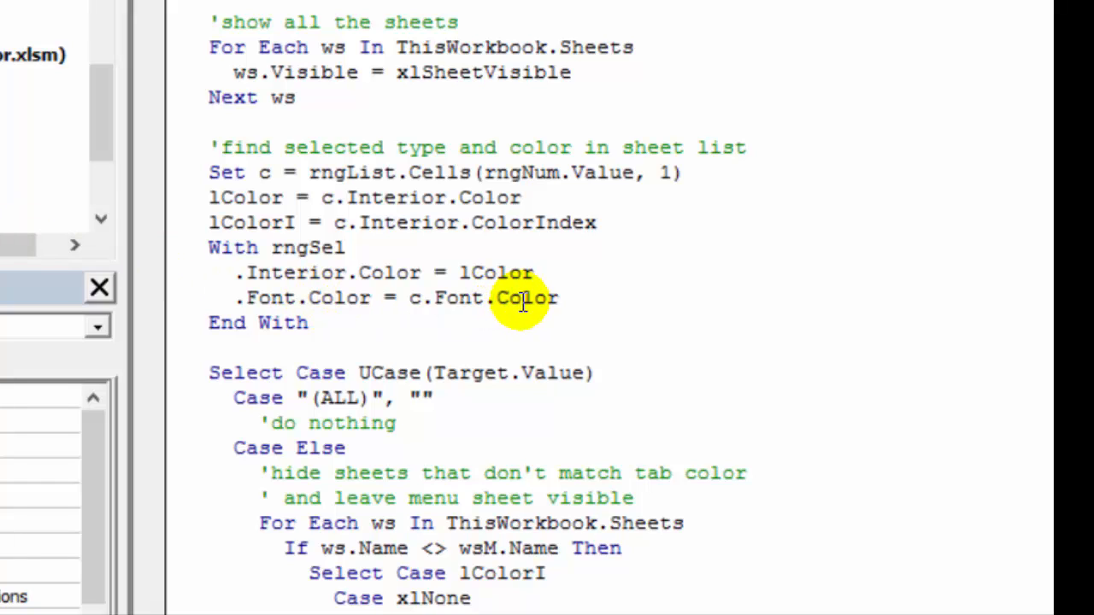
{"action": "scroll", "scroll_direction": "down", "scroll_amount": 3}
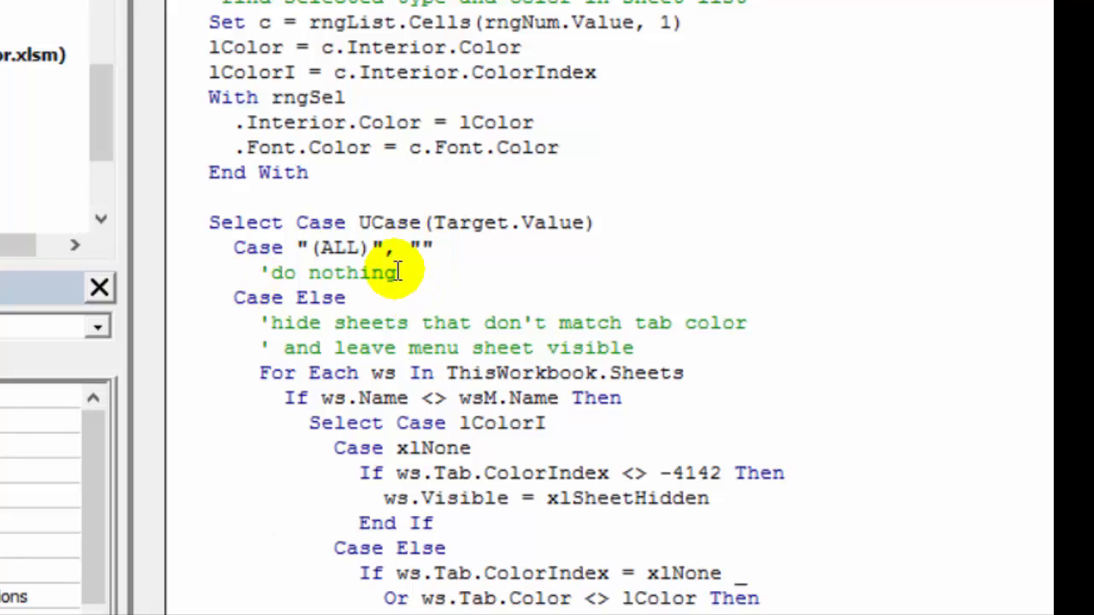
{"action": "scroll", "scroll_direction": "down", "scroll_amount": 3}
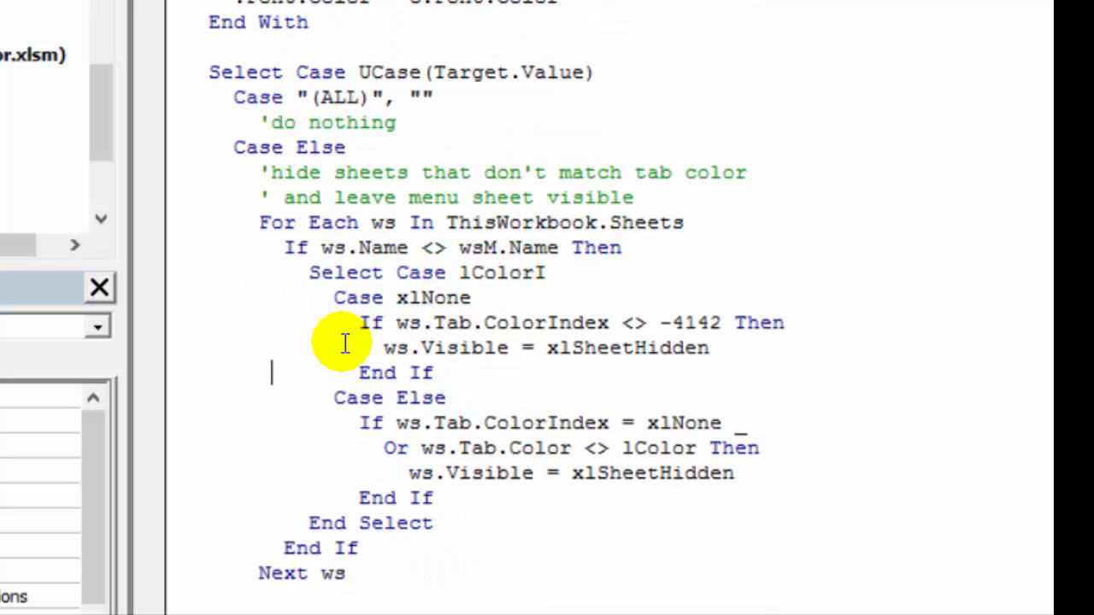
{"action": "mouse_move", "coordinate": [455, 354]}
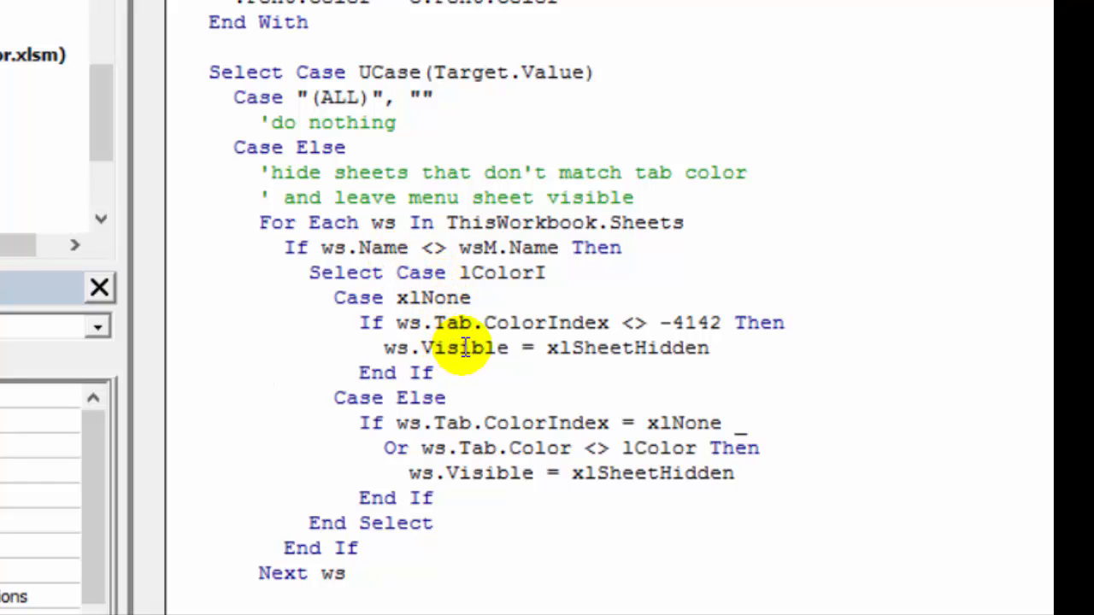
{"action": "mouse_move", "coordinate": [470, 428]}
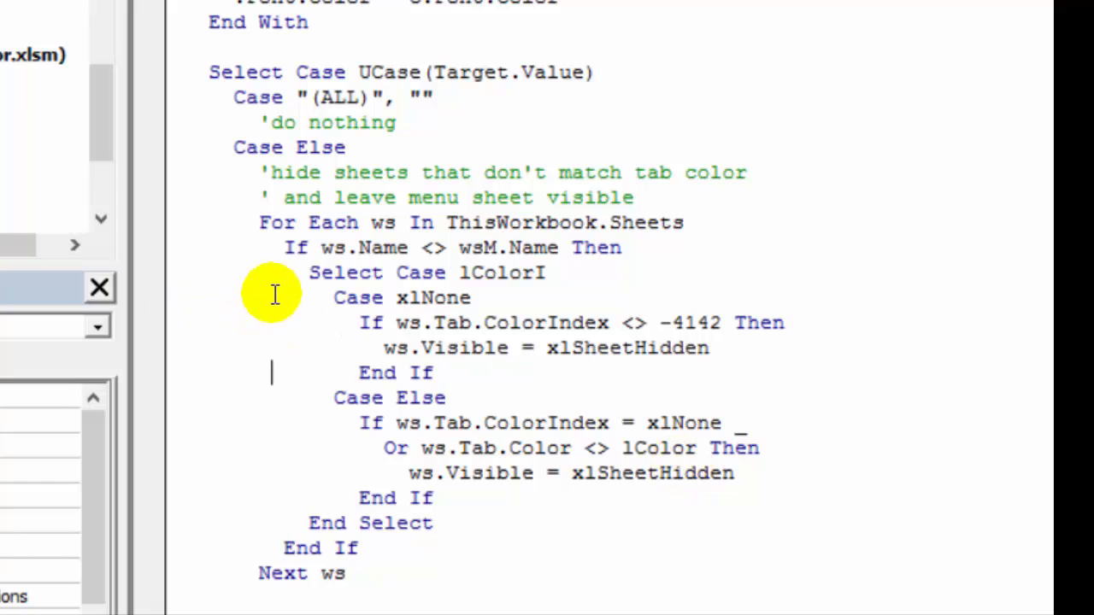
{"action": "mouse_move", "coordinate": [274, 265]}
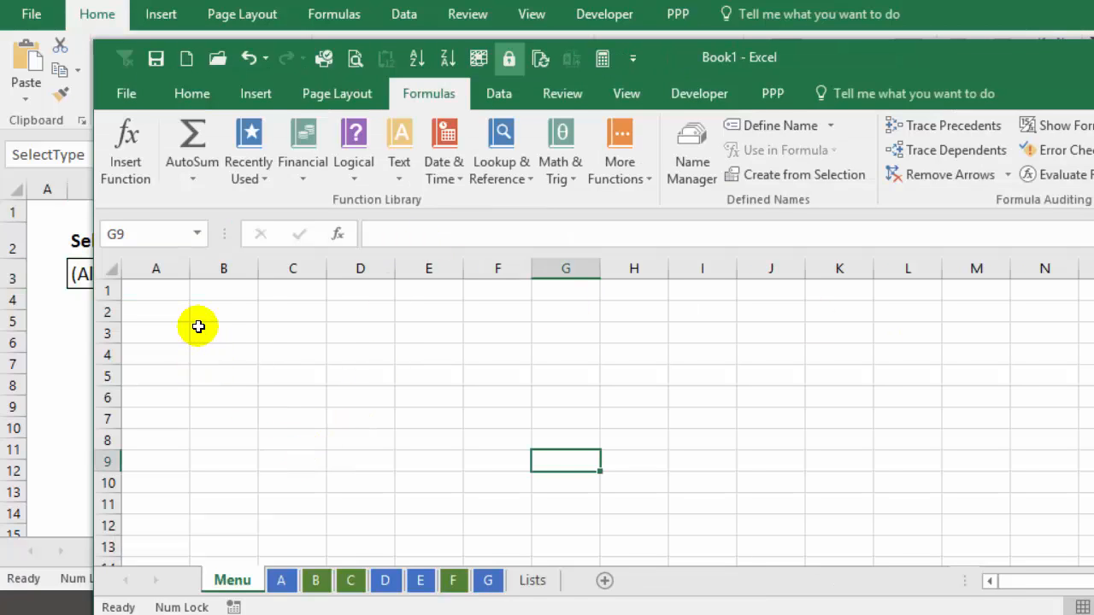
- Show the Lists sheet with the SheetTypes entries (All), green, blue and no colour
{"action": "left_click", "coordinate": [222, 331]}
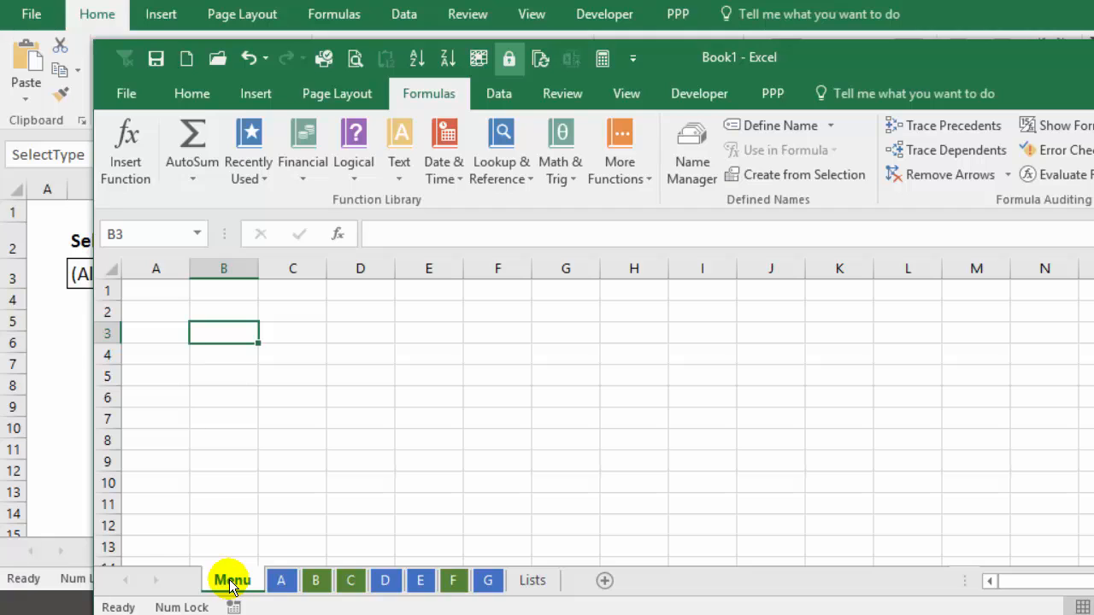
{"action": "left_click", "coordinate": [280, 581]}
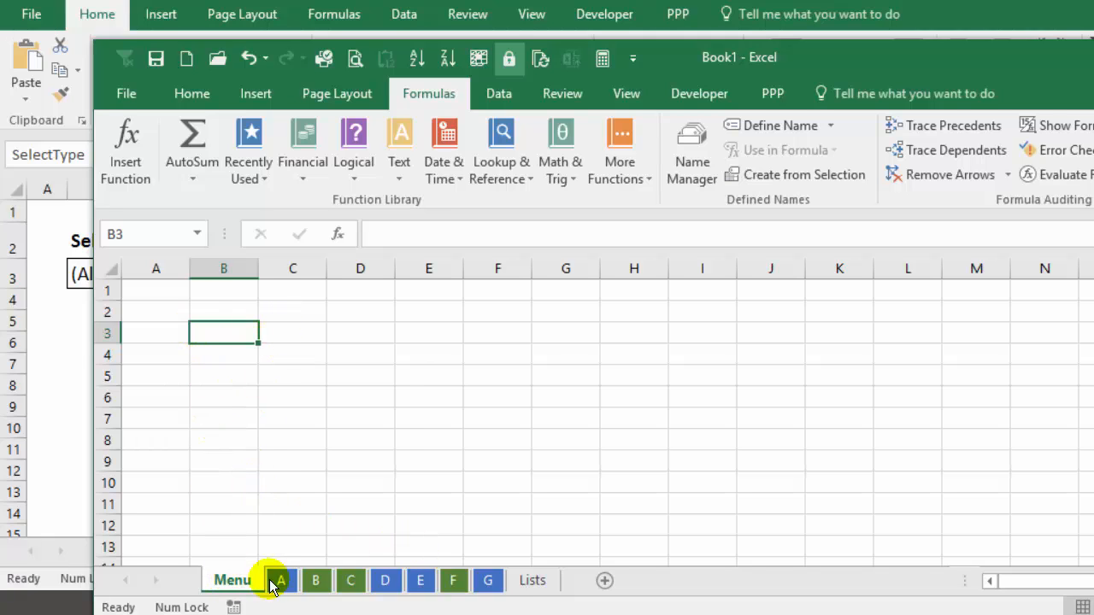
{"action": "left_click", "coordinate": [533, 581]}
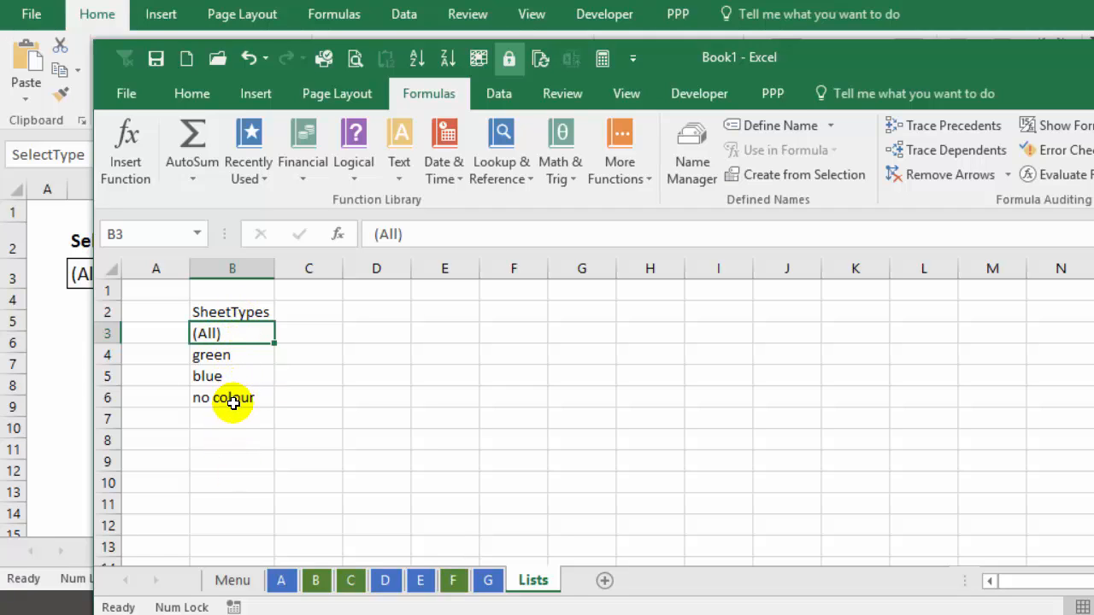
{"action": "mouse_move", "coordinate": [240, 402]}
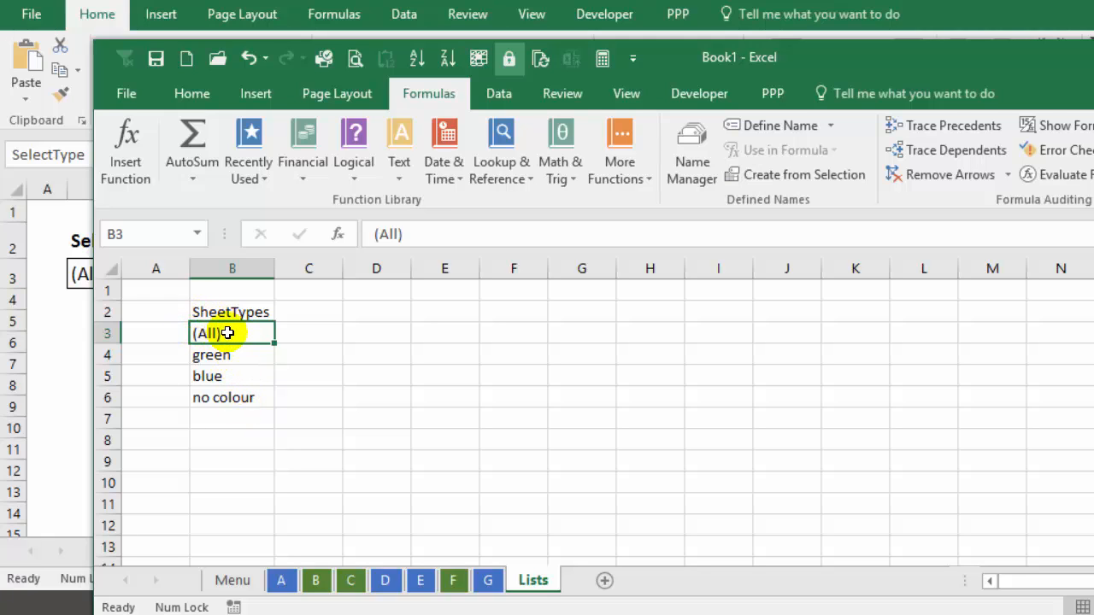
{"action": "mouse_move", "coordinate": [201, 345]}
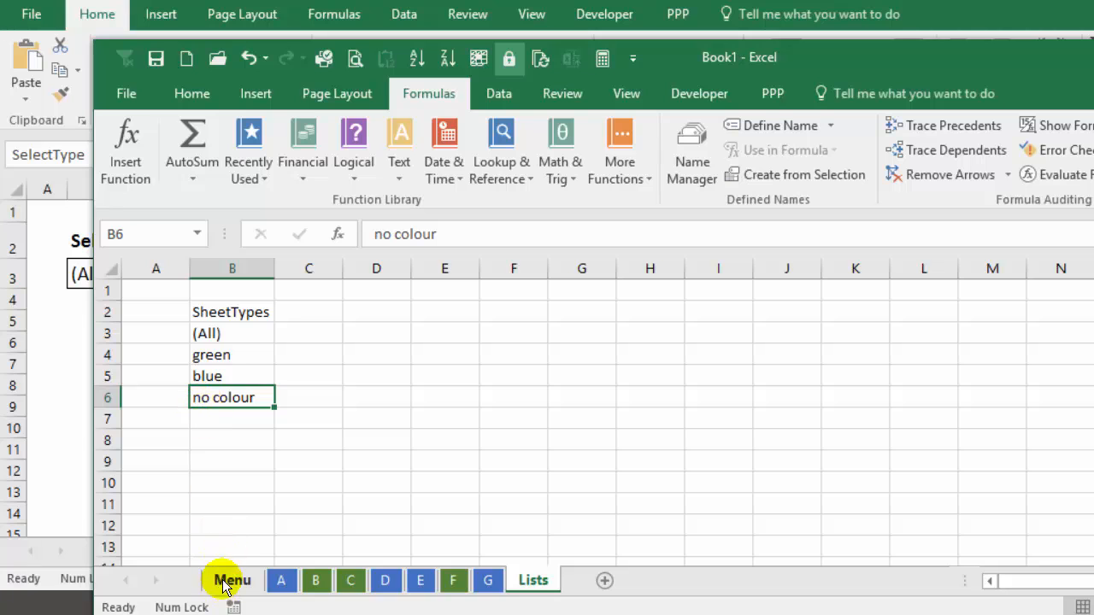
{"action": "mouse_move", "coordinate": [488, 581]}
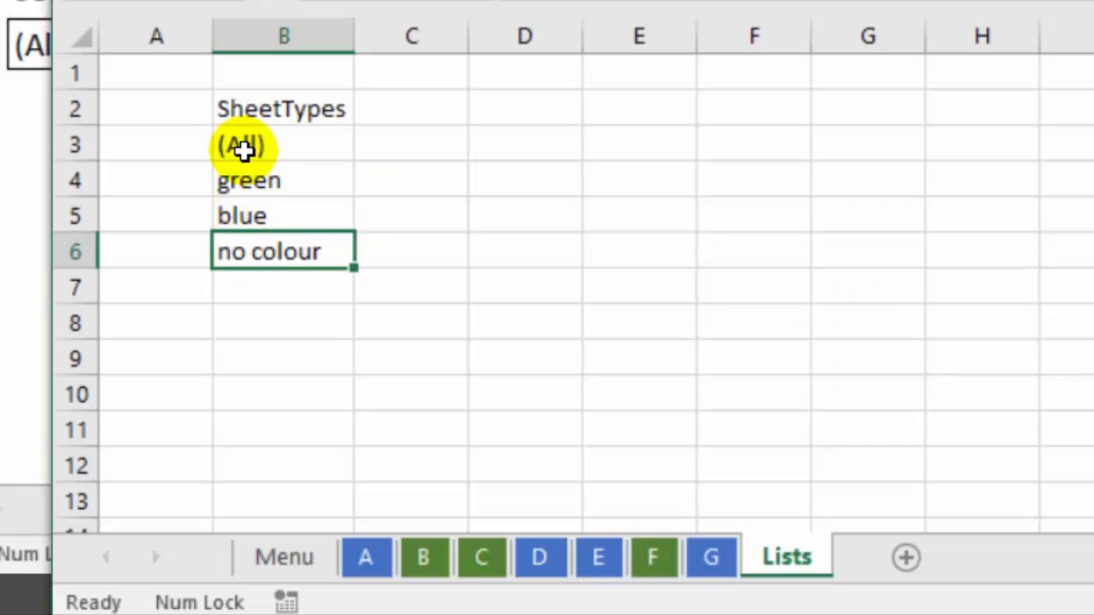
{"action": "mouse_move", "coordinate": [248, 181]}
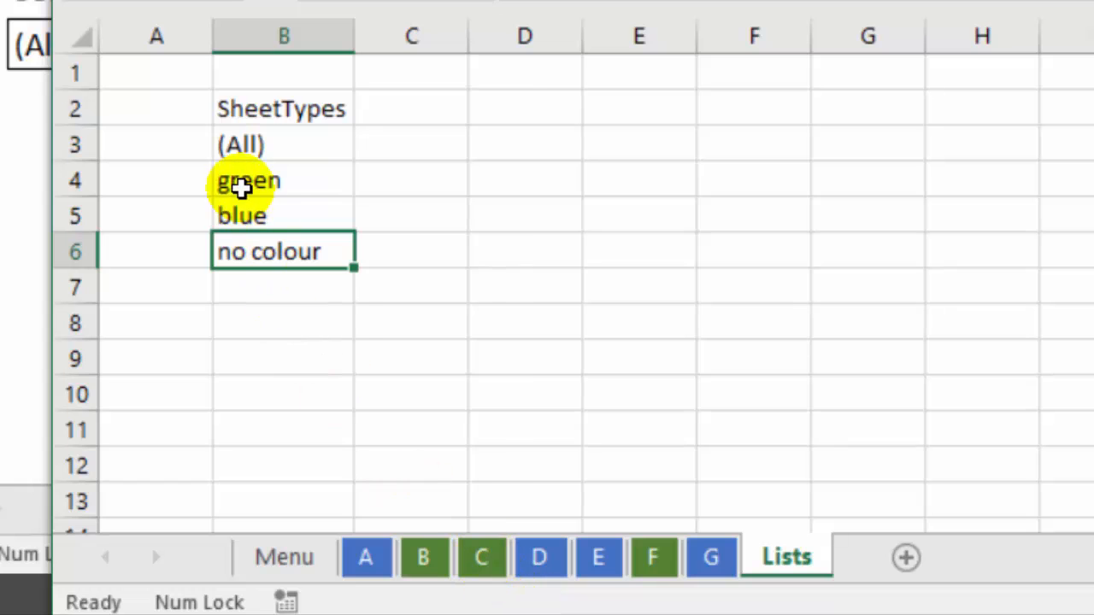
- Match sheet C's tab green and fill the green entry B4 with that green
{"action": "left_click", "coordinate": [248, 179]}
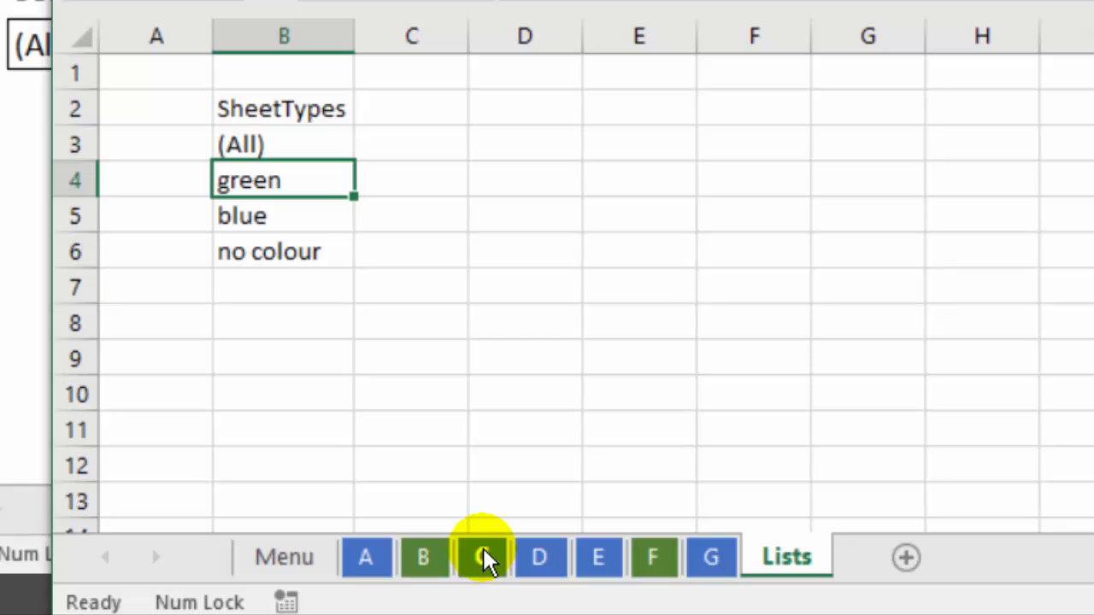
{"action": "right_click", "coordinate": [482, 558]}
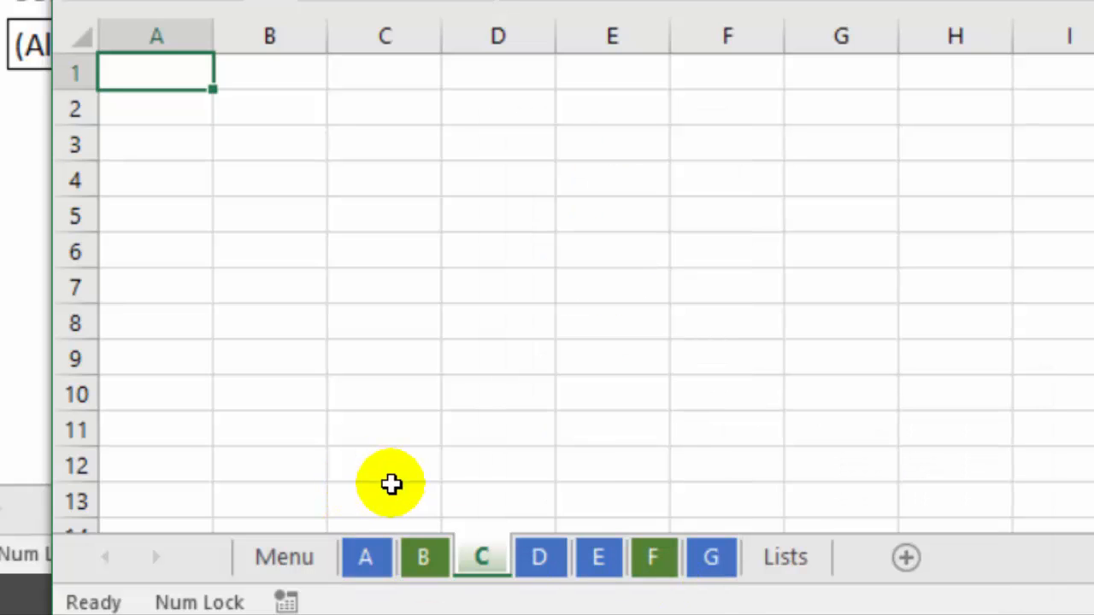
{"action": "left_click", "coordinate": [784, 558]}
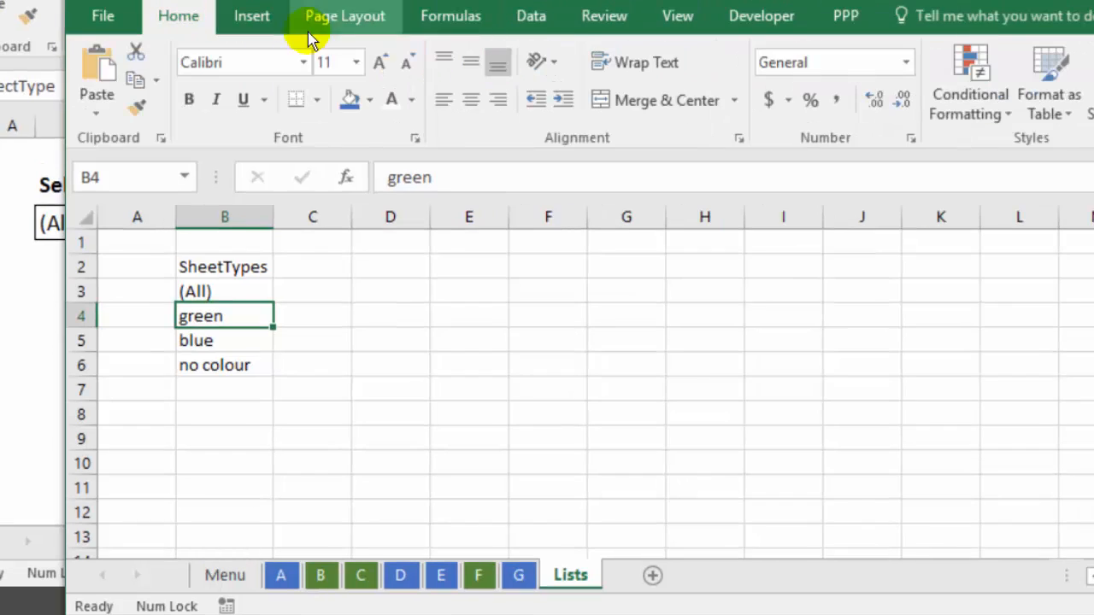
{"action": "left_click", "coordinate": [372, 99]}
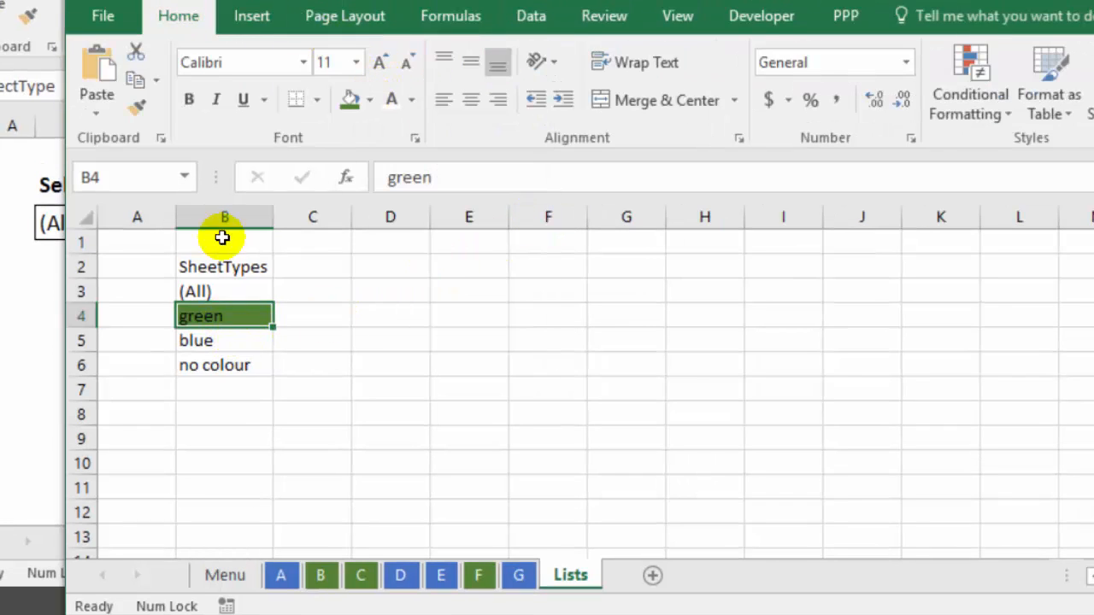
{"action": "mouse_move", "coordinate": [220, 418]}
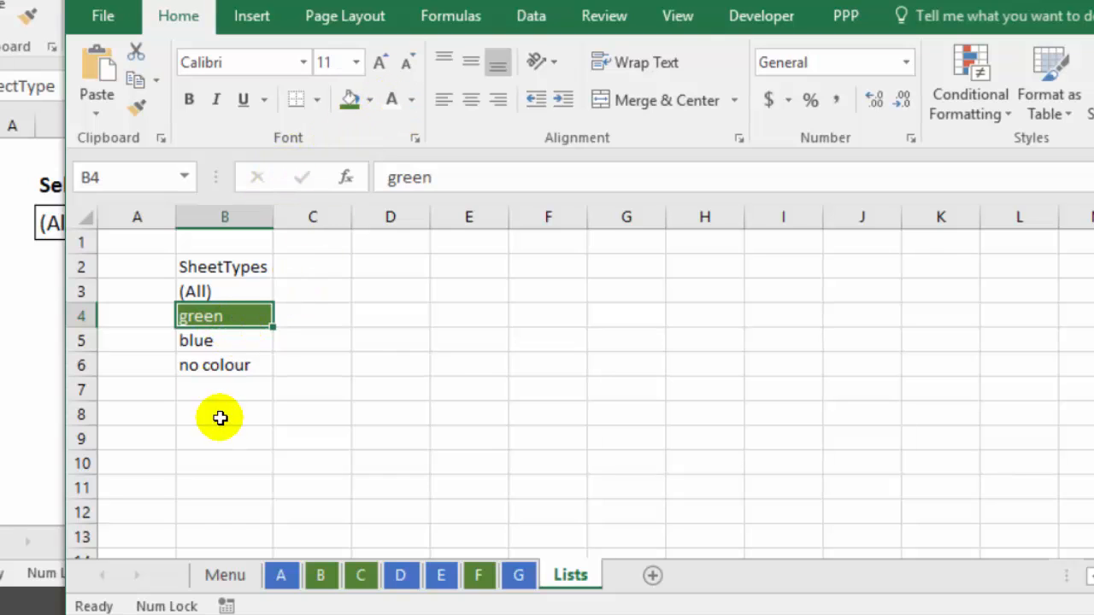
{"action": "mouse_move", "coordinate": [191, 383]}
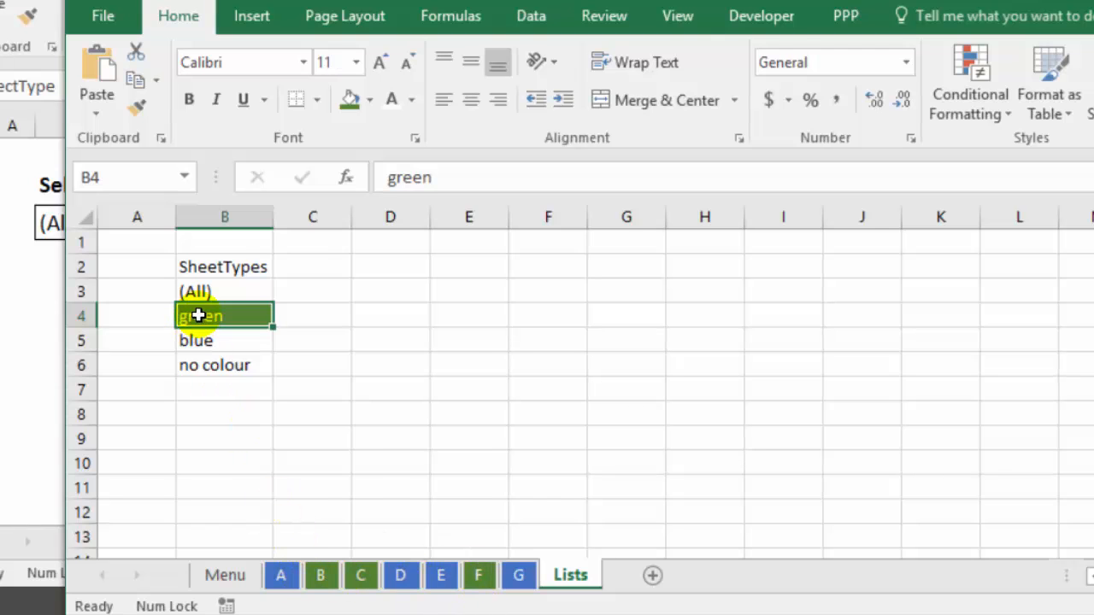
- Match sheet E's tab blue and fill the blue entry B5 with that blue
{"action": "left_click", "coordinate": [197, 340]}
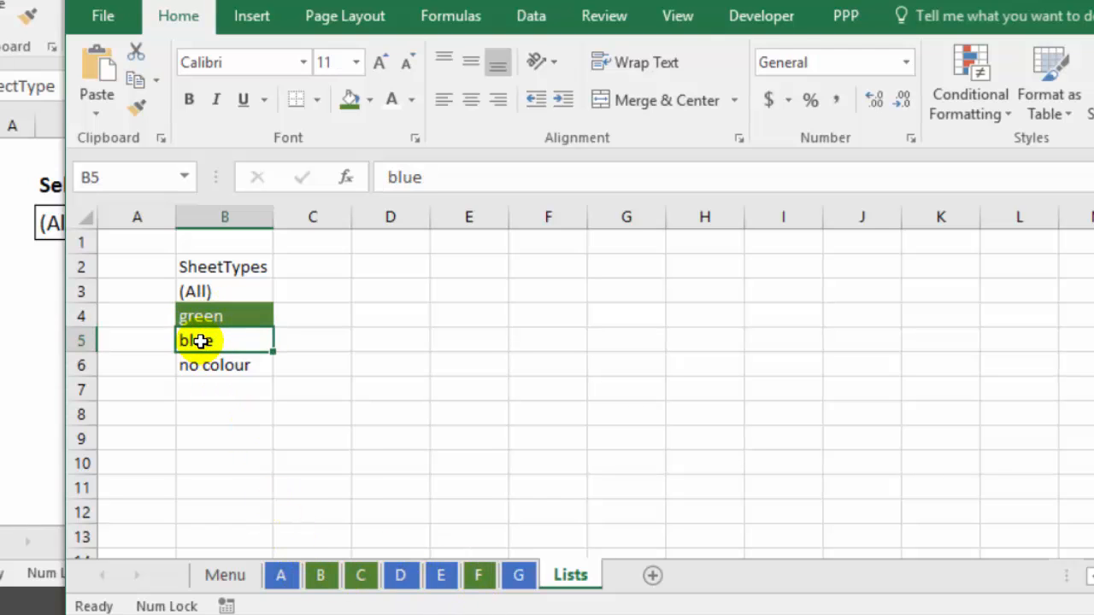
{"action": "right_click", "coordinate": [441, 575]}
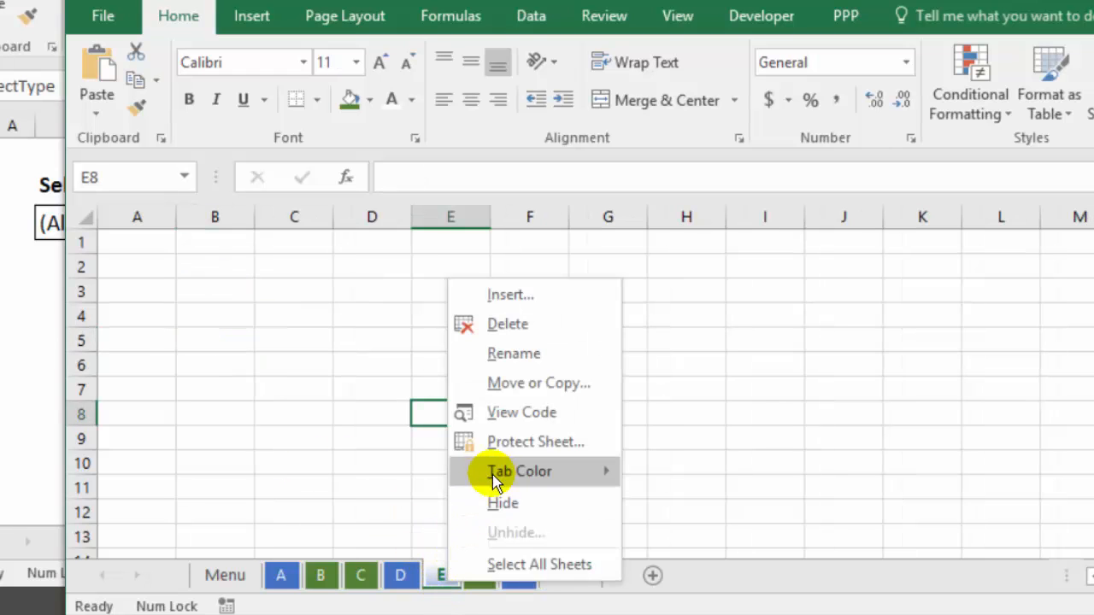
{"action": "left_click", "coordinate": [519, 472]}
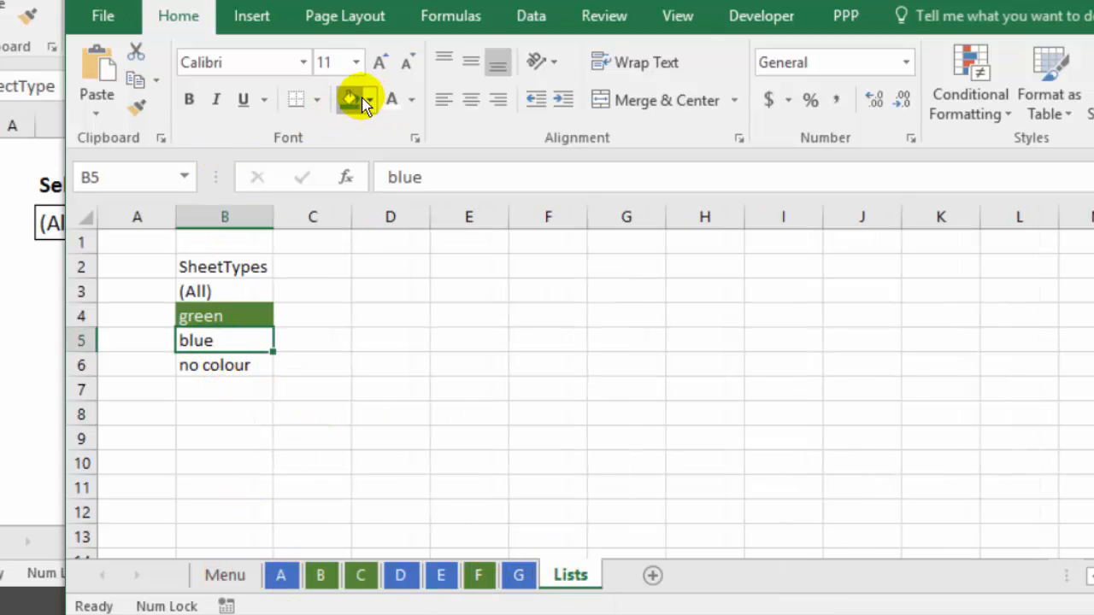
{"action": "left_click", "coordinate": [366, 100]}
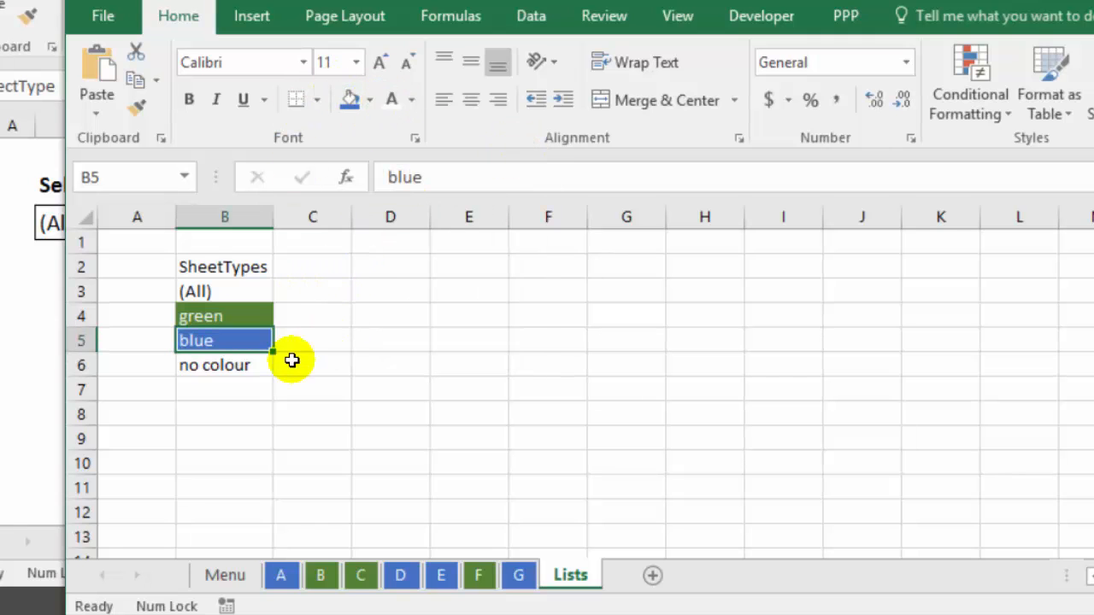
{"action": "mouse_move", "coordinate": [236, 366]}
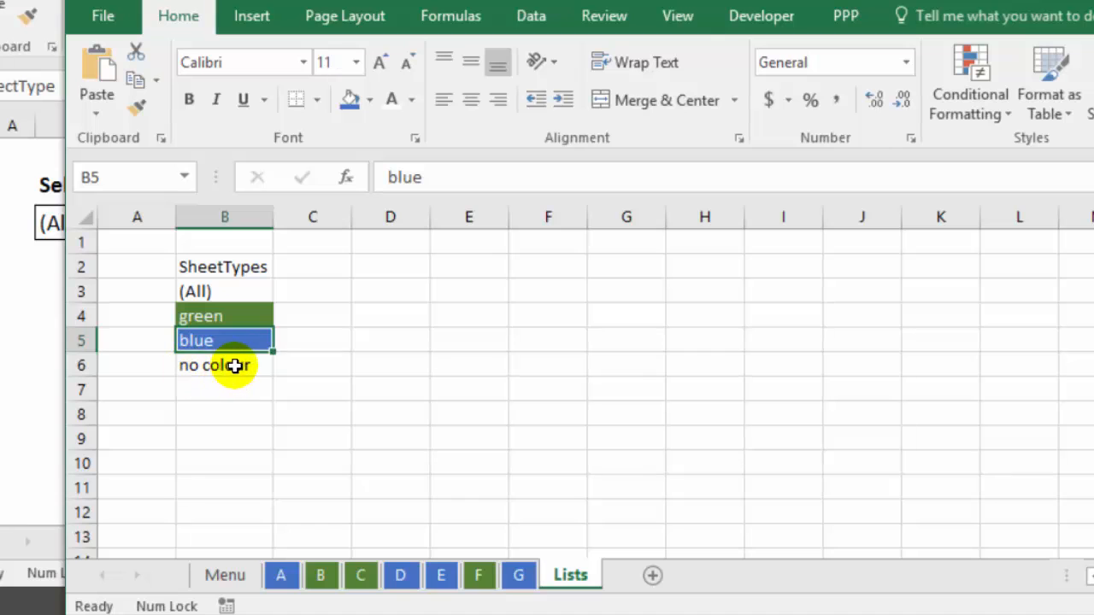
{"action": "left_click", "coordinate": [224, 366]}
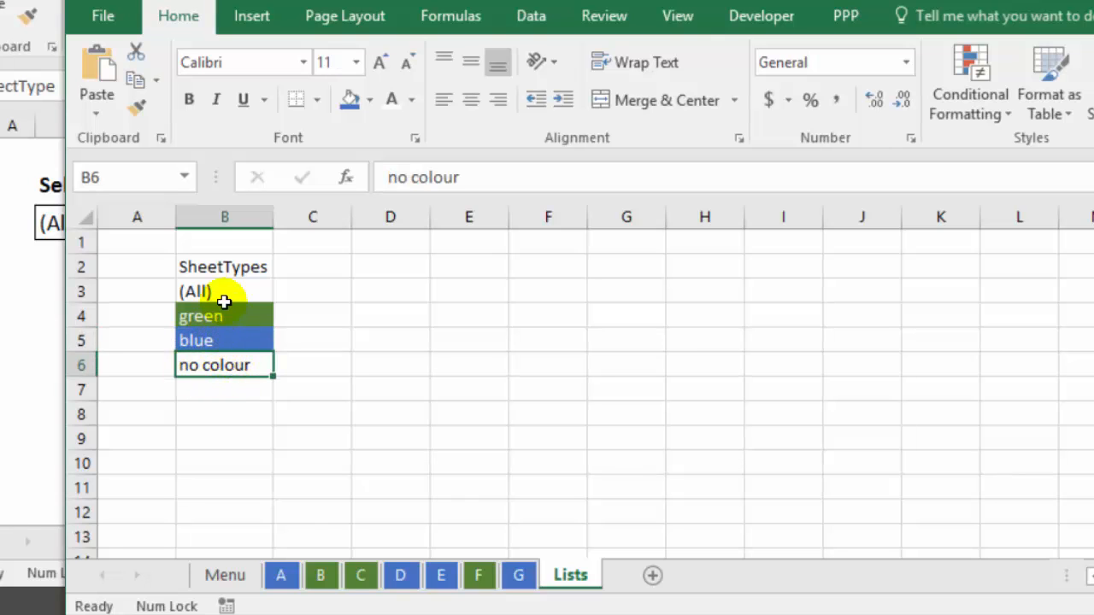
{"action": "left_click", "coordinate": [224, 291]}
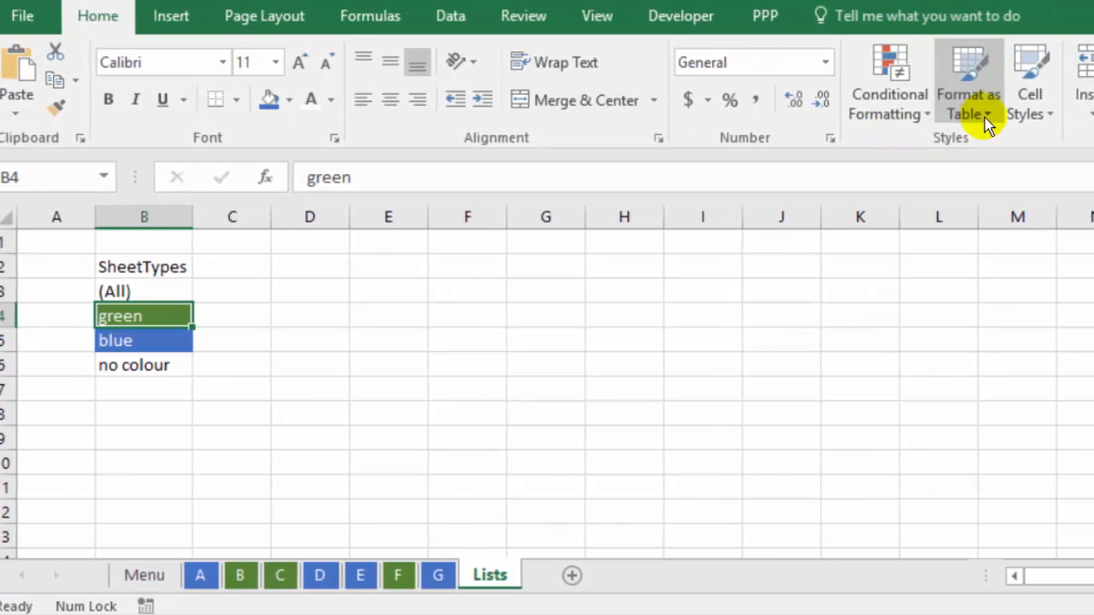
- Format the SheetTypes list B2:B6 as a table with a header row
{"action": "left_click", "coordinate": [968, 82]}
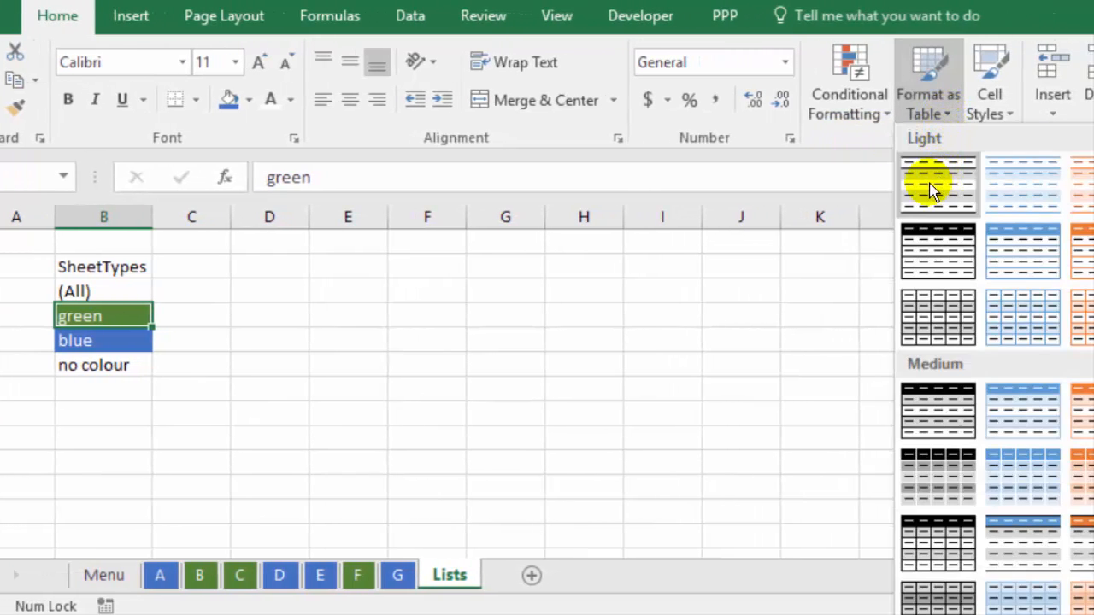
{"action": "right_click", "coordinate": [937, 184]}
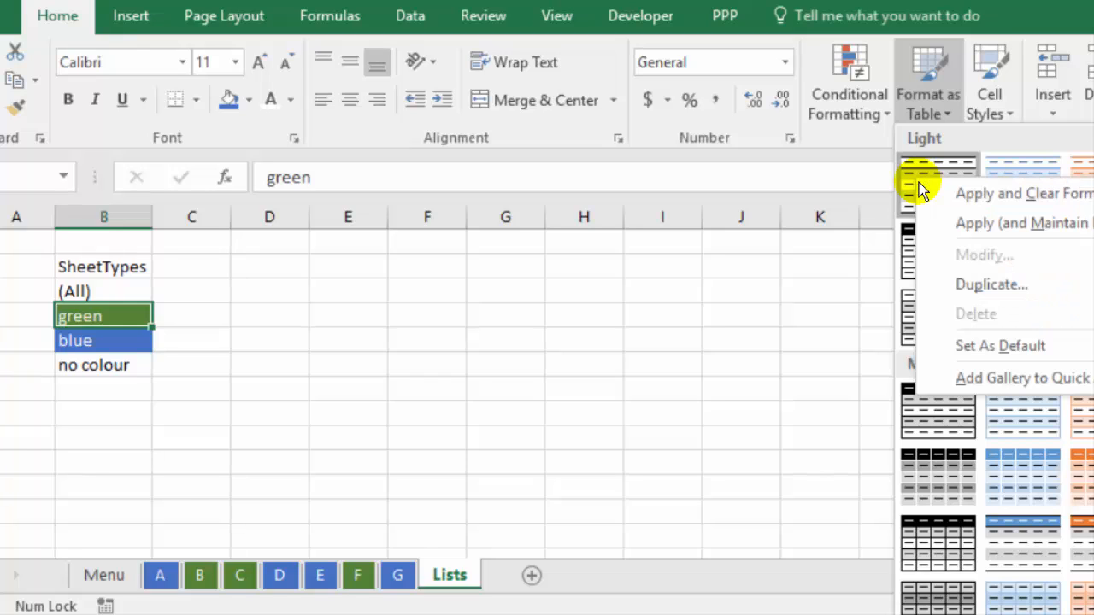
{"action": "mouse_move", "coordinate": [944, 218]}
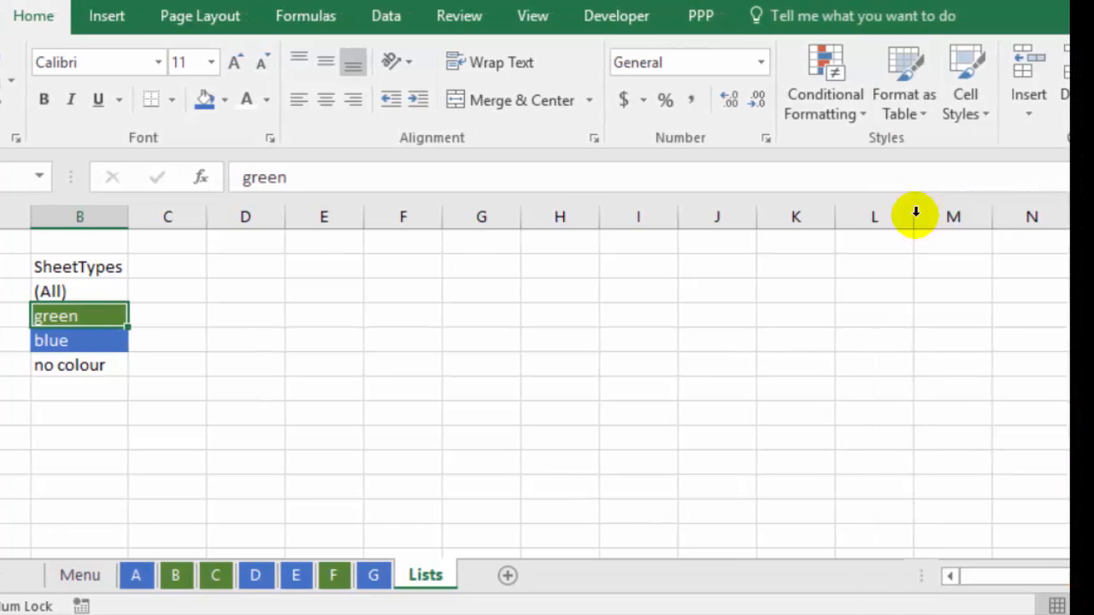
{"action": "left_click", "coordinate": [902, 82]}
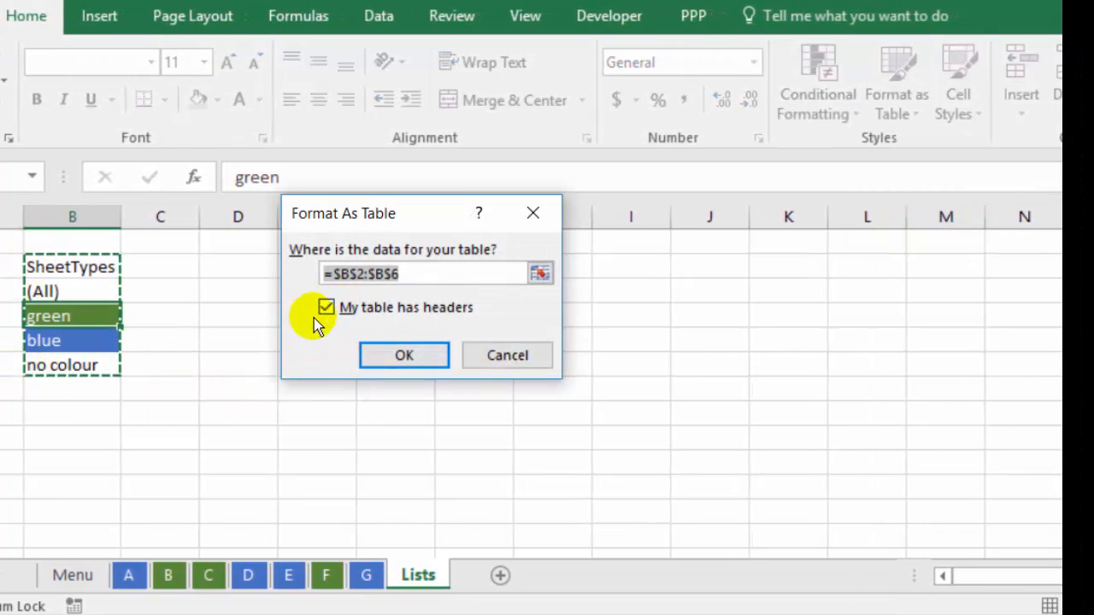
{"action": "left_click", "coordinate": [403, 354]}
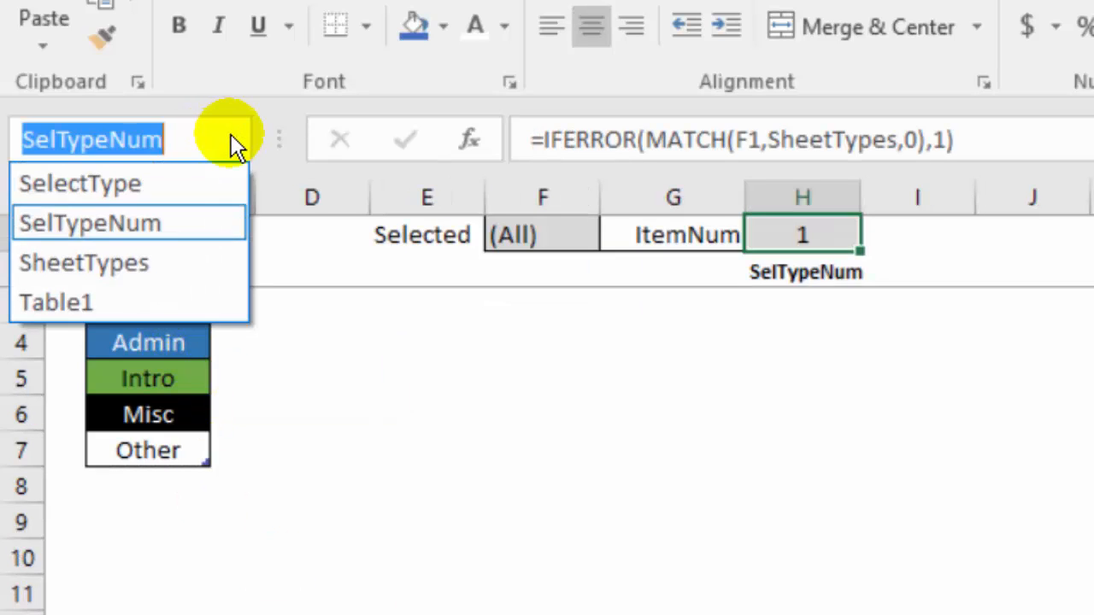
- Name the table's data cells B3:B6 as SheetTypes and confirm the name exists
{"action": "left_click", "coordinate": [55, 301]}
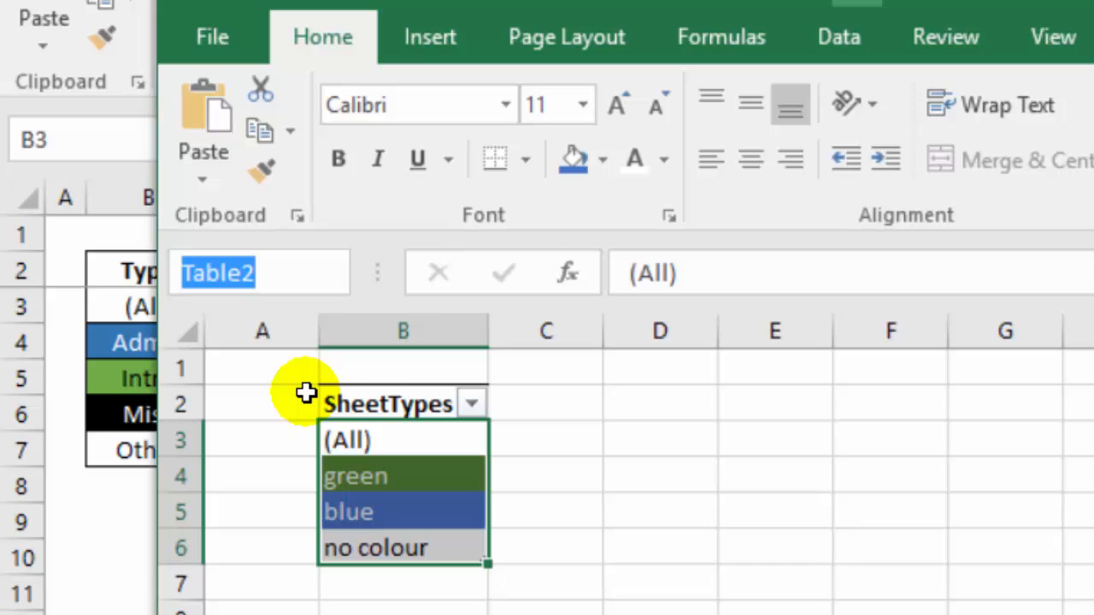
{"action": "type", "text": "SheetT"}
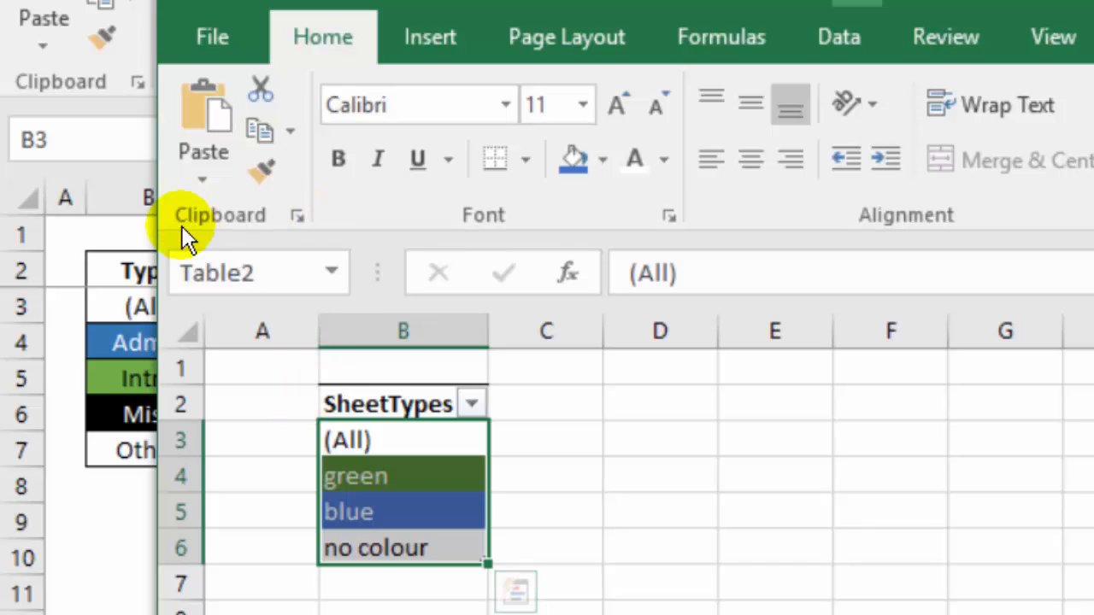
{"action": "mouse_move", "coordinate": [331, 271]}
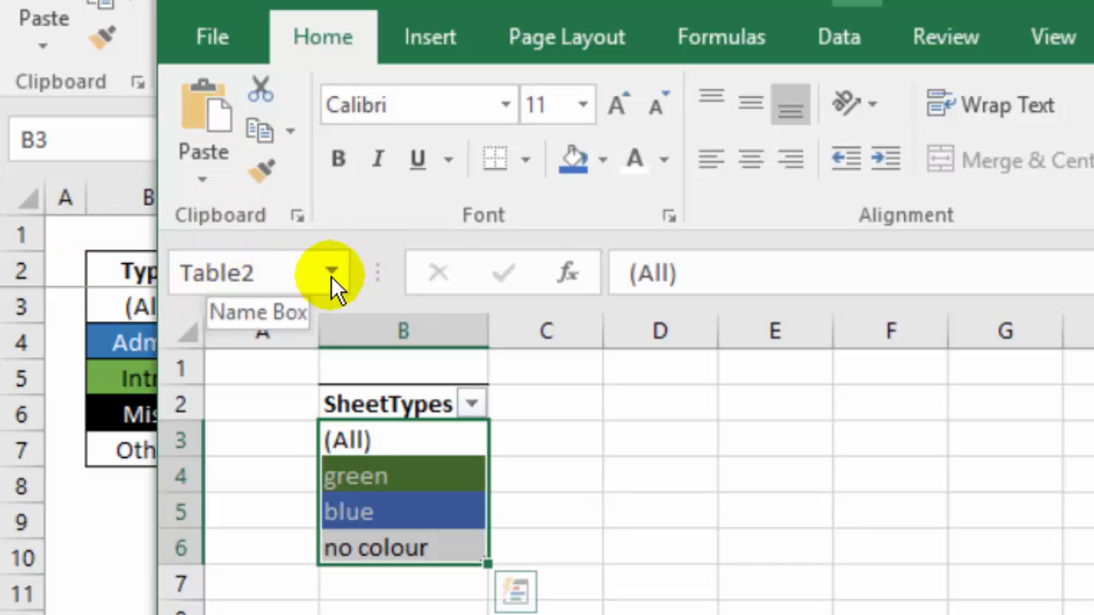
{"action": "left_click", "coordinate": [891, 475]}
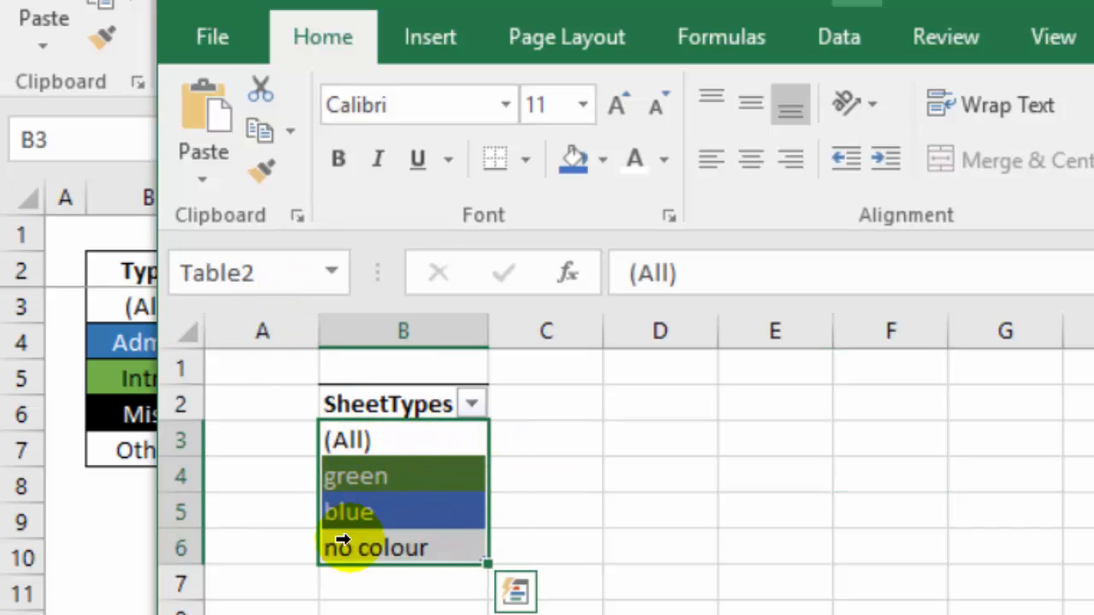
{"action": "mouse_move", "coordinate": [376, 528]}
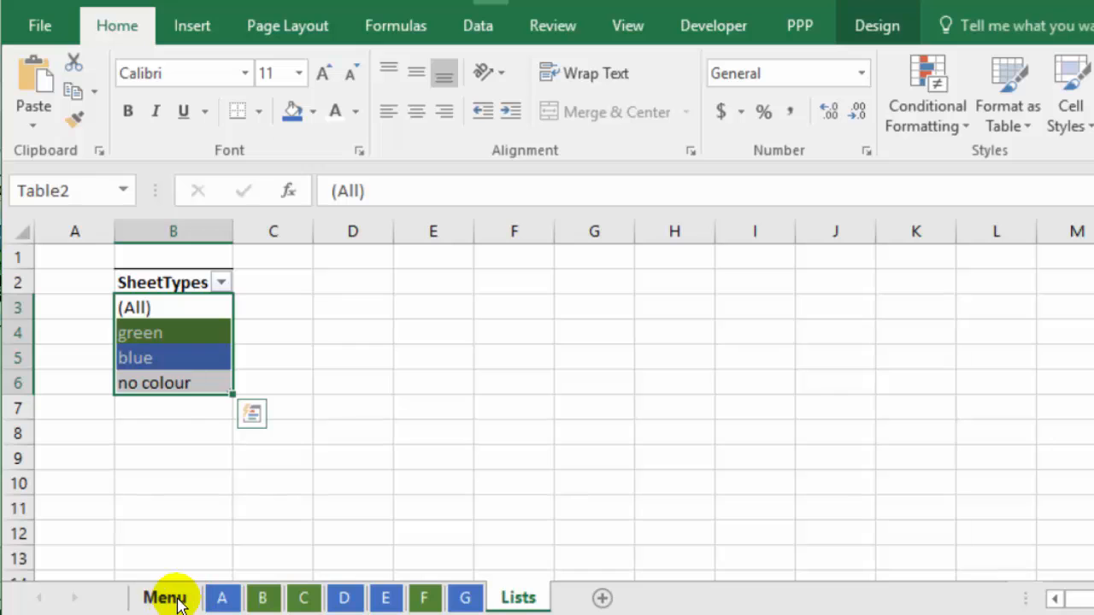
- Widen Menu column B and give B3 a list dropdown sourced from SheetTypes, showing green
{"action": "left_click", "coordinate": [164, 598]}
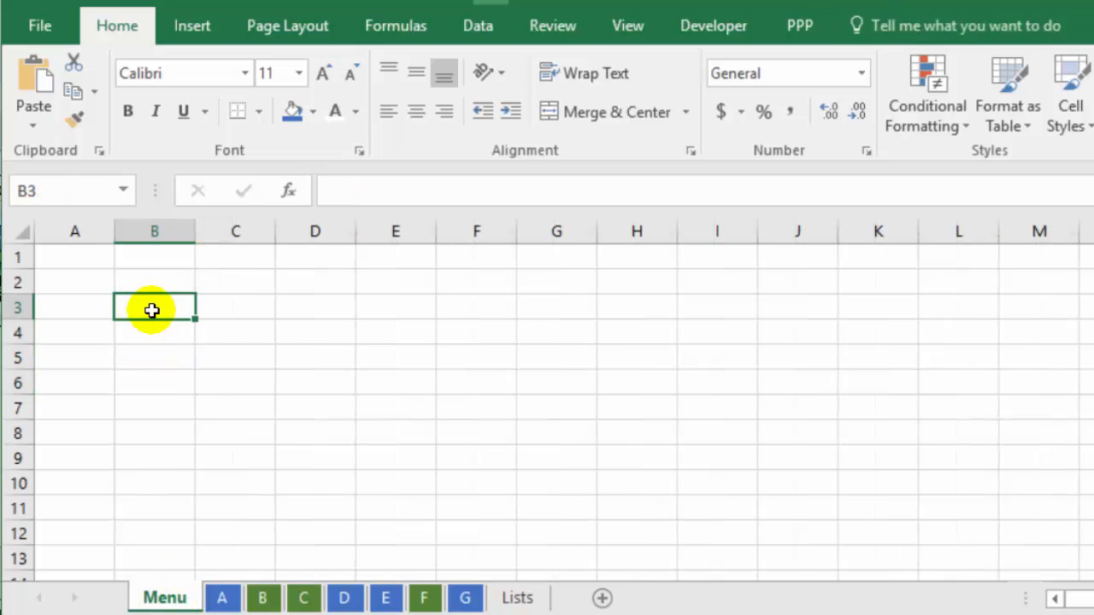
{"action": "left_click_drag", "start_coordinate": [195, 231], "coordinate": [273, 231]}
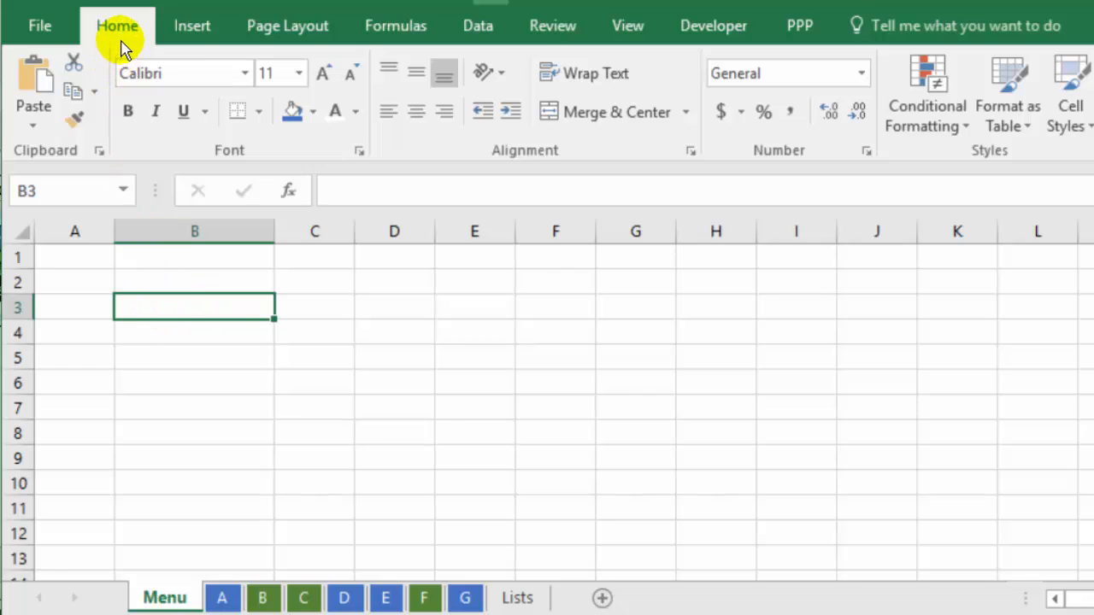
{"action": "left_click", "coordinate": [479, 25]}
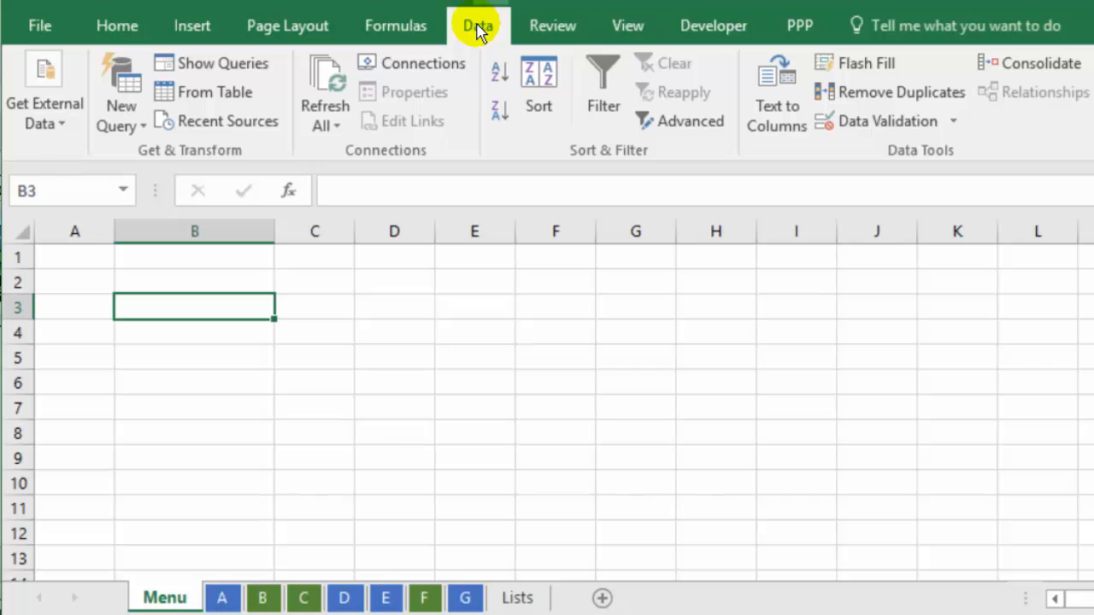
{"action": "left_click", "coordinate": [888, 119]}
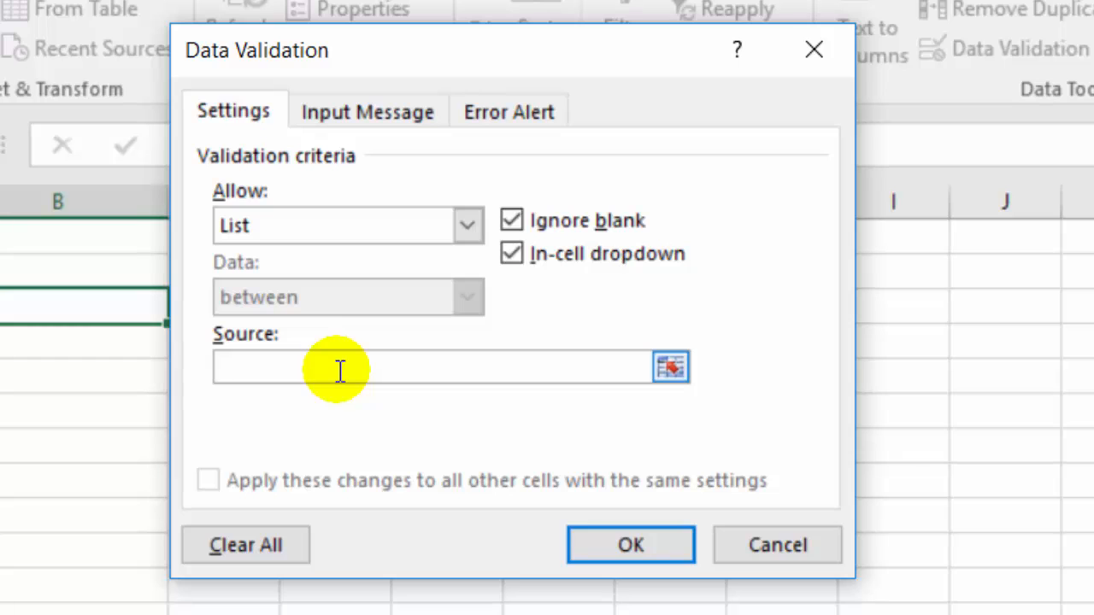
{"action": "key", "text": "F3"}
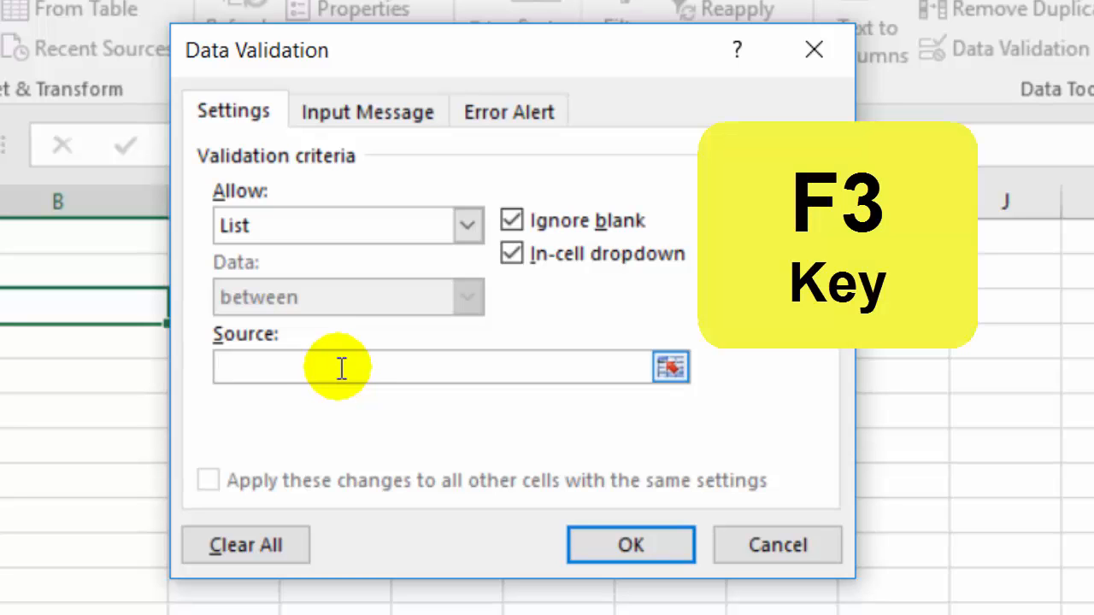
{"action": "key", "text": "f3"}
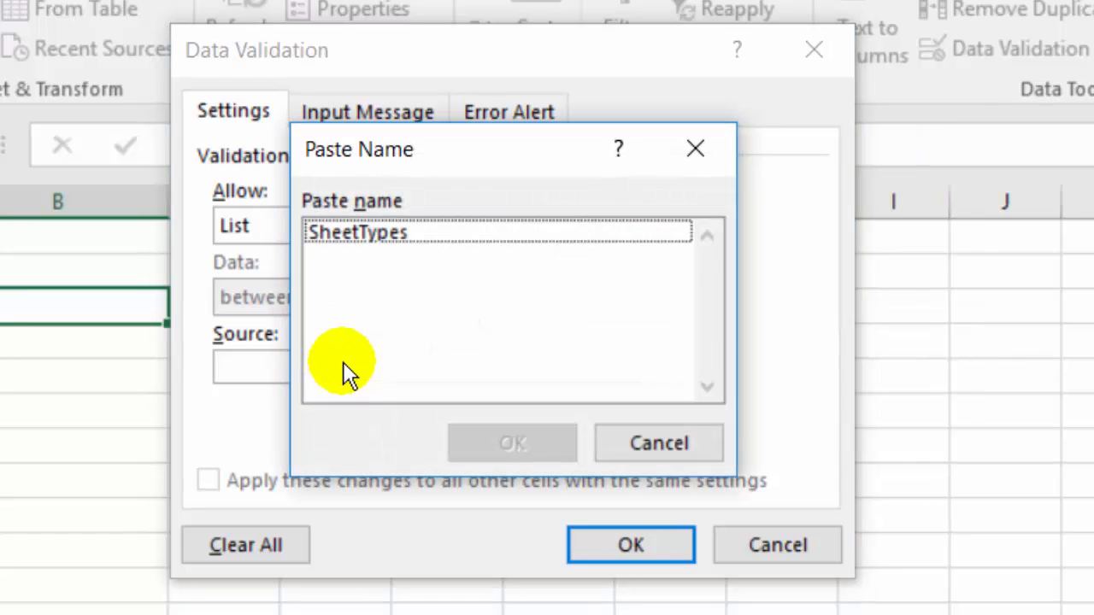
{"action": "left_click", "coordinate": [357, 232]}
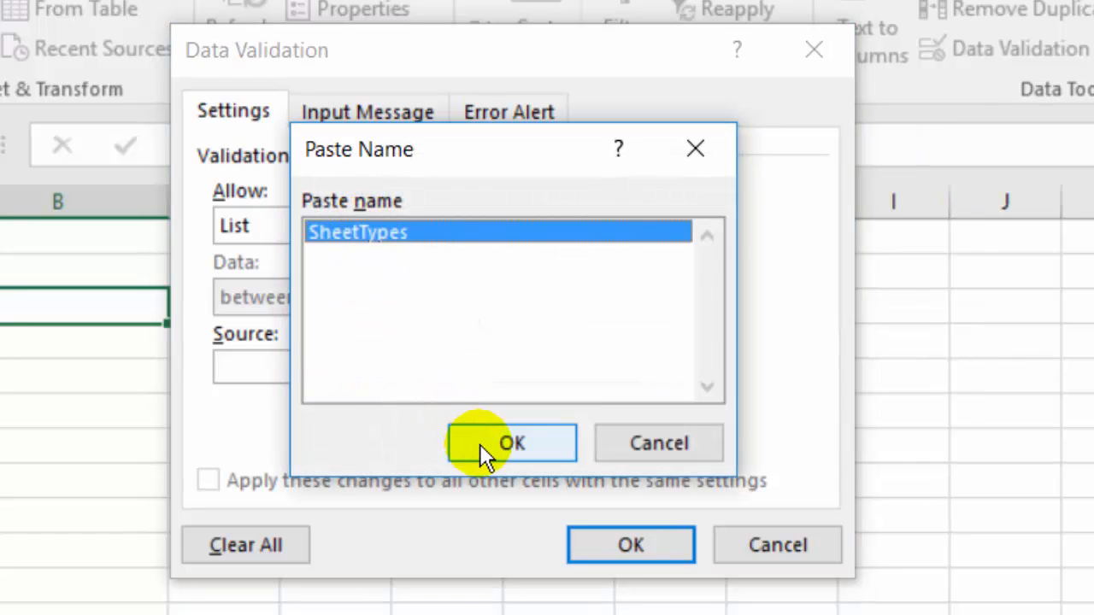
{"action": "left_click", "coordinate": [511, 443]}
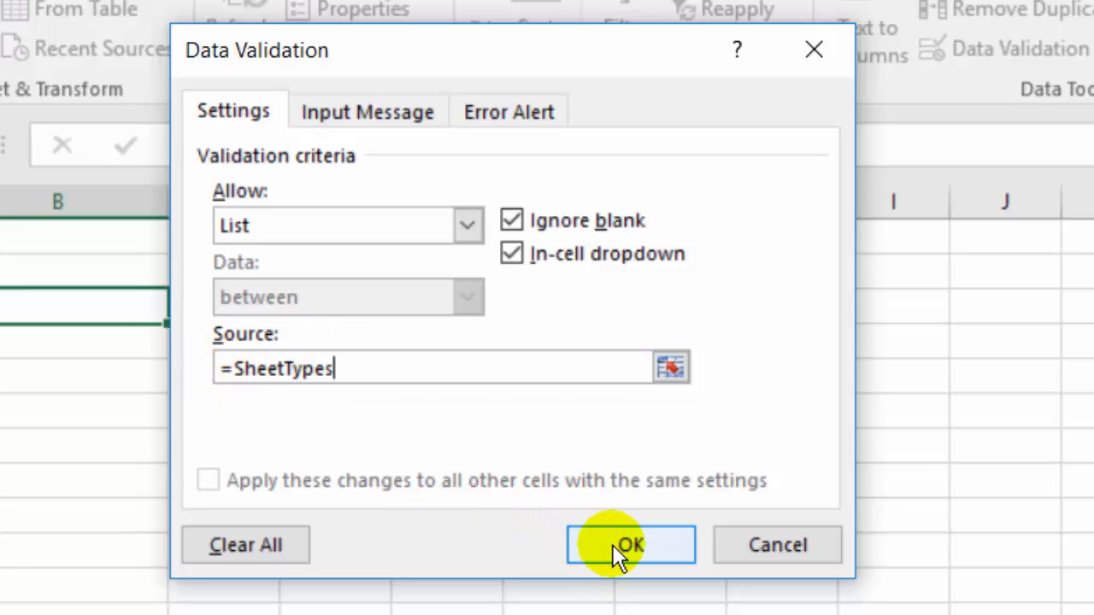
{"action": "left_click", "coordinate": [629, 546]}
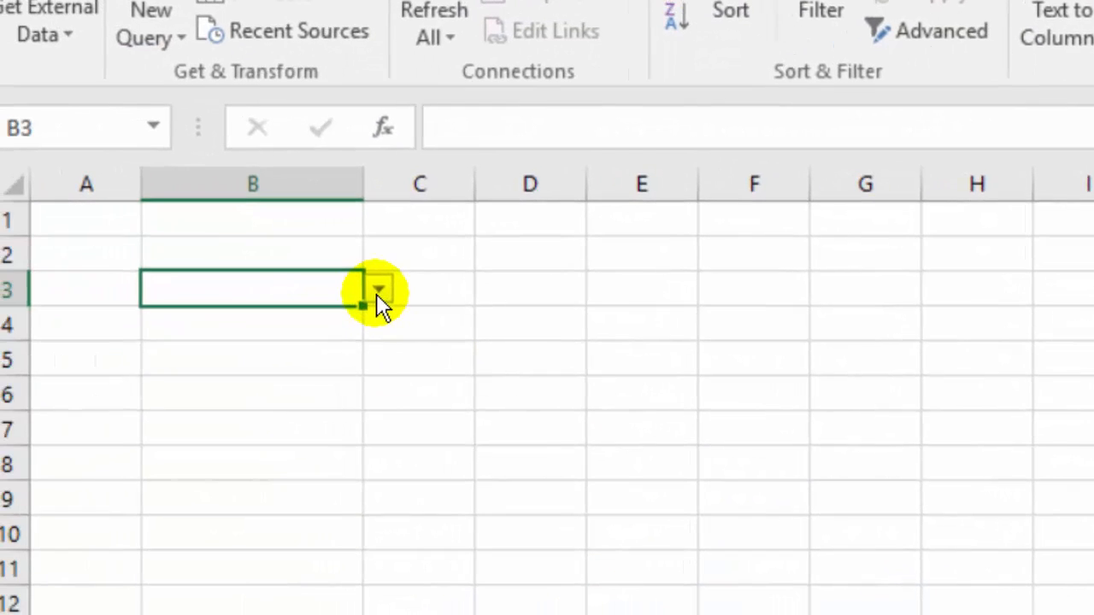
{"action": "type", "text": "green"}
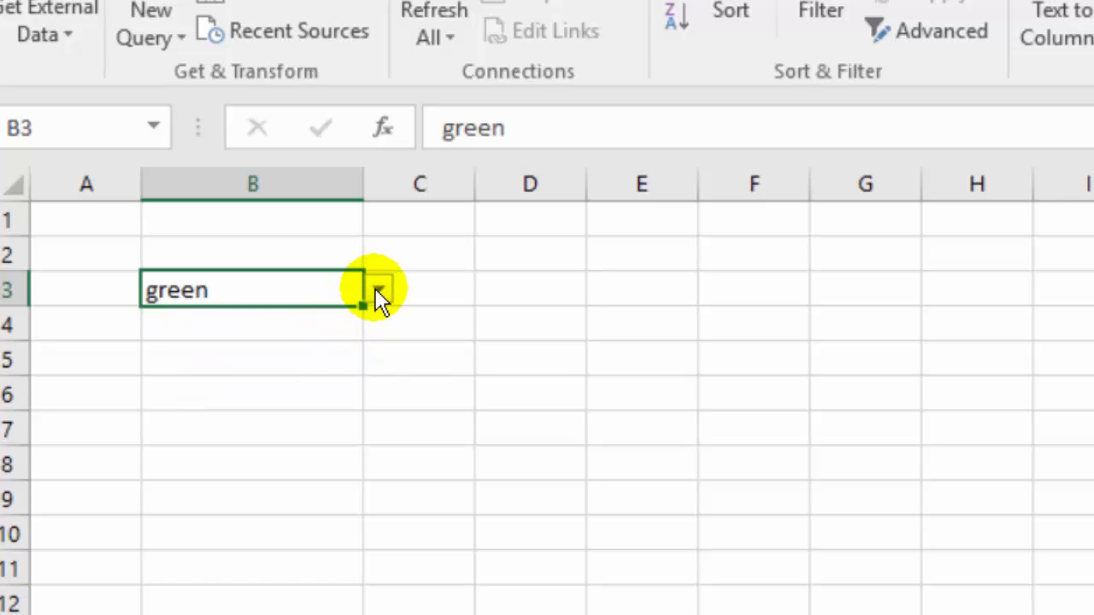
{"action": "left_click", "coordinate": [378, 289]}
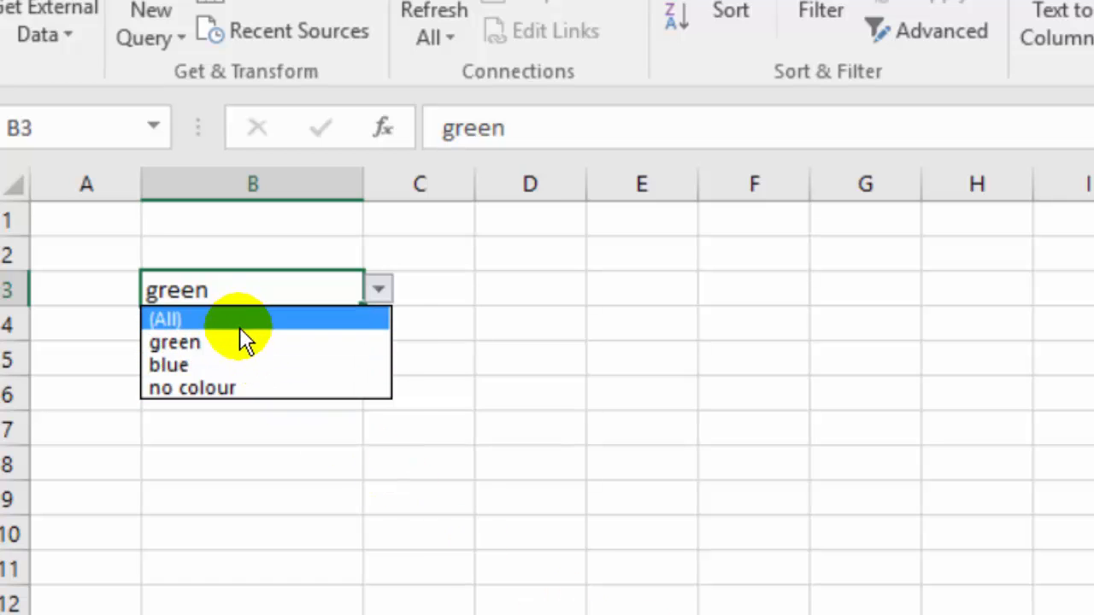
{"action": "mouse_move", "coordinate": [223, 388]}
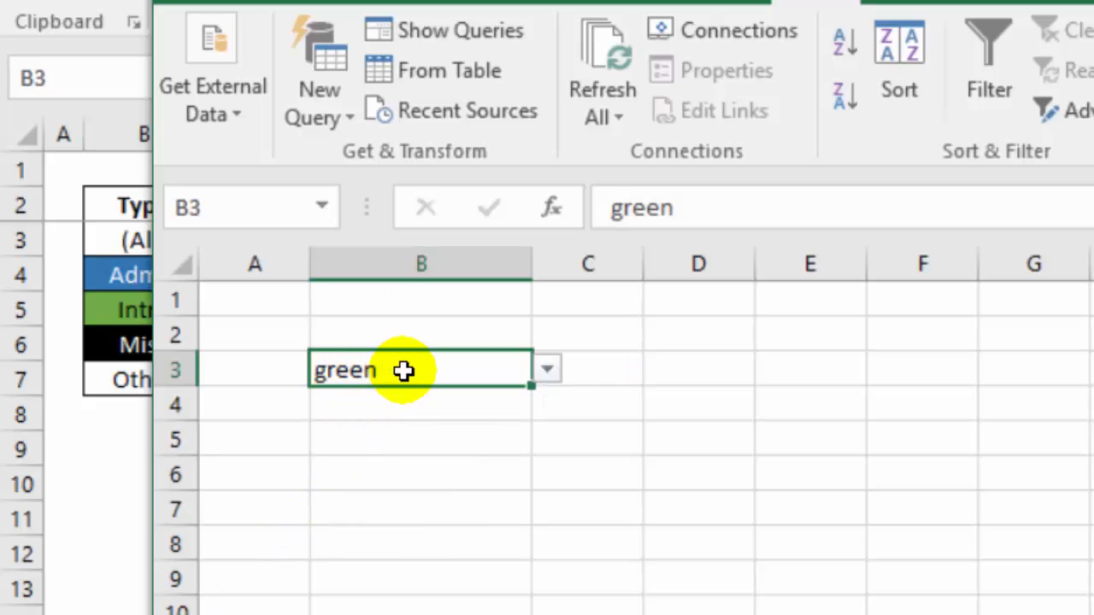
{"action": "mouse_move", "coordinate": [128, 459]}
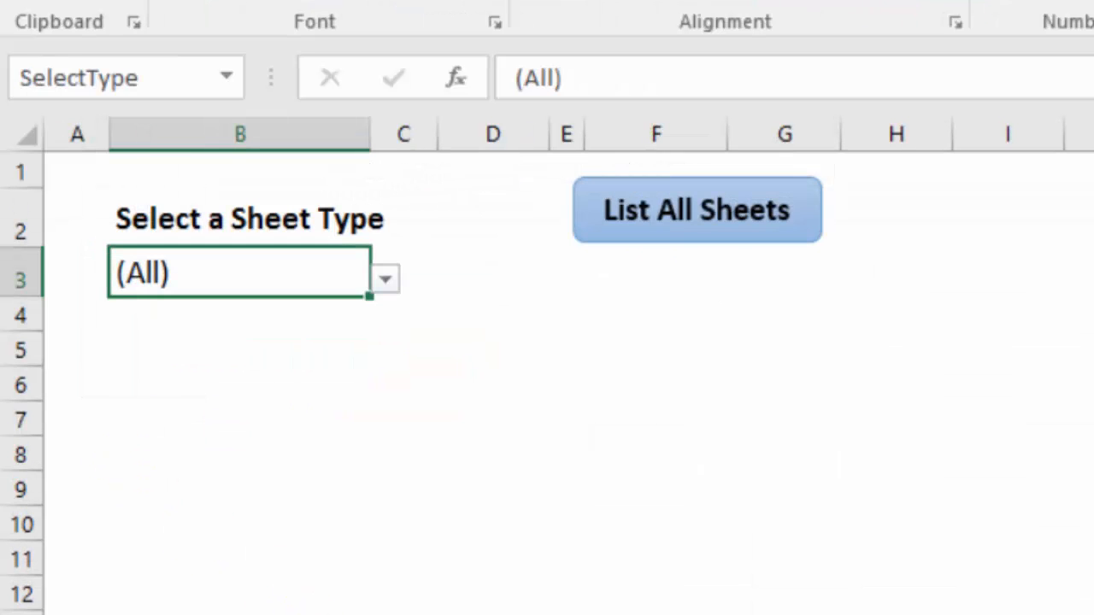
{"action": "mouse_move", "coordinate": [219, 271]}
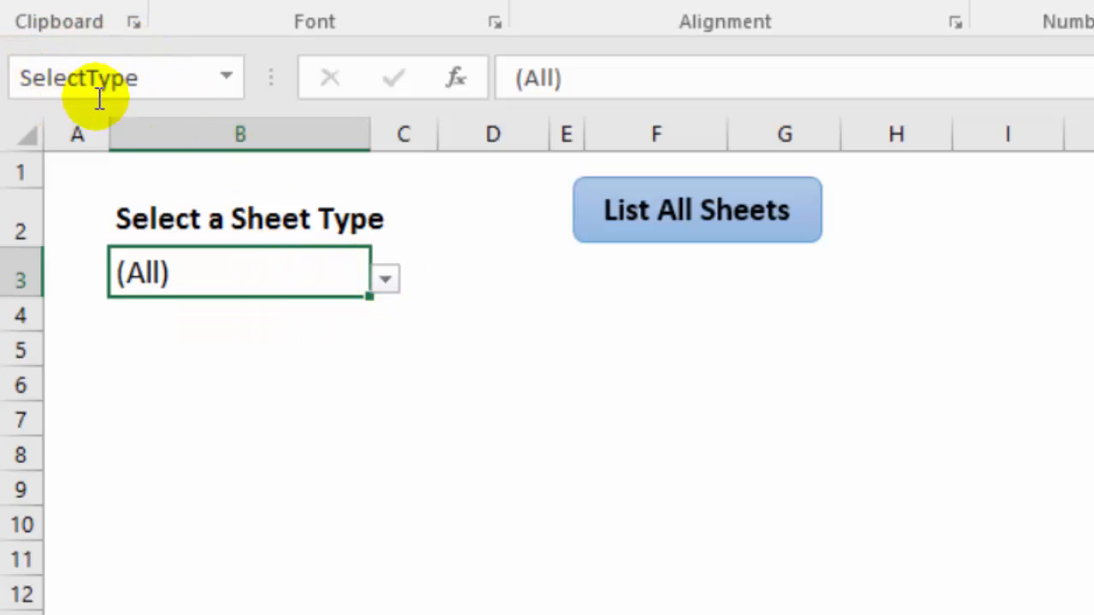
{"action": "mouse_move", "coordinate": [841, 334]}
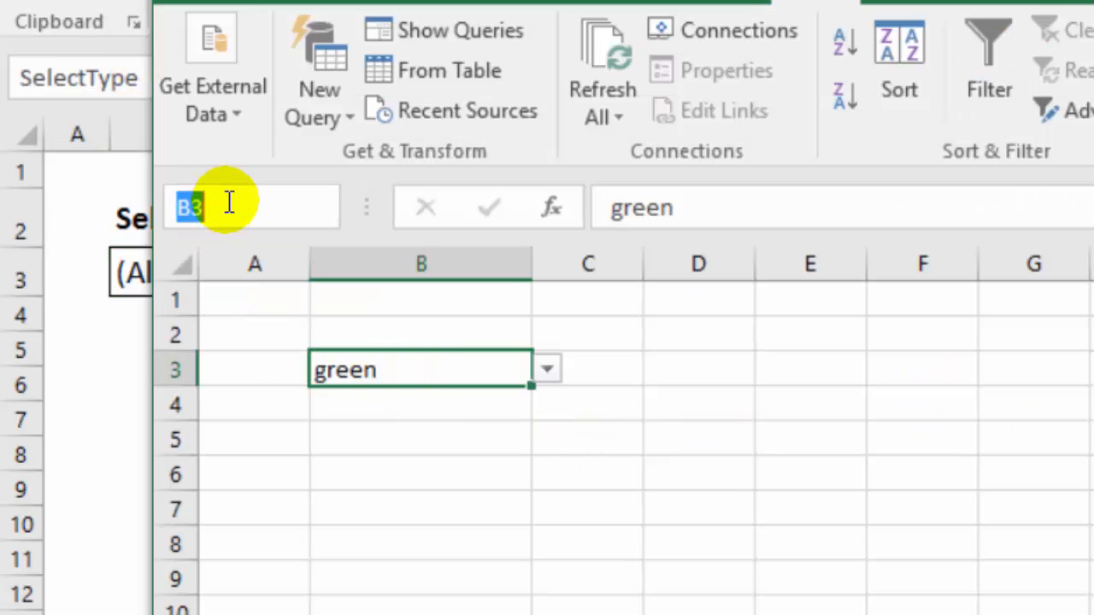
{"action": "mouse_move", "coordinate": [243, 190]}
{"action": "type", "text": "SelectType"}
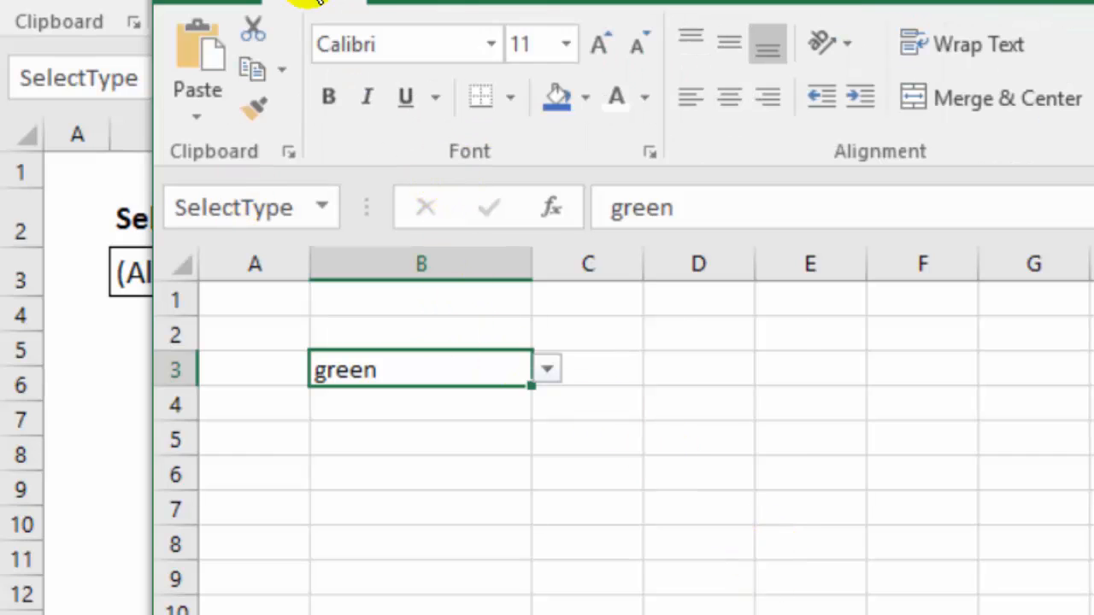
- Name the Menu dropdown cell B3 as SelectType
{"action": "left_click", "coordinate": [481, 95]}
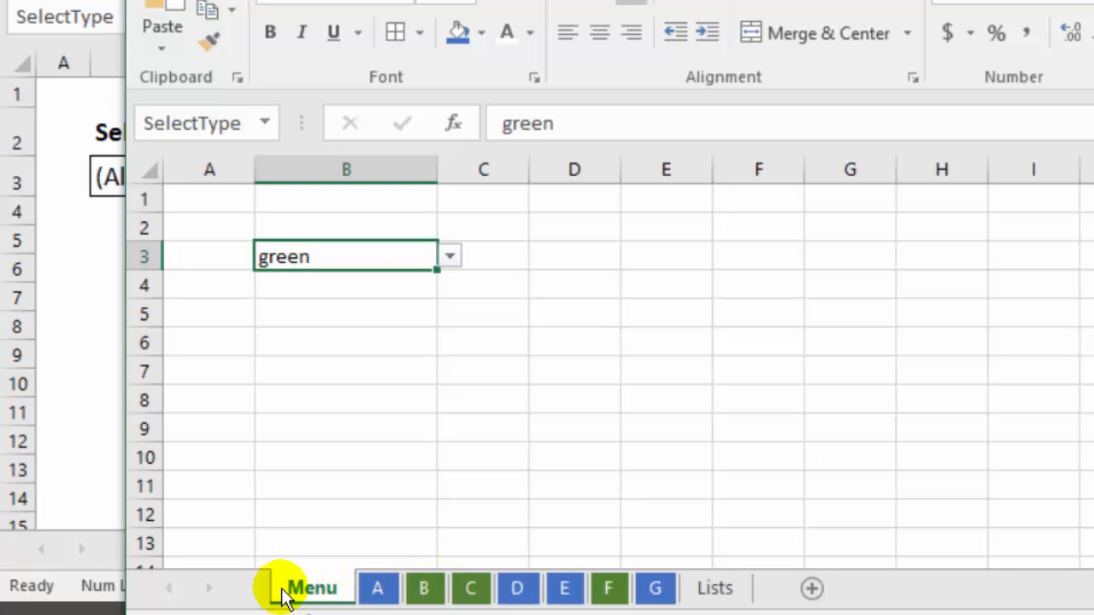
{"action": "mouse_move", "coordinate": [333, 590]}
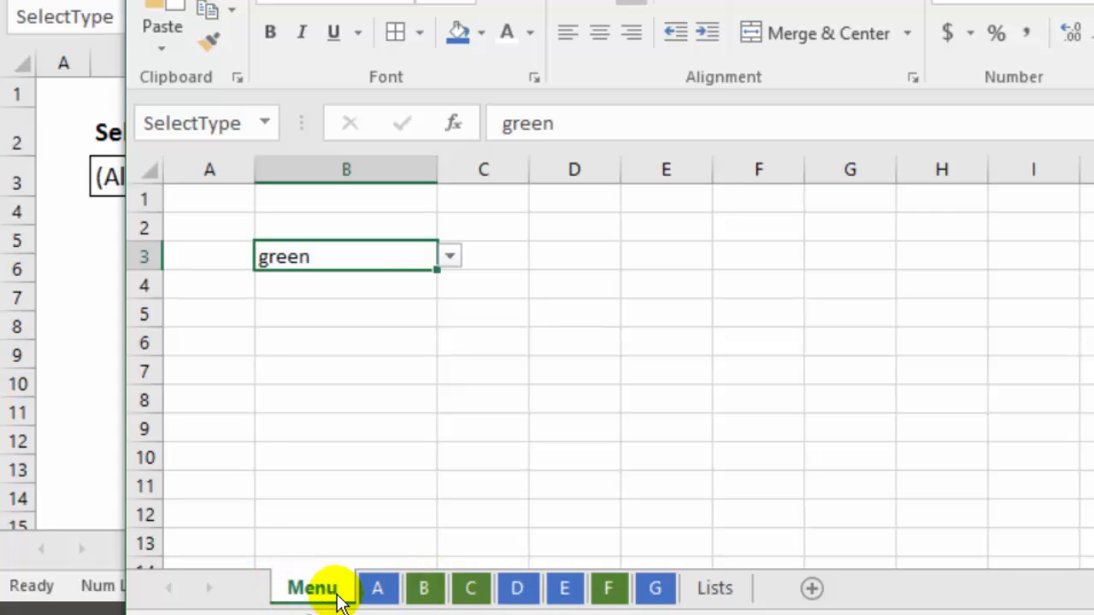
- Link Lists cell E1 to the Menu choice with =SelectType, showing green
{"action": "left_click", "coordinate": [714, 588]}
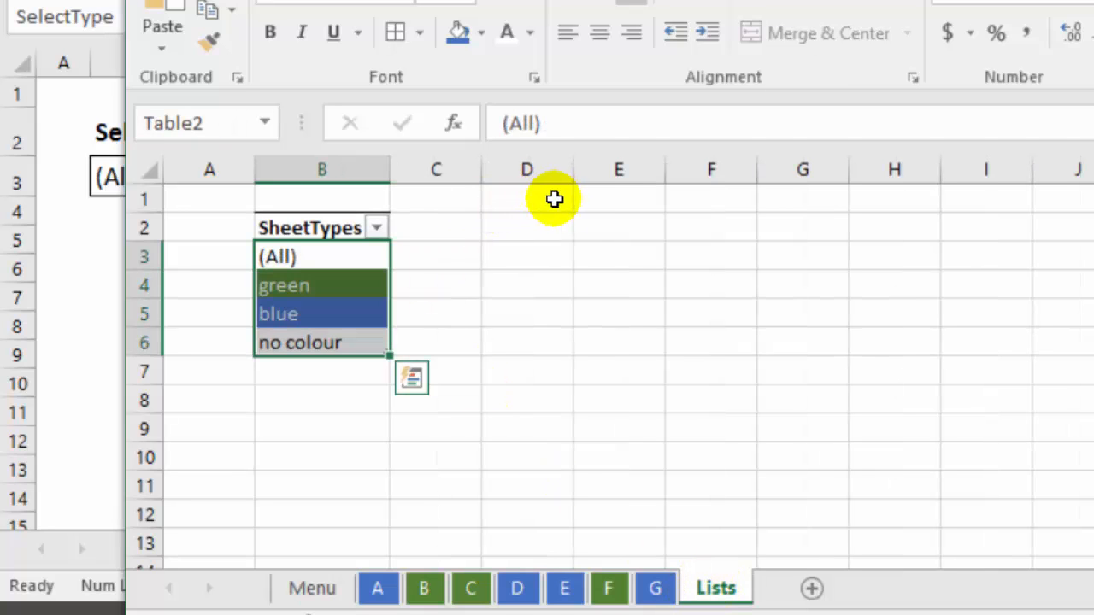
{"action": "mouse_move", "coordinate": [592, 202]}
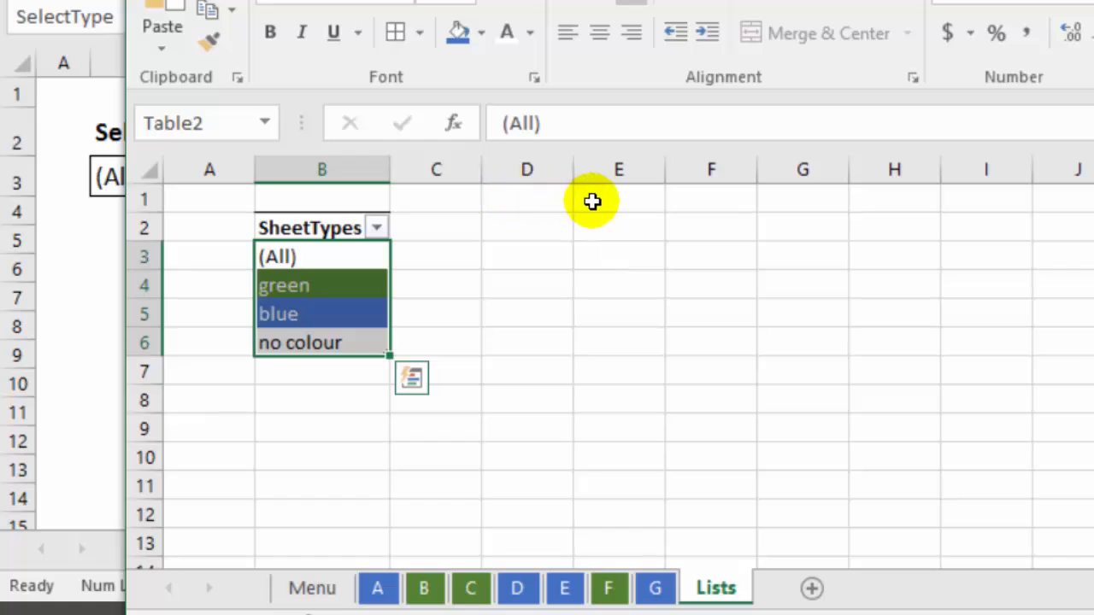
{"action": "mouse_move", "coordinate": [578, 198]}
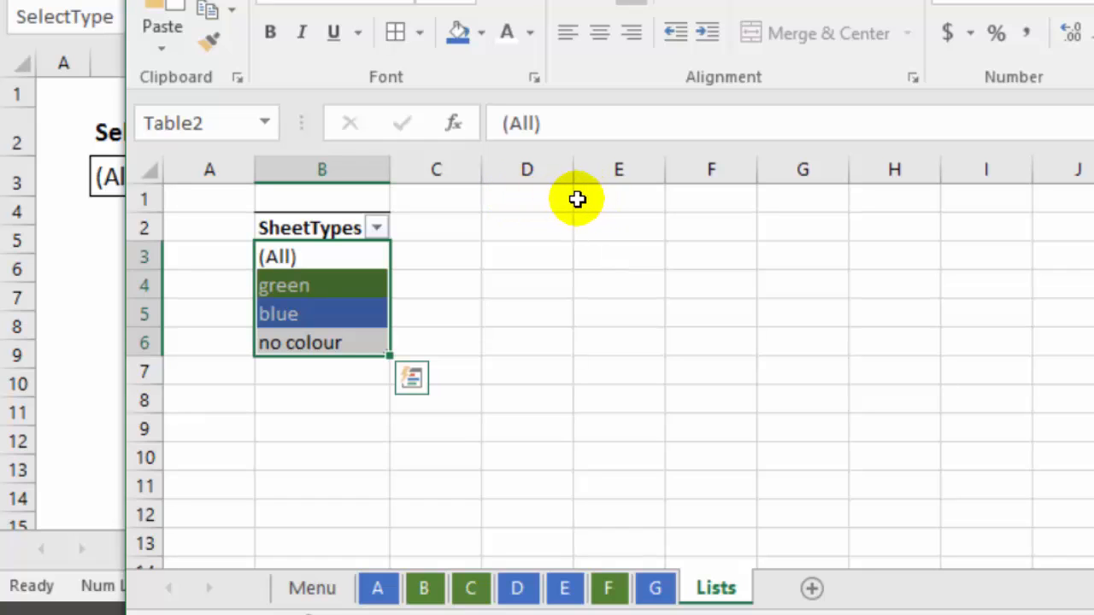
{"action": "mouse_move", "coordinate": [594, 200]}
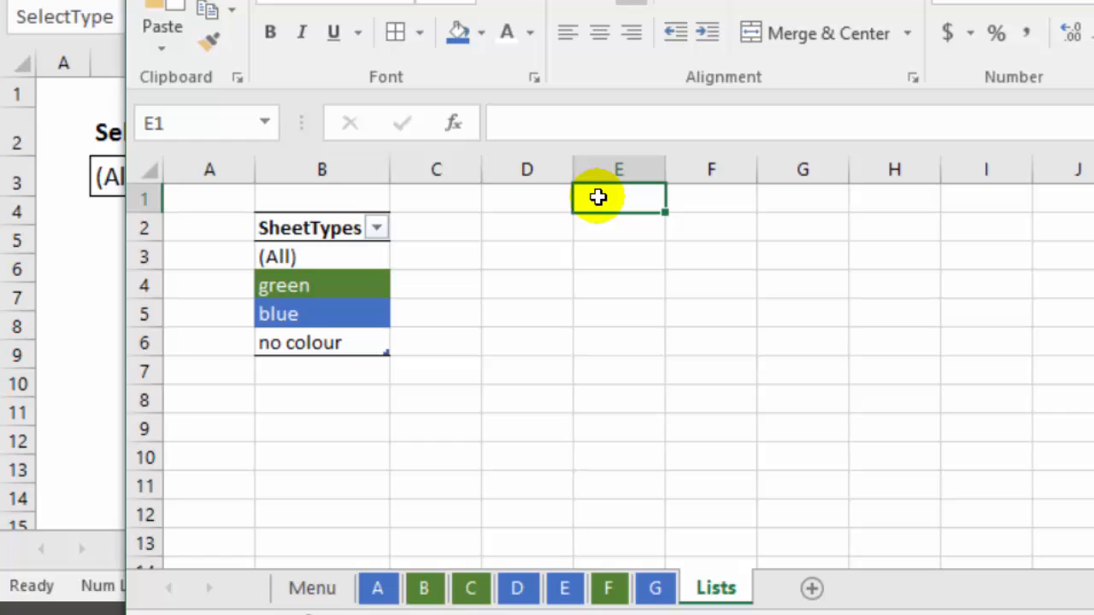
{"action": "type", "text": "="}
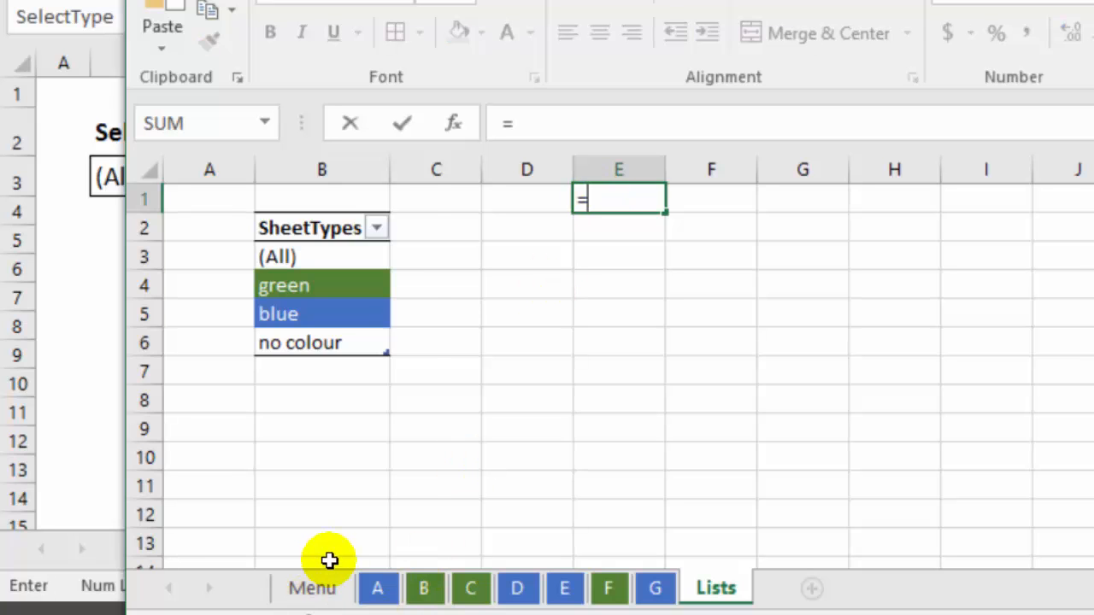
{"action": "left_click", "coordinate": [311, 588]}
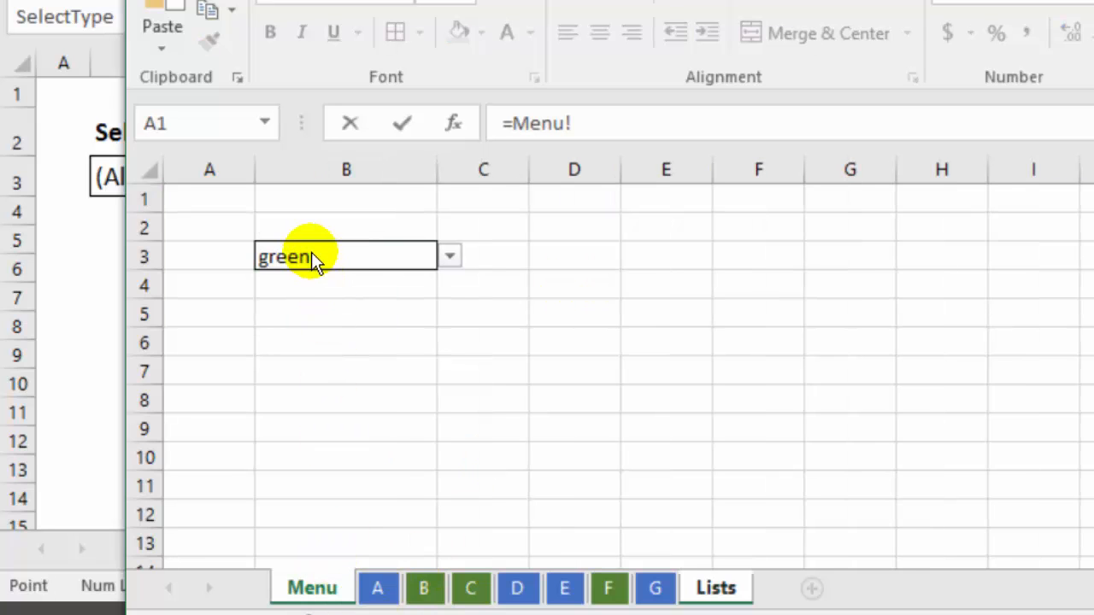
{"action": "mouse_move", "coordinate": [357, 264]}
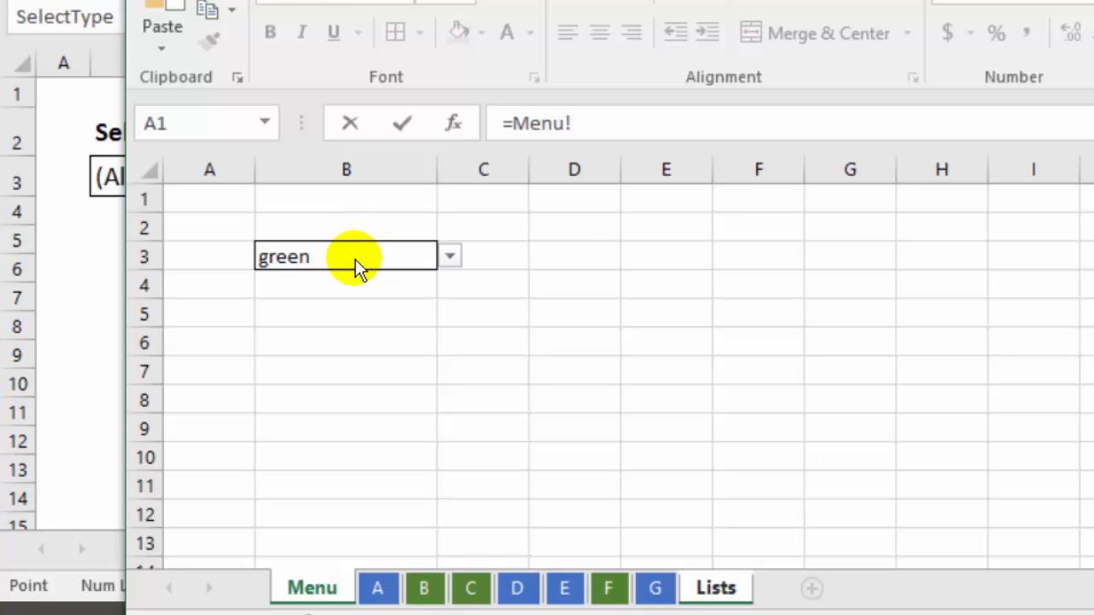
{"action": "mouse_move", "coordinate": [299, 265]}
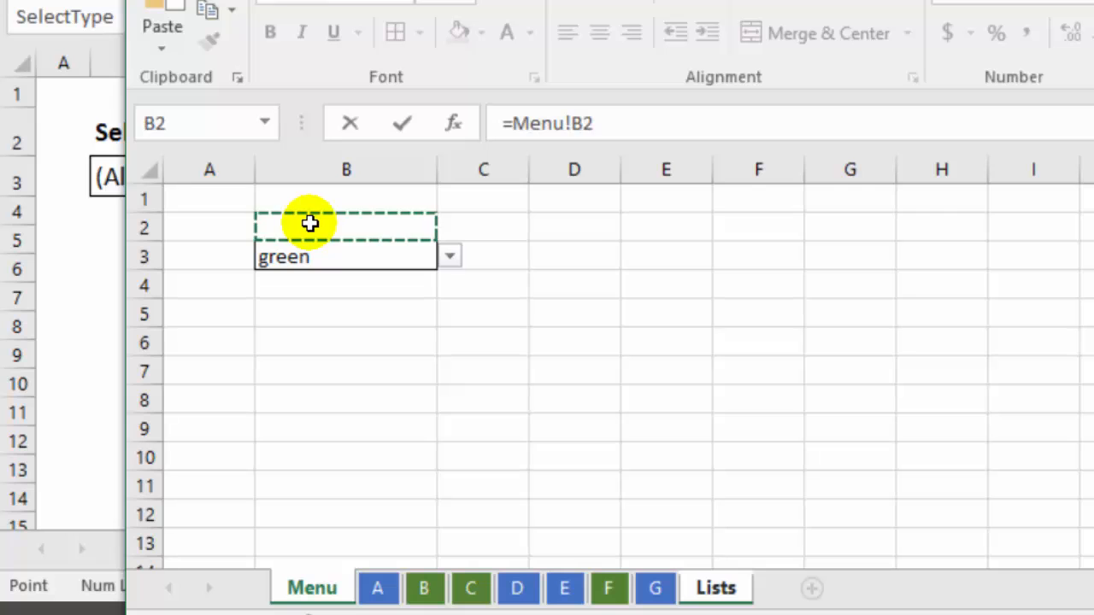
{"action": "mouse_move", "coordinate": [323, 202]}
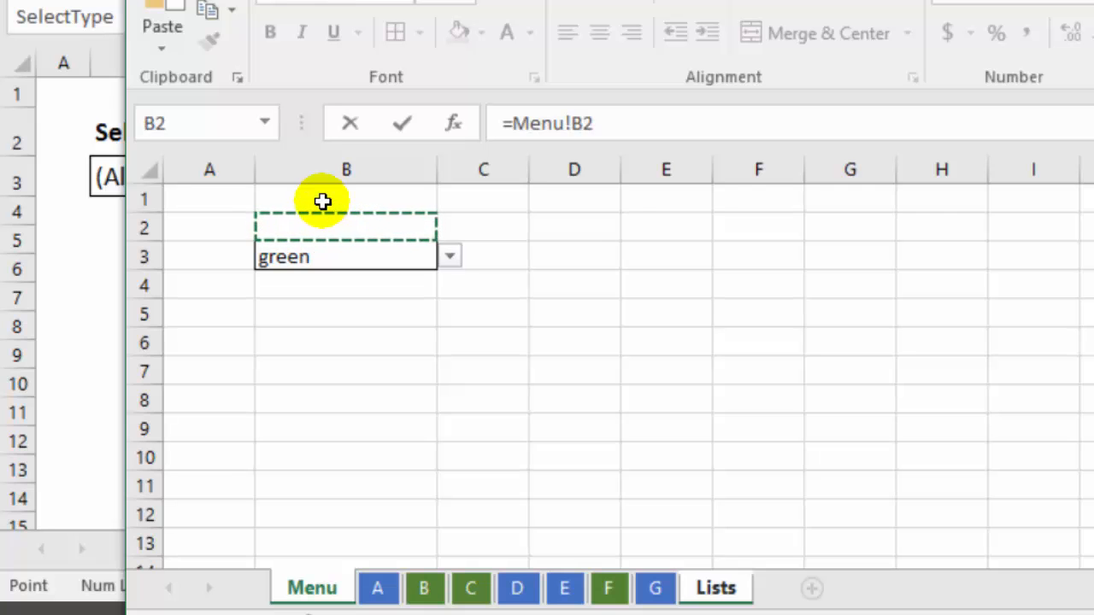
{"action": "left_click", "coordinate": [346, 257]}
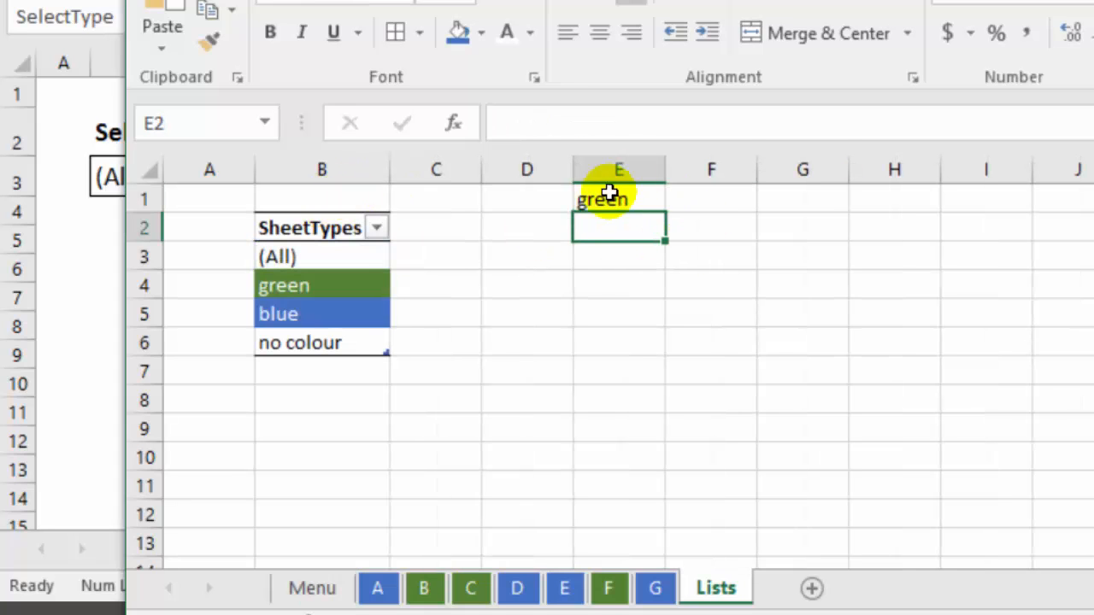
{"action": "left_click", "coordinate": [618, 198]}
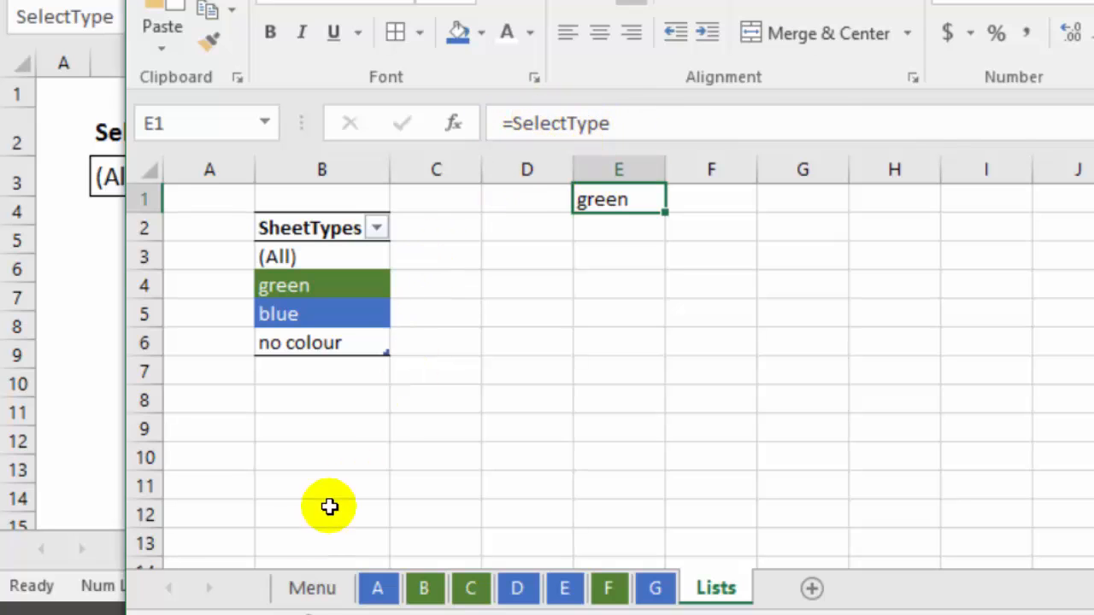
{"action": "mouse_move", "coordinate": [756, 198]}
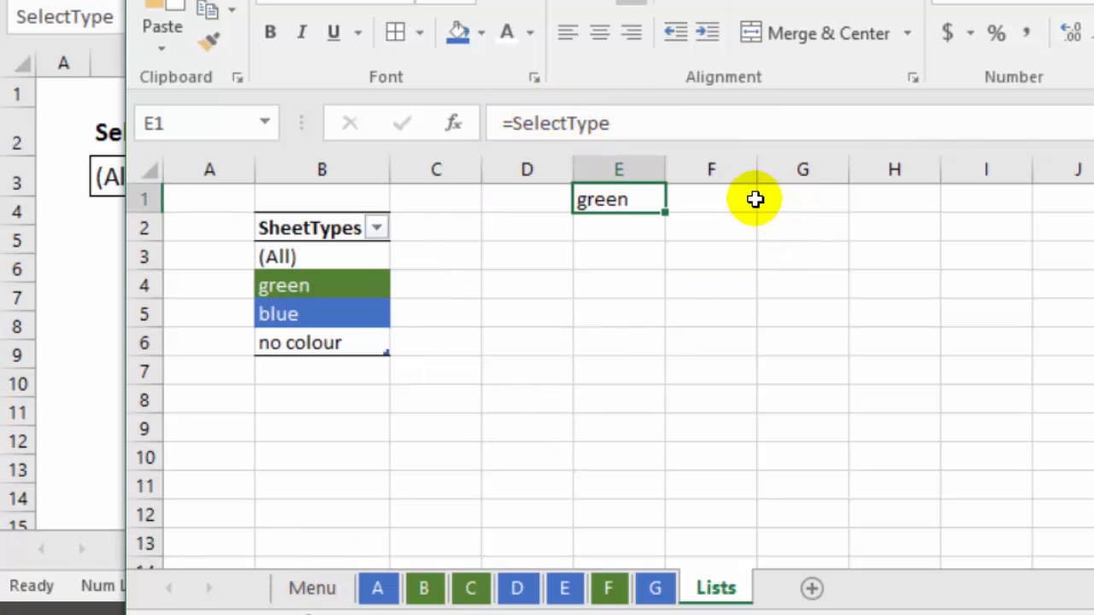
- Start =match(E1, in G1, leaving the lookup range still to be entered
{"action": "left_click", "coordinate": [802, 198]}
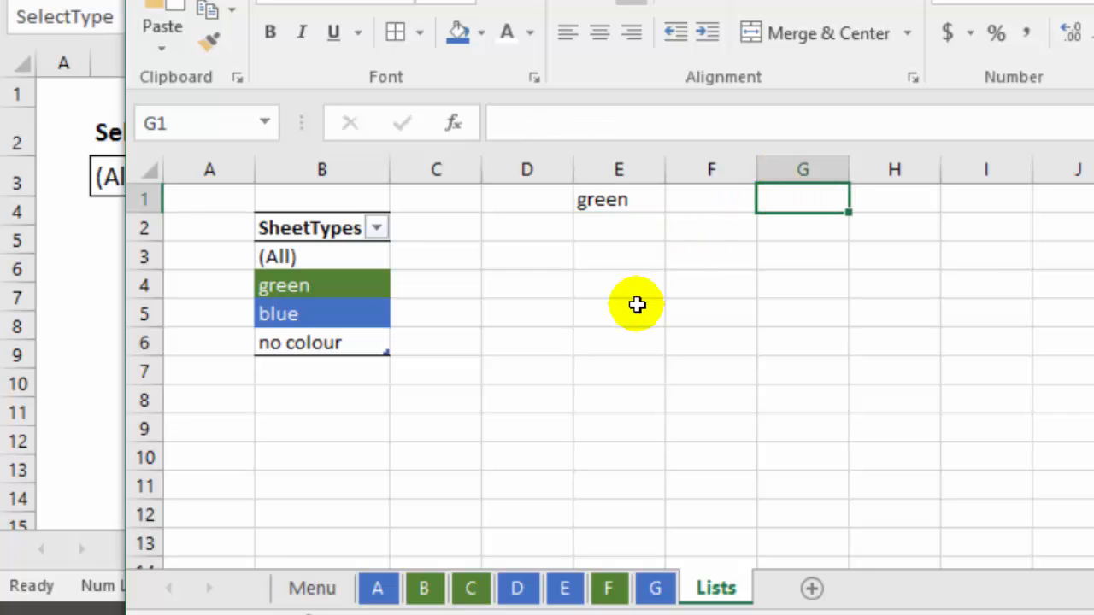
{"action": "mouse_move", "coordinate": [602, 200]}
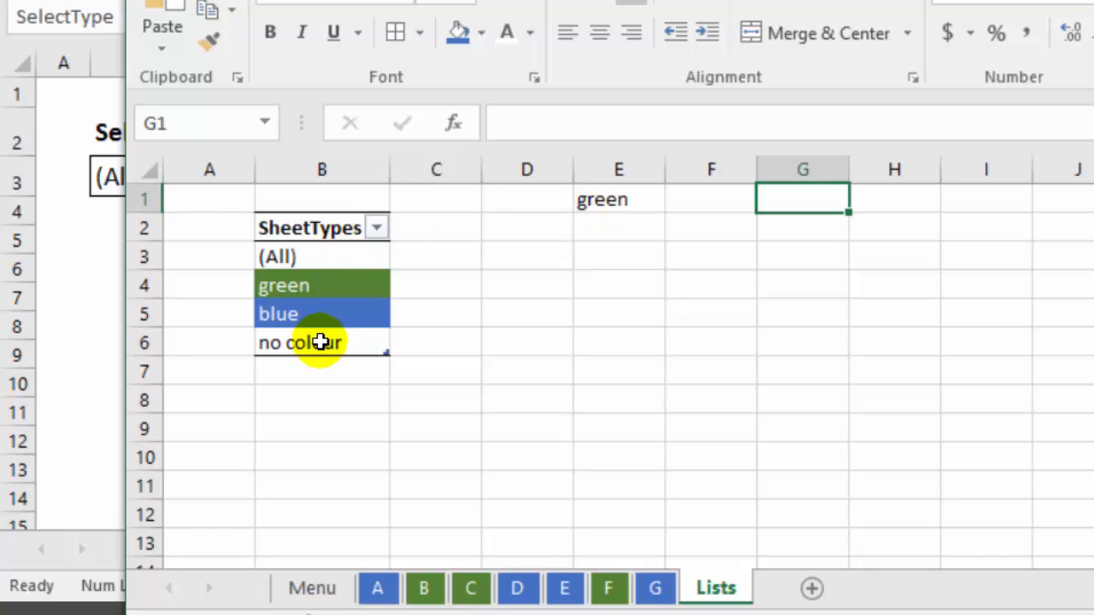
{"action": "mouse_move", "coordinate": [317, 253]}
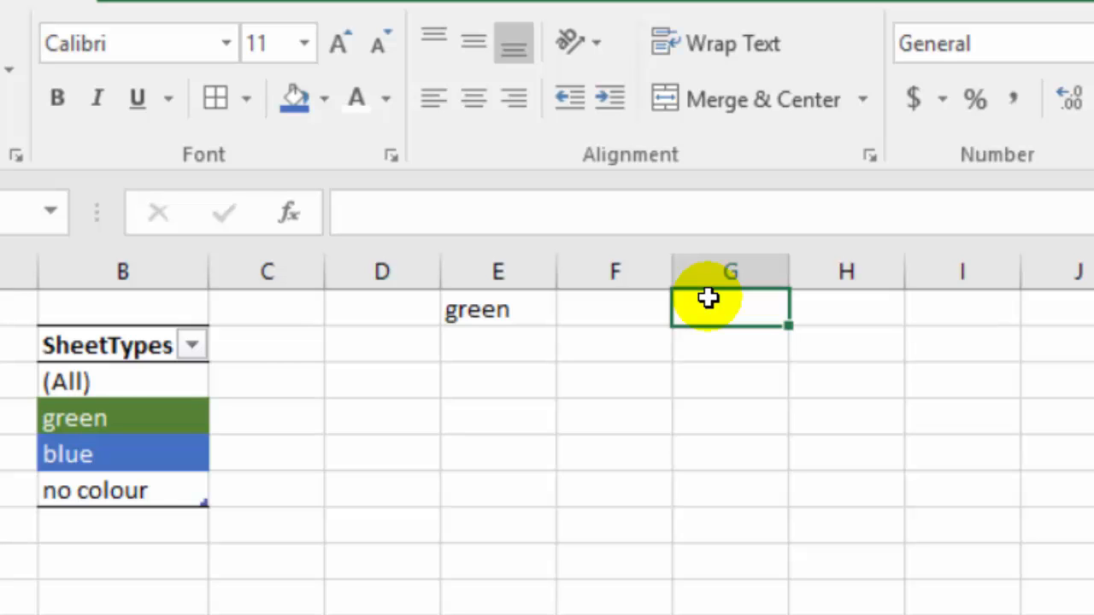
{"action": "type", "text": "=match"}
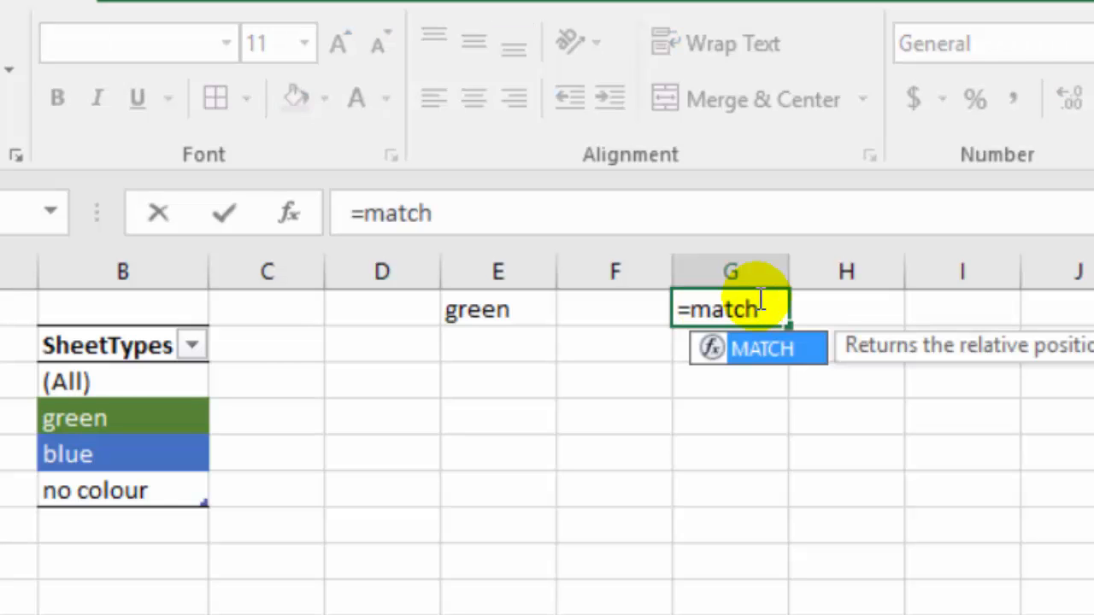
{"action": "type", "text": "("}
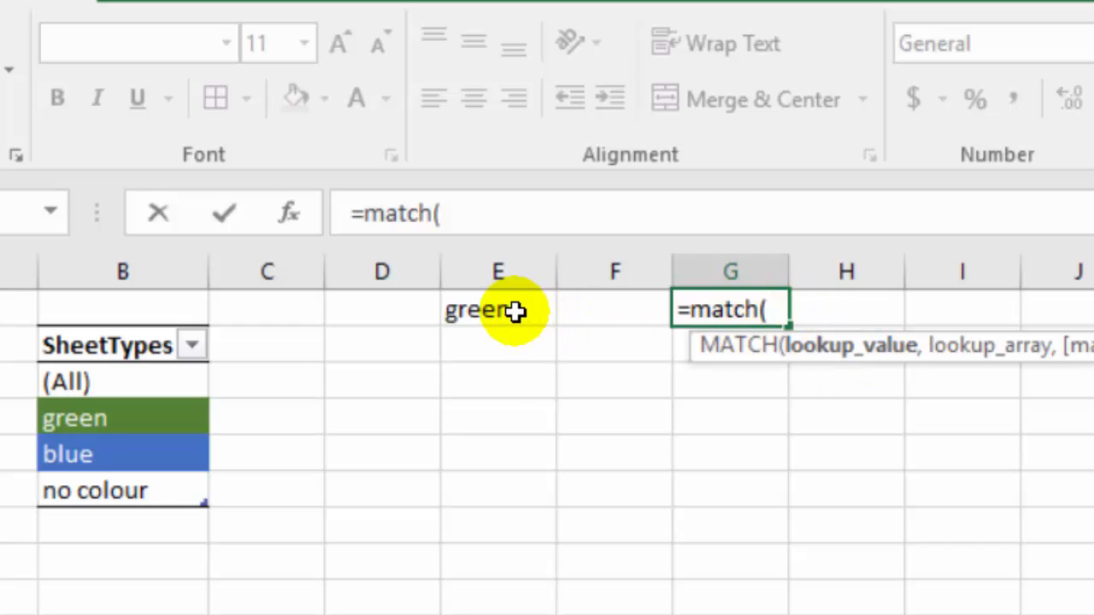
{"action": "left_click", "coordinate": [498, 310]}
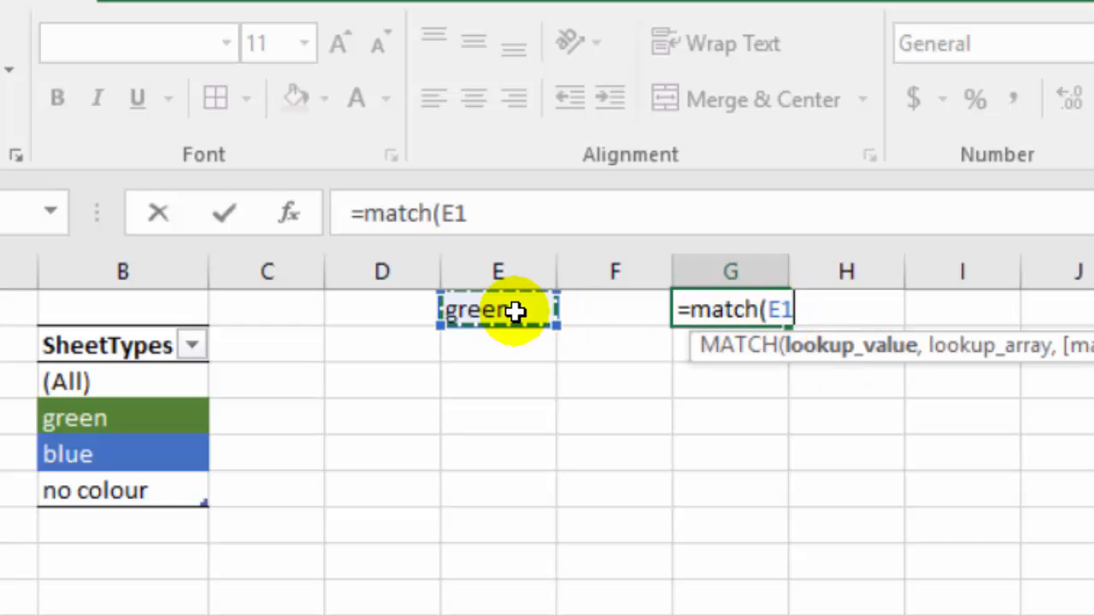
{"action": "type", "text": ","}
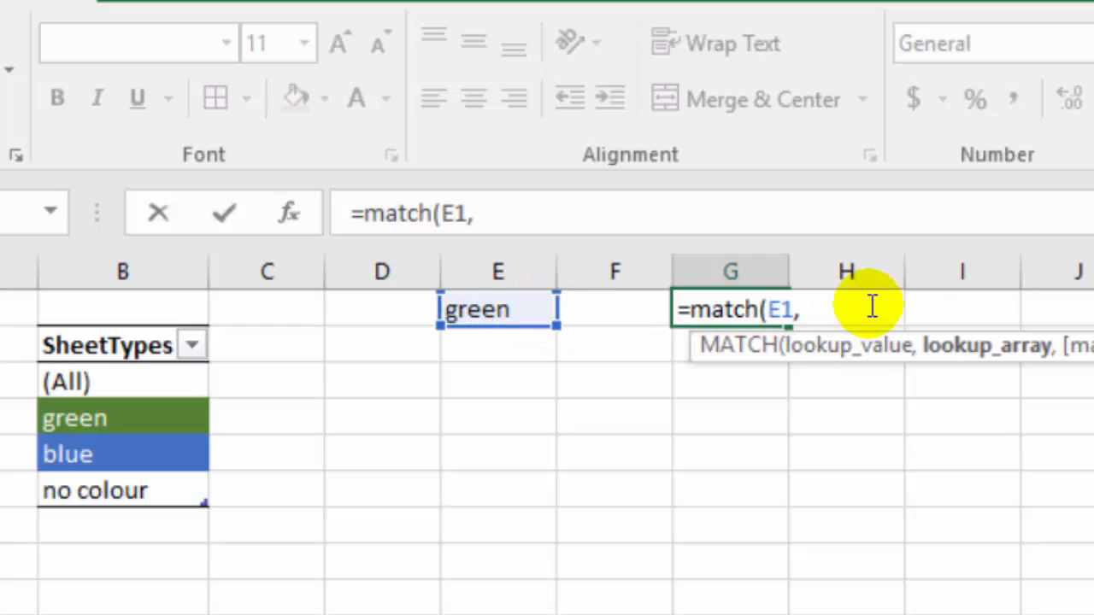
{"action": "mouse_move", "coordinate": [157, 386]}
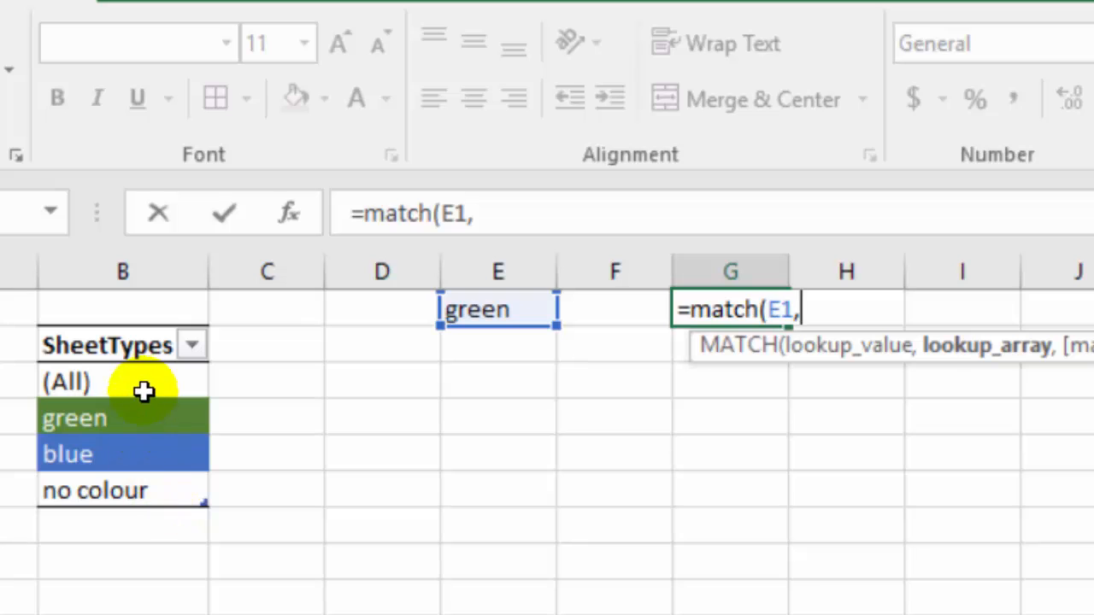
{"action": "left_click_drag", "start_coordinate": [144, 391], "coordinate": [159, 485]}
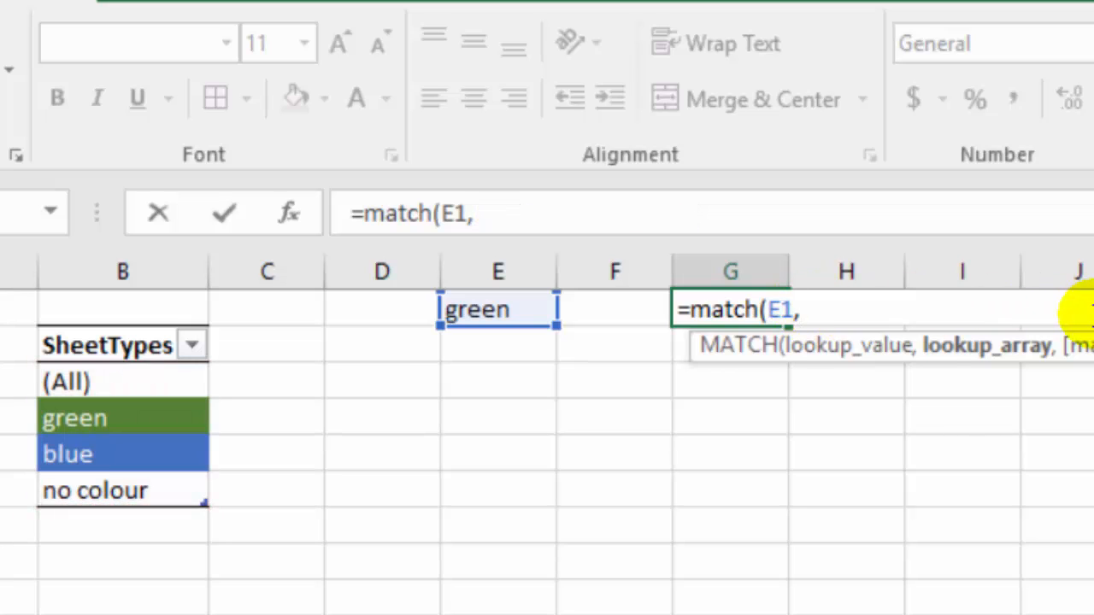
- Insert the SheetTypes defined name as MATCH's lookup range and move on to the match type
{"action": "key", "text": "F3"}
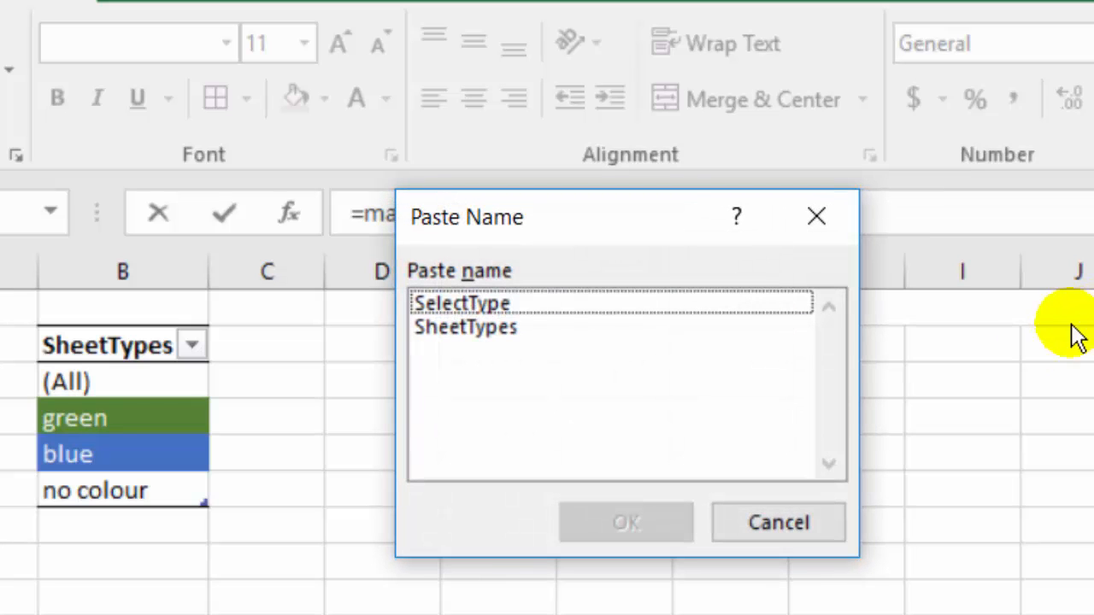
{"action": "left_click", "coordinate": [465, 326]}
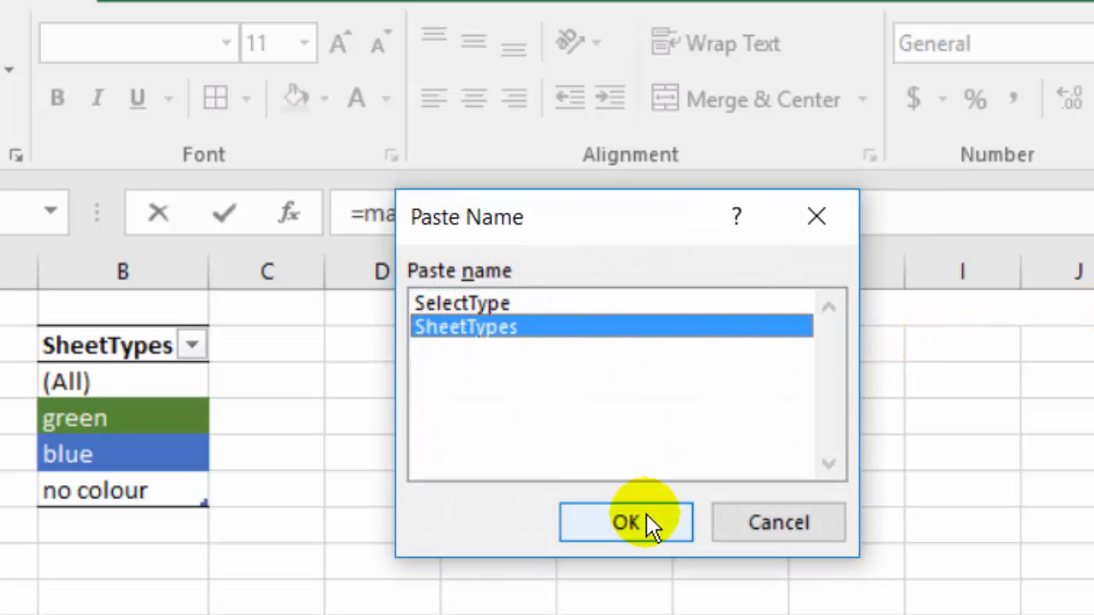
{"action": "left_click", "coordinate": [626, 523]}
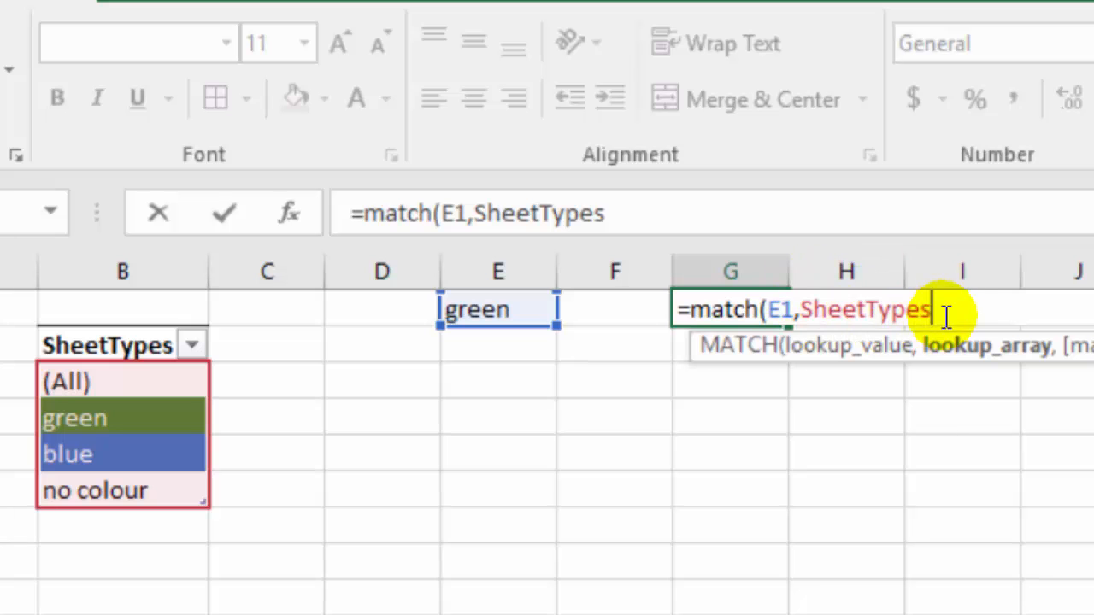
{"action": "mouse_move", "coordinate": [983, 294]}
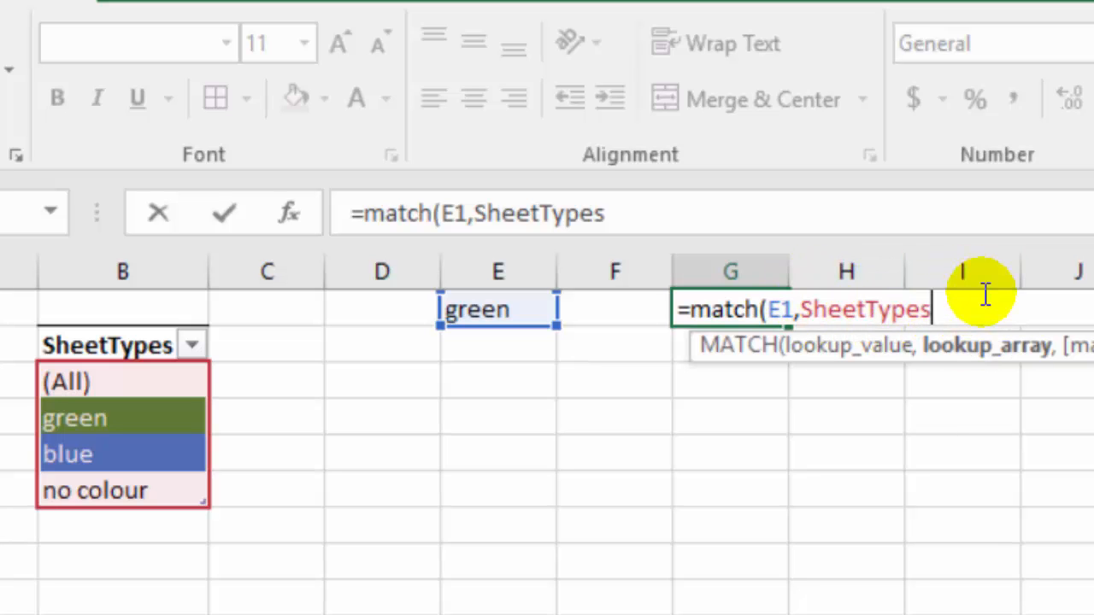
{"action": "type", "text": "."}
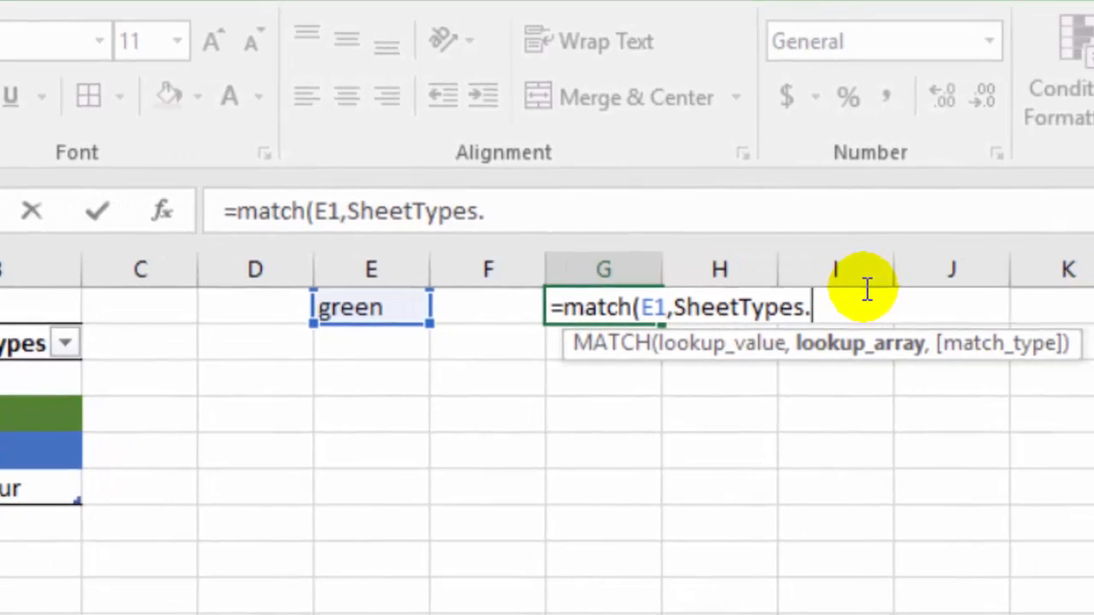
{"action": "type", "text": ","}
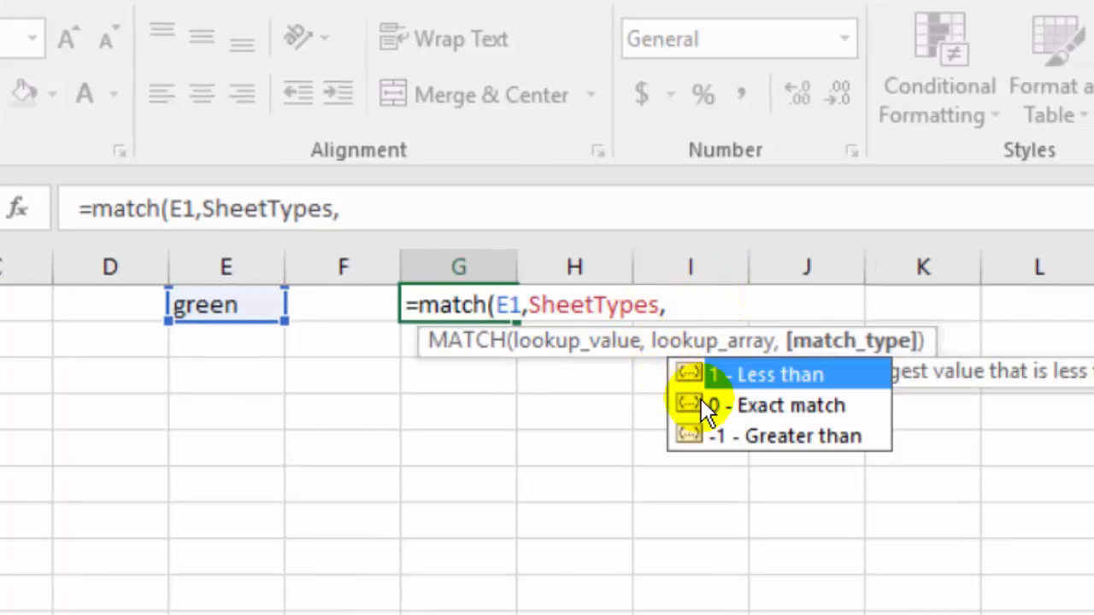
{"action": "mouse_move", "coordinate": [692, 410]}
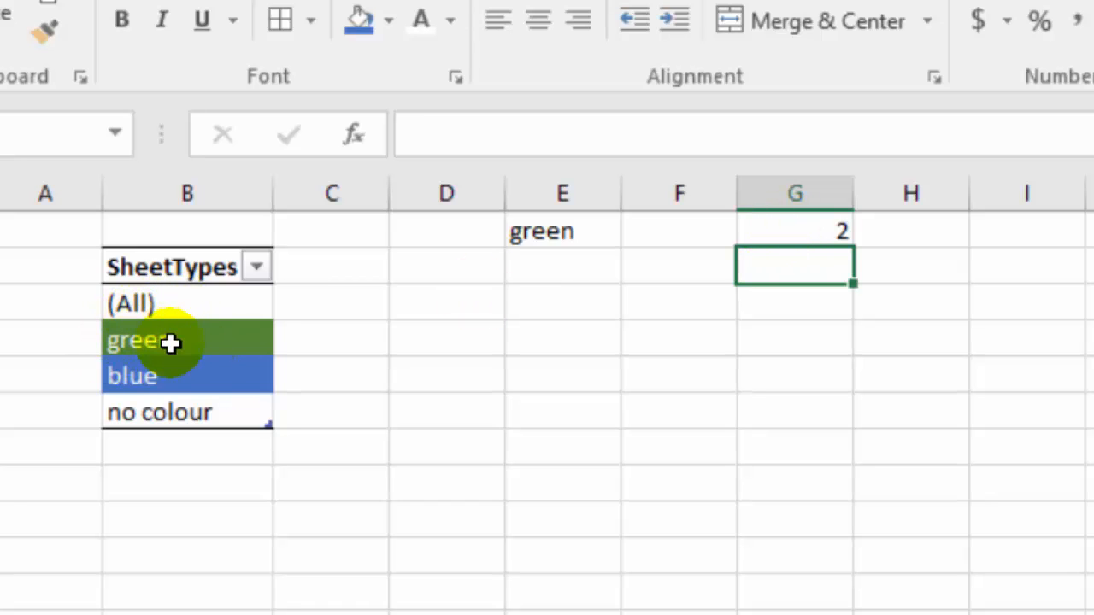
{"action": "mouse_move", "coordinate": [779, 229]}
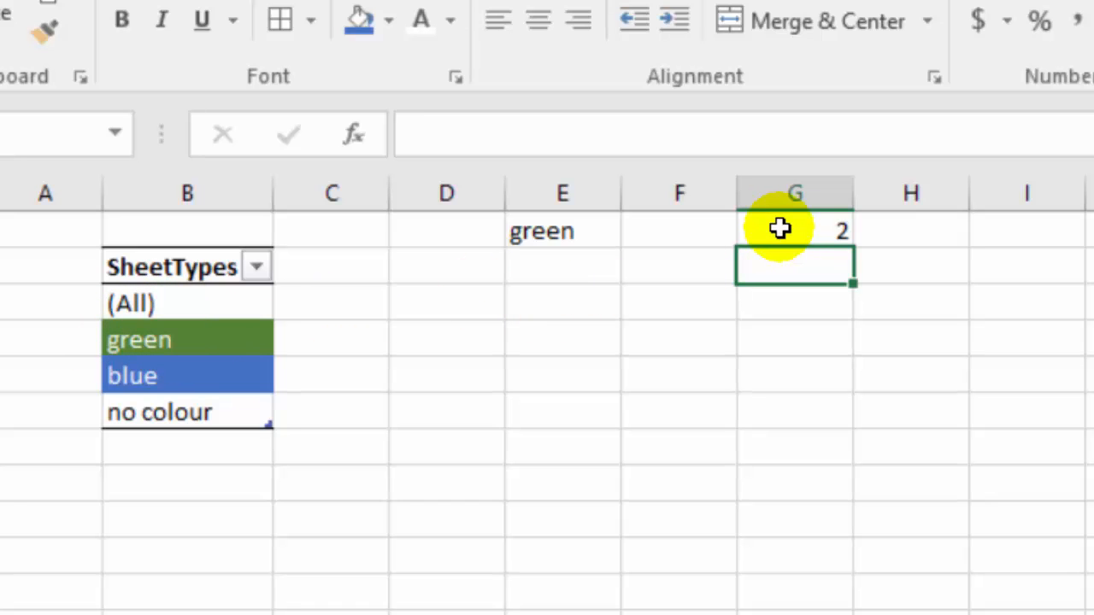
- Wrap G1's MATCH in IFERROR so it returns 1 when the type is not found
{"action": "left_click", "coordinate": [793, 231]}
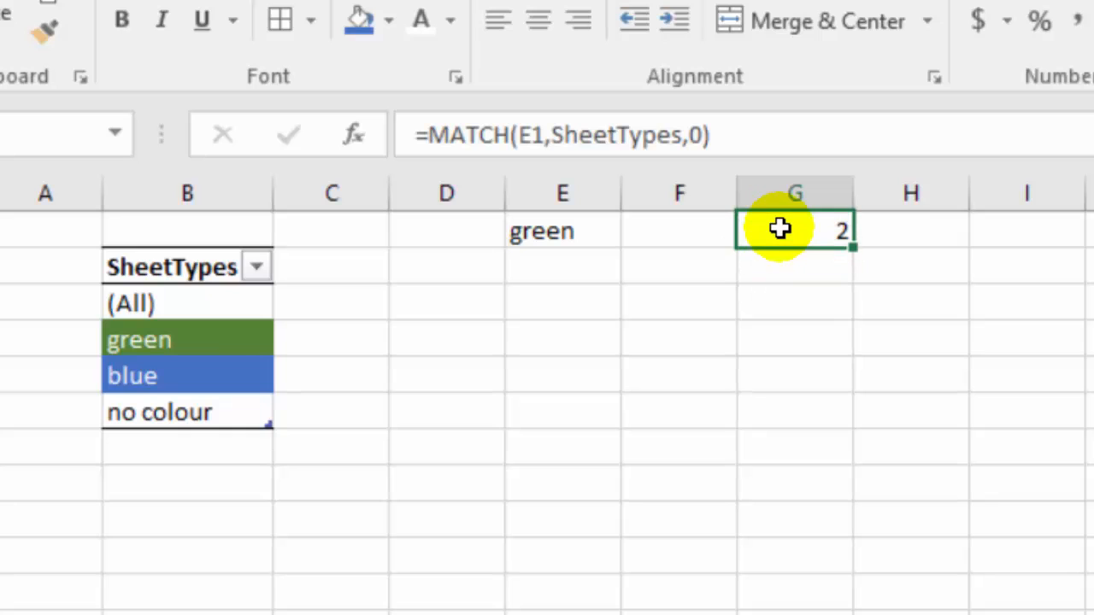
{"action": "mouse_move", "coordinate": [612, 261]}
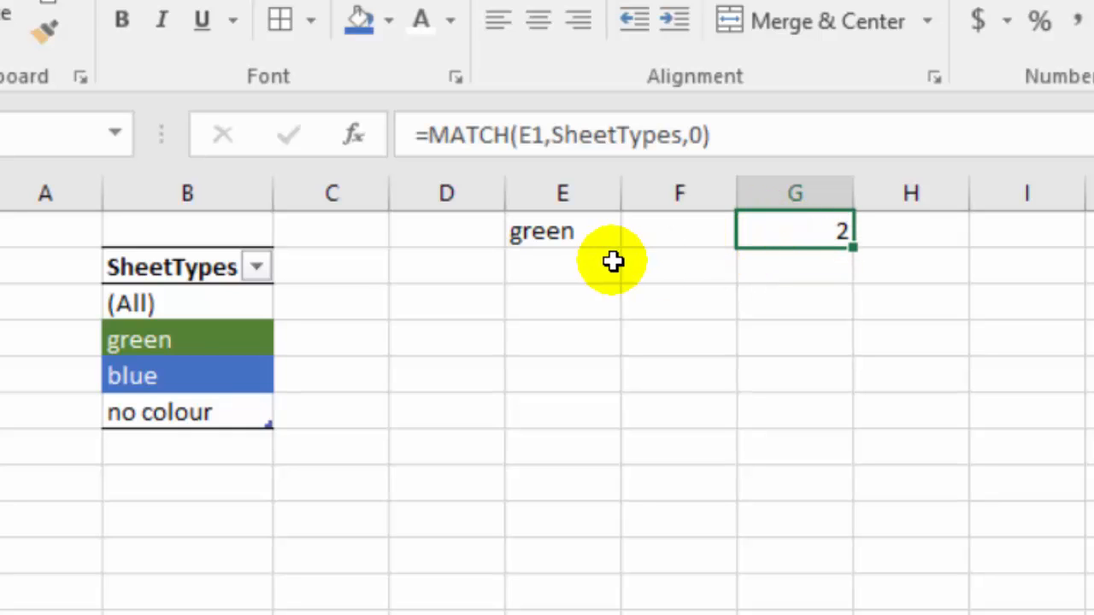
{"action": "mouse_move", "coordinate": [428, 134]}
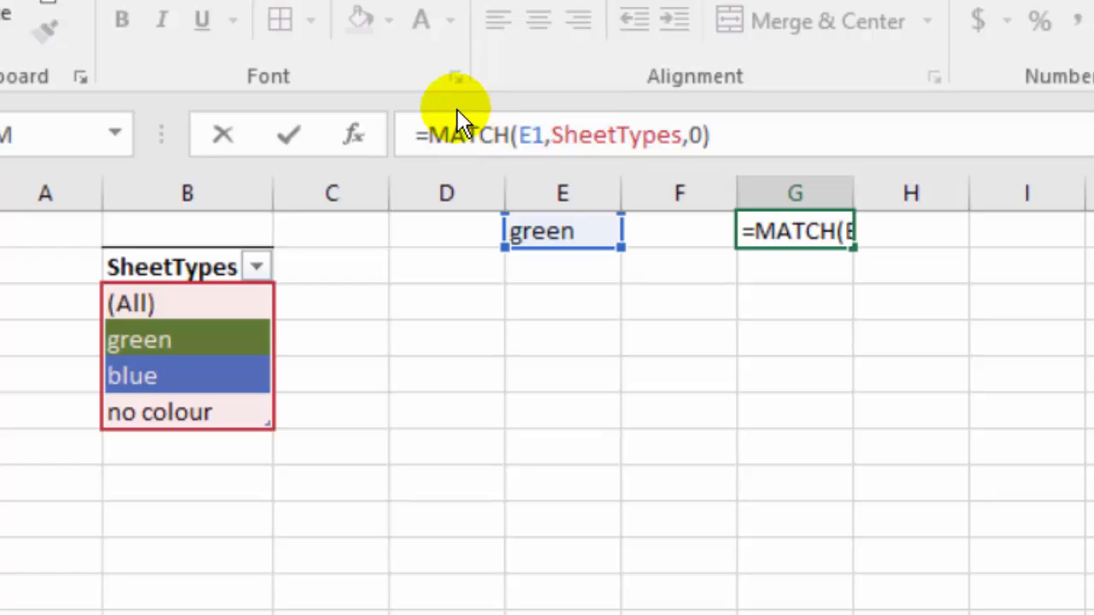
{"action": "type", "text": "iferror("}
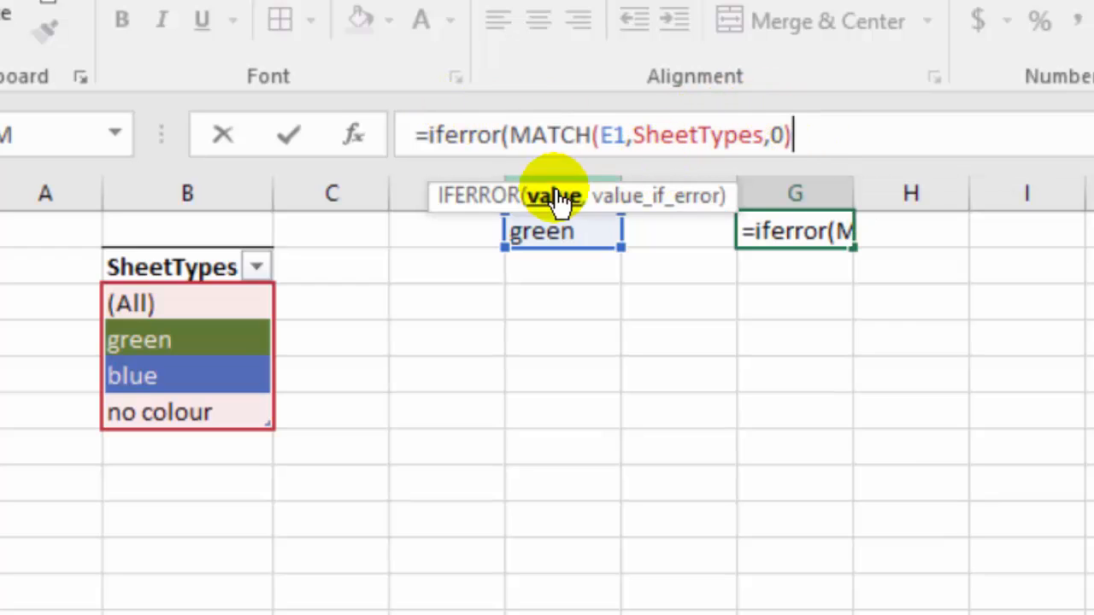
{"action": "mouse_move", "coordinate": [715, 192]}
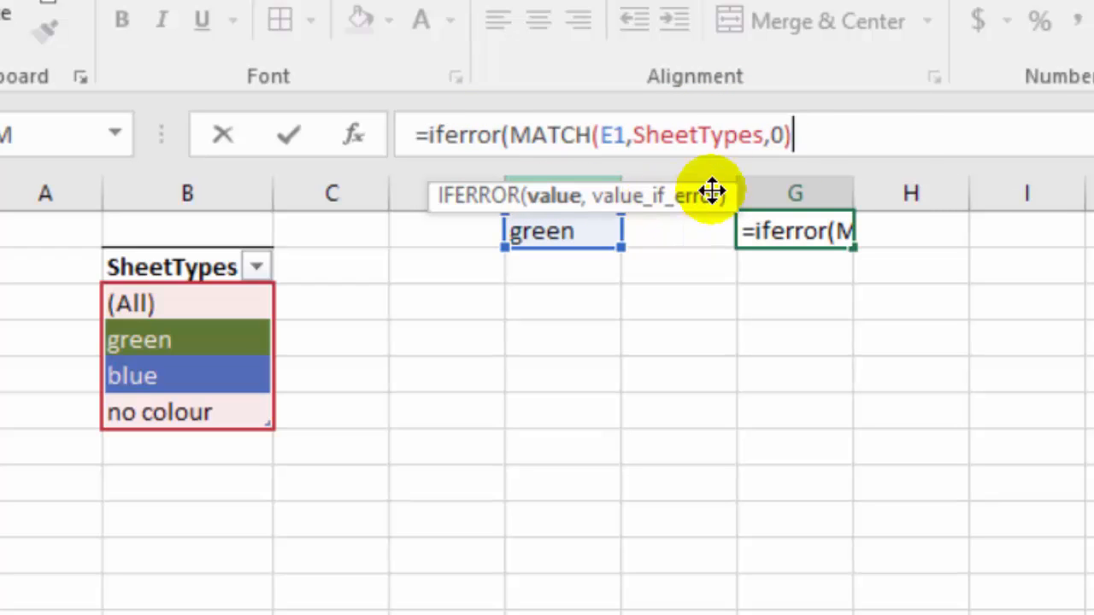
{"action": "type", "text": ","}
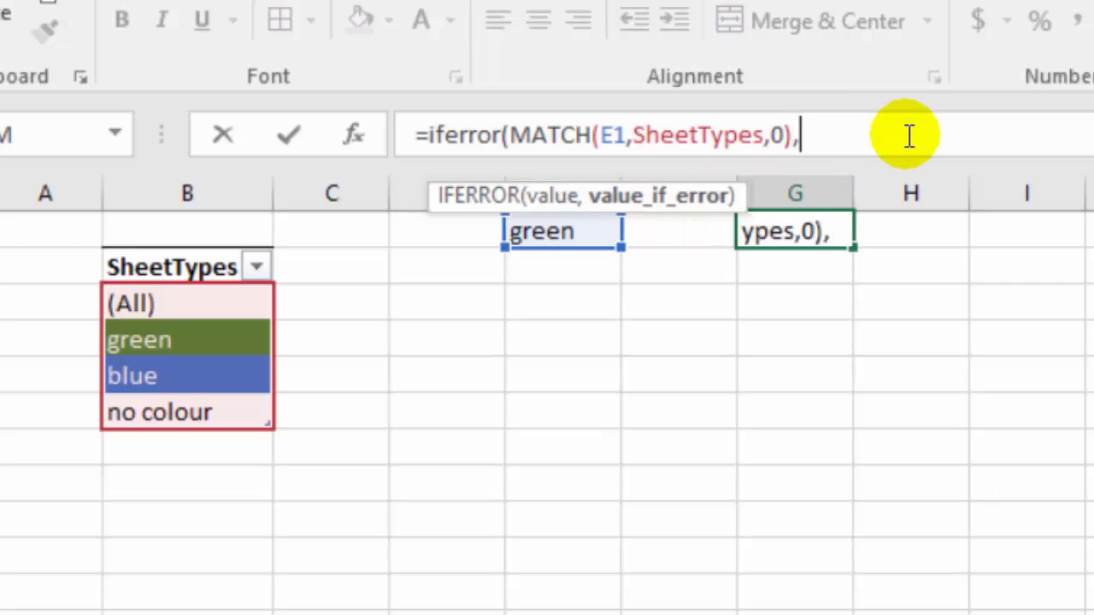
{"action": "mouse_move", "coordinate": [563, 230]}
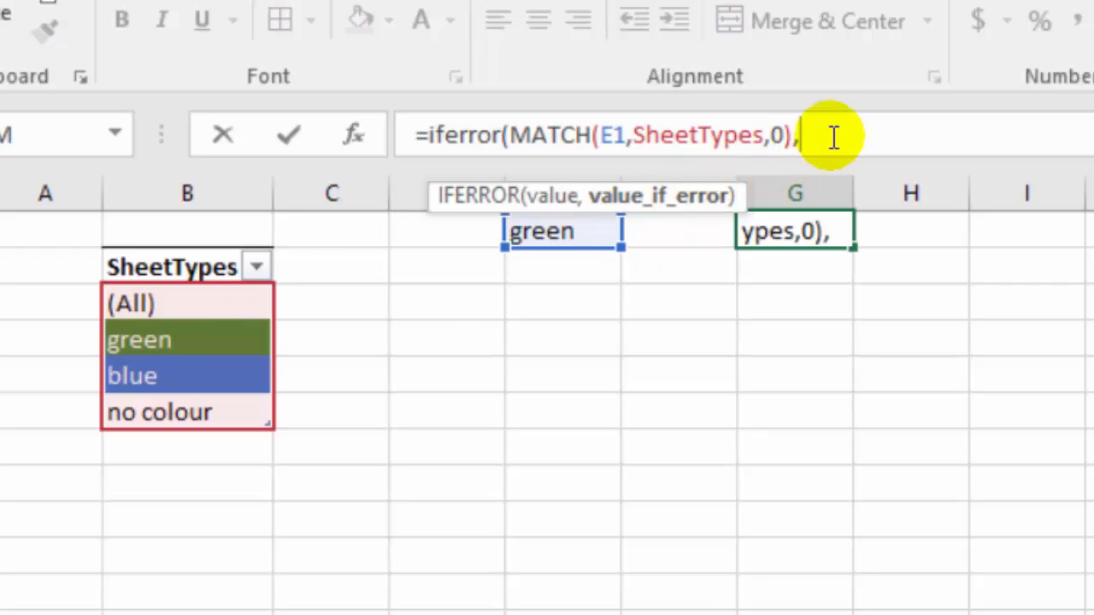
{"action": "type", "text": "1"}
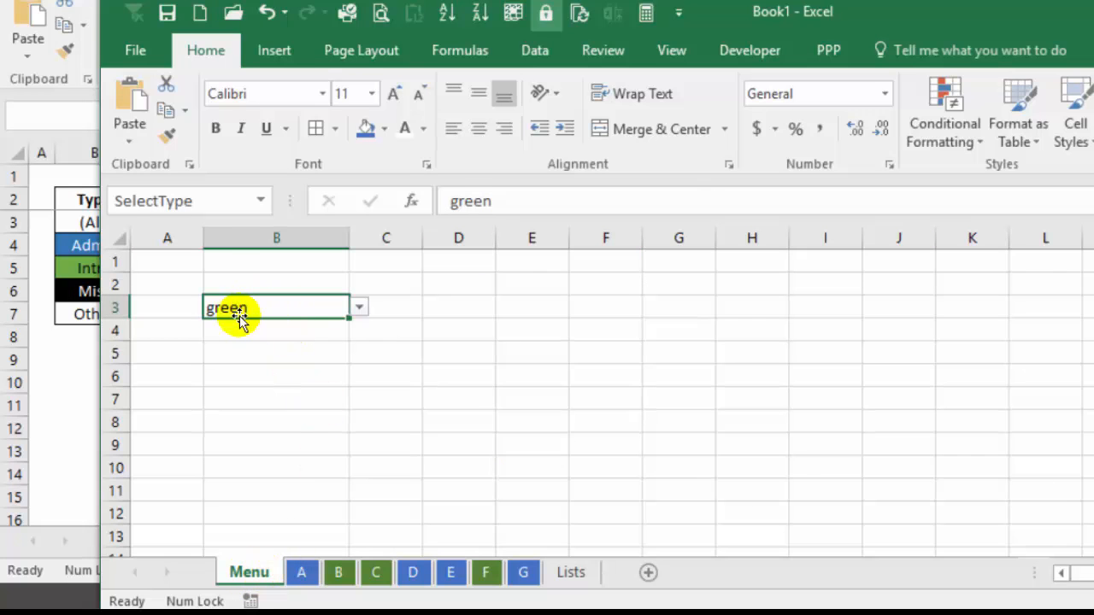
{"action": "mouse_move", "coordinate": [239, 311]}
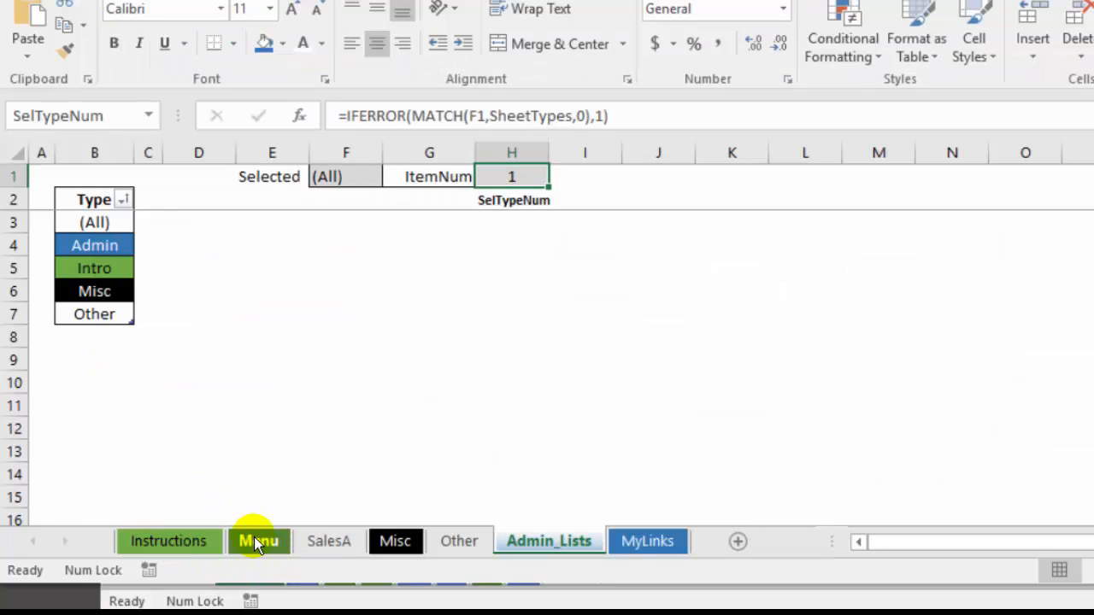
- View the sample workbook's Menu sheet code and focus it for copying
{"action": "left_click", "coordinate": [260, 540]}
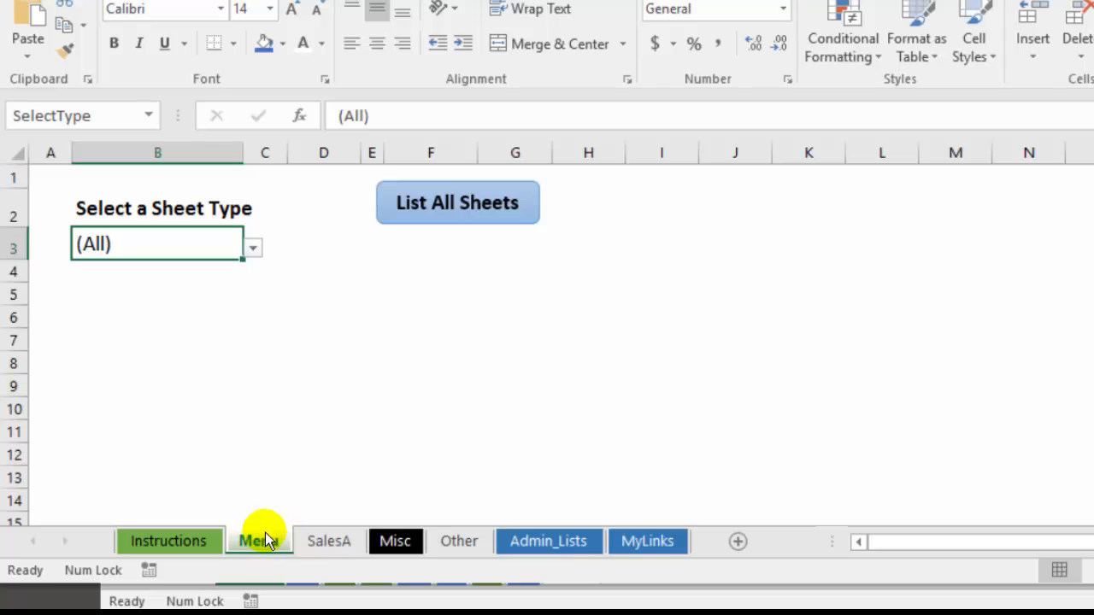
{"action": "right_click", "coordinate": [260, 540]}
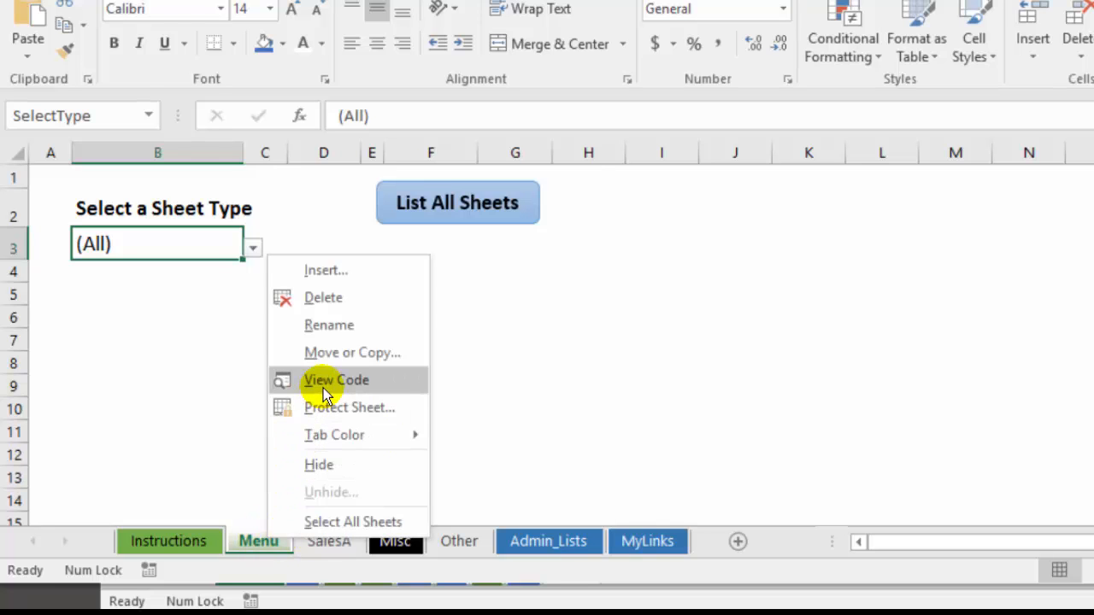
{"action": "left_click", "coordinate": [335, 380]}
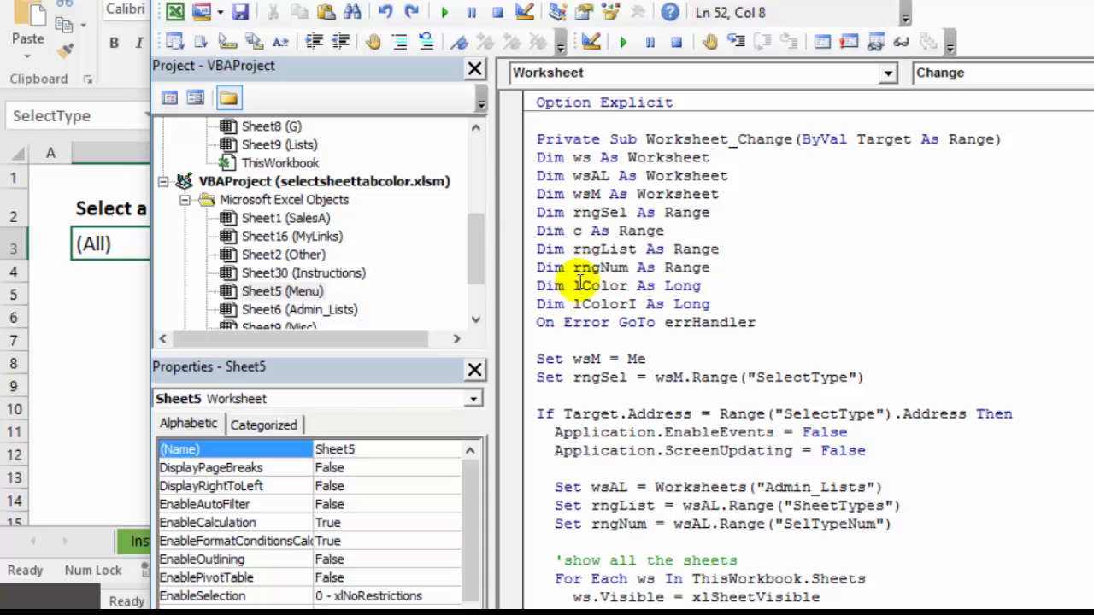
{"action": "left_click", "coordinate": [571, 120]}
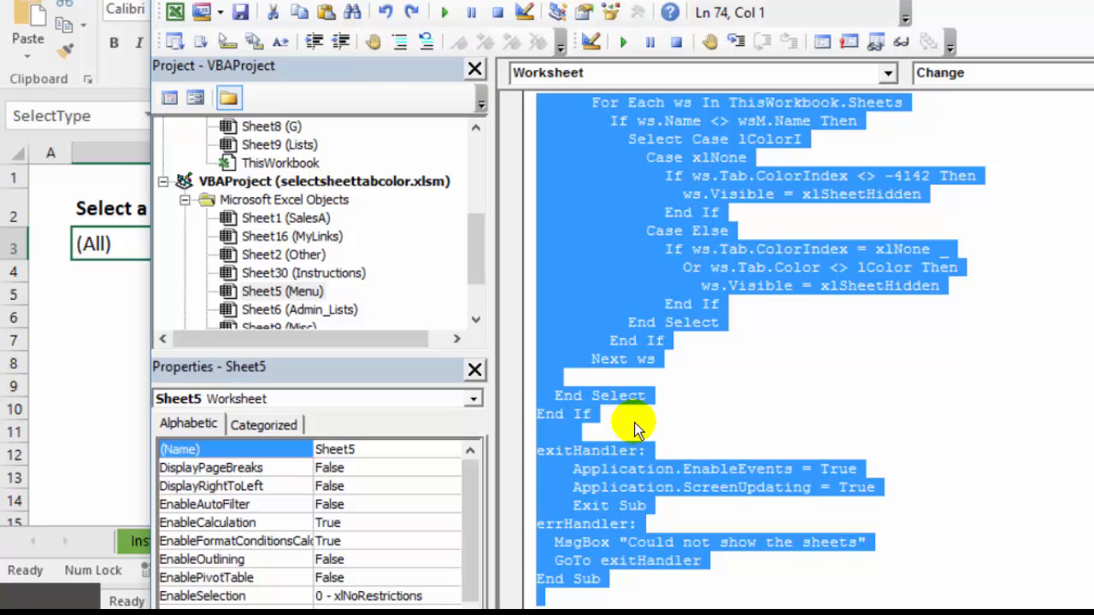
{"action": "mouse_move", "coordinate": [106, 409]}
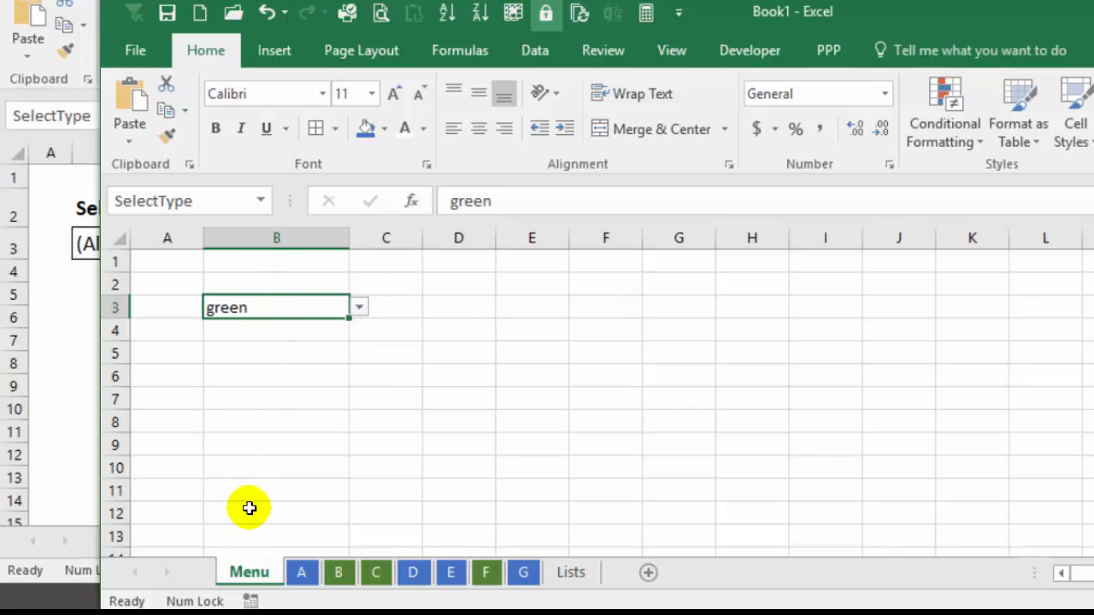
- View Book1's empty Menu sheet module and paste the Worksheet_Change filtering code
{"action": "right_click", "coordinate": [249, 571]}
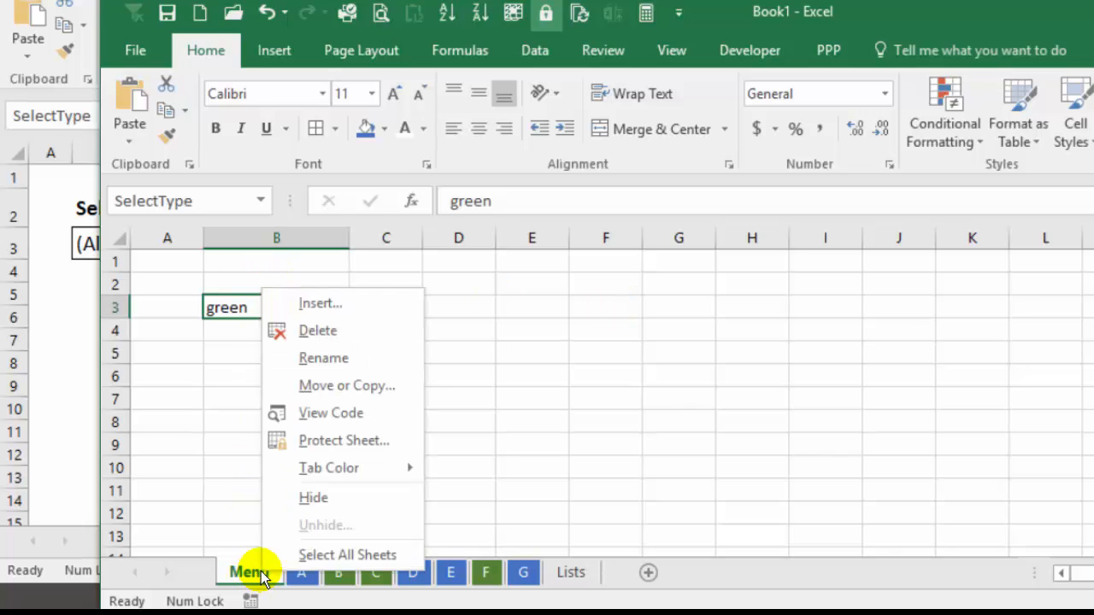
{"action": "left_click", "coordinate": [331, 412]}
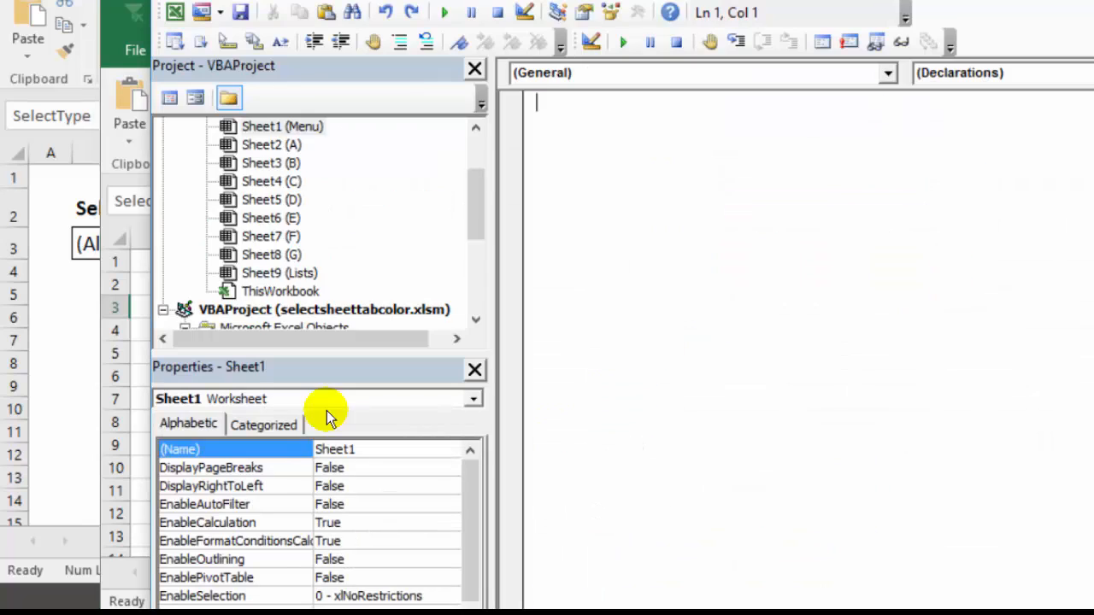
{"action": "mouse_move", "coordinate": [636, 92]}
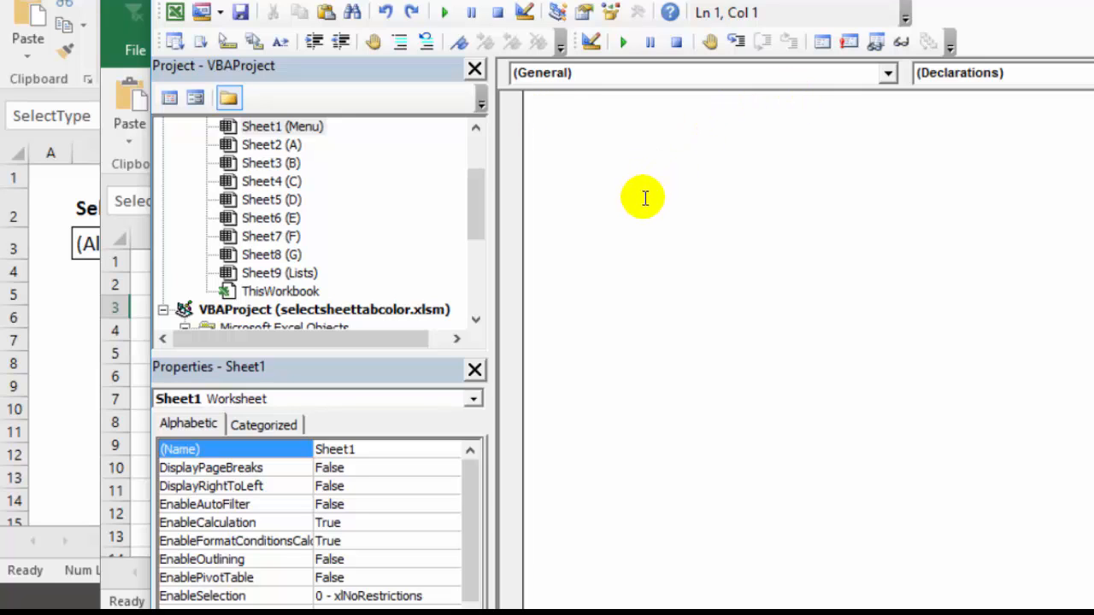
{"action": "mouse_move", "coordinate": [651, 203]}
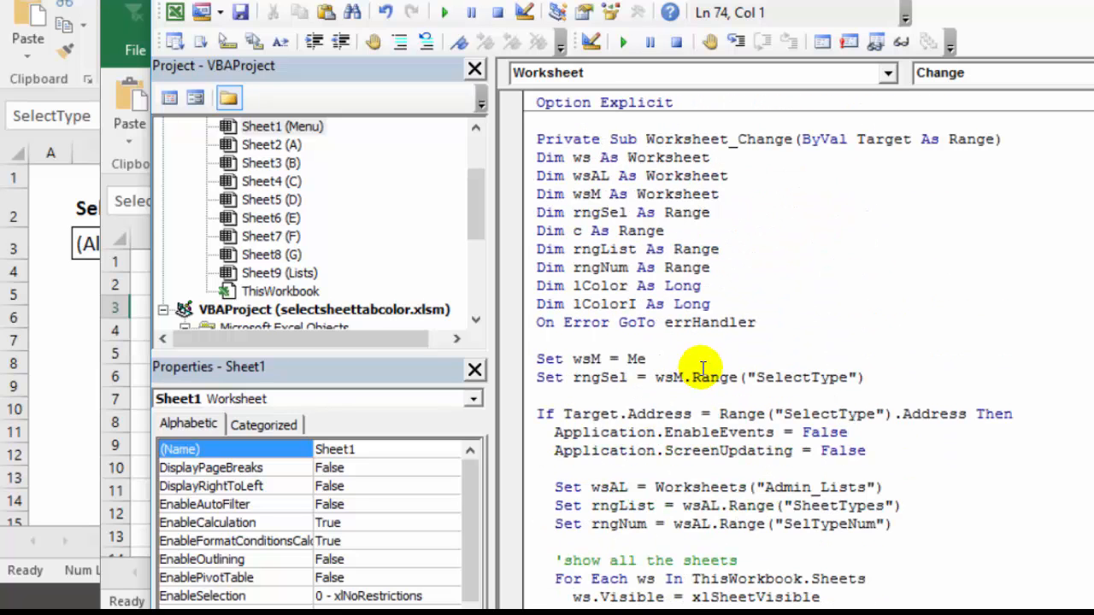
{"action": "scroll", "scroll_direction": "down", "scroll_amount": 3}
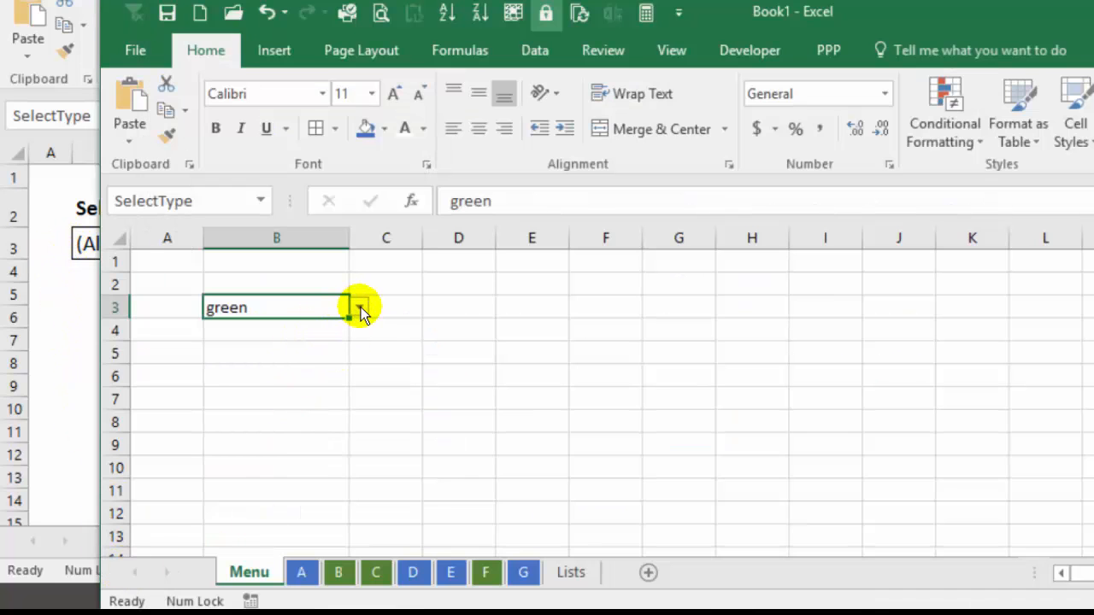
{"action": "left_click", "coordinate": [359, 307]}
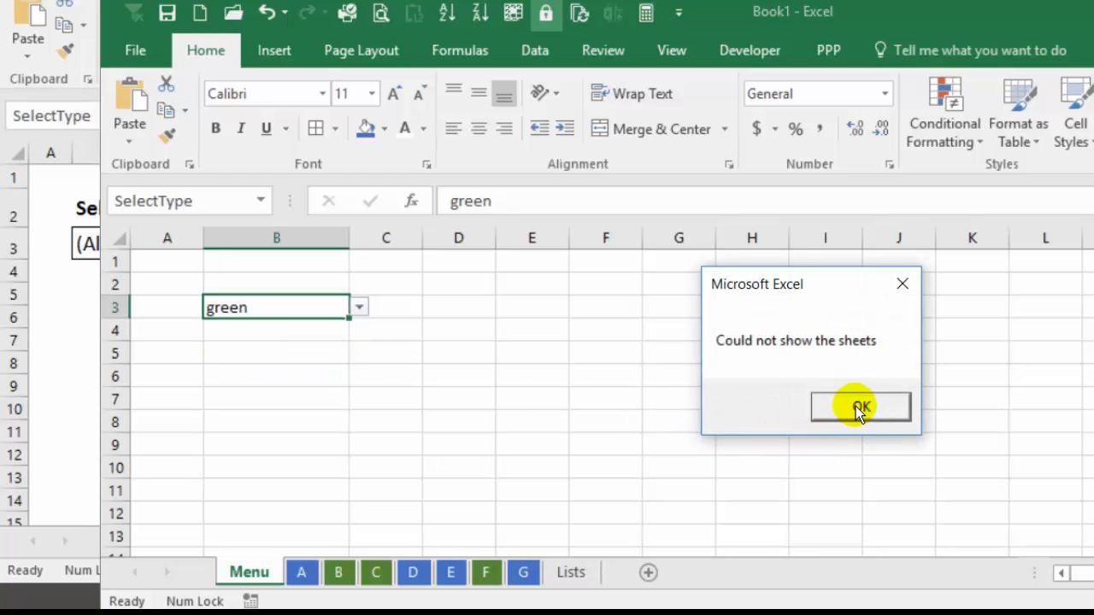
{"action": "left_click", "coordinate": [860, 407]}
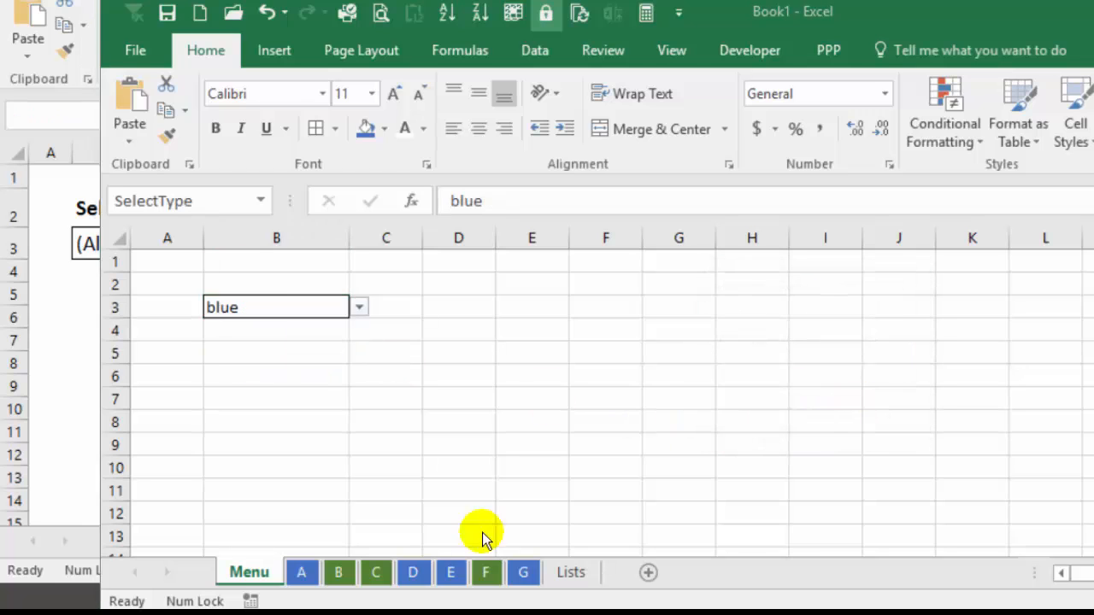
{"action": "left_click", "coordinate": [359, 306]}
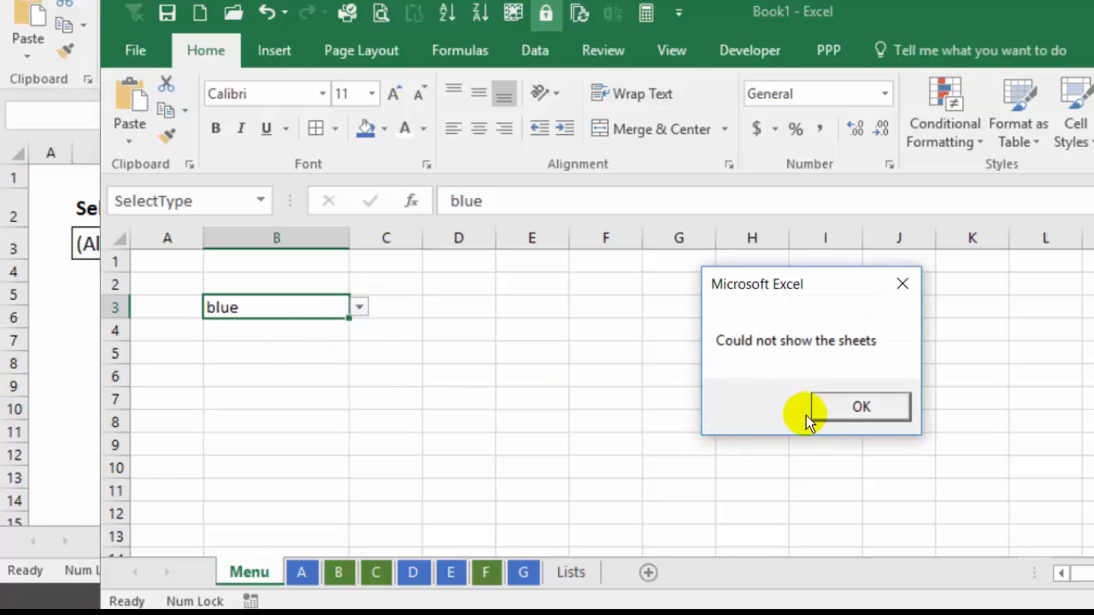
{"action": "left_click", "coordinate": [862, 407]}
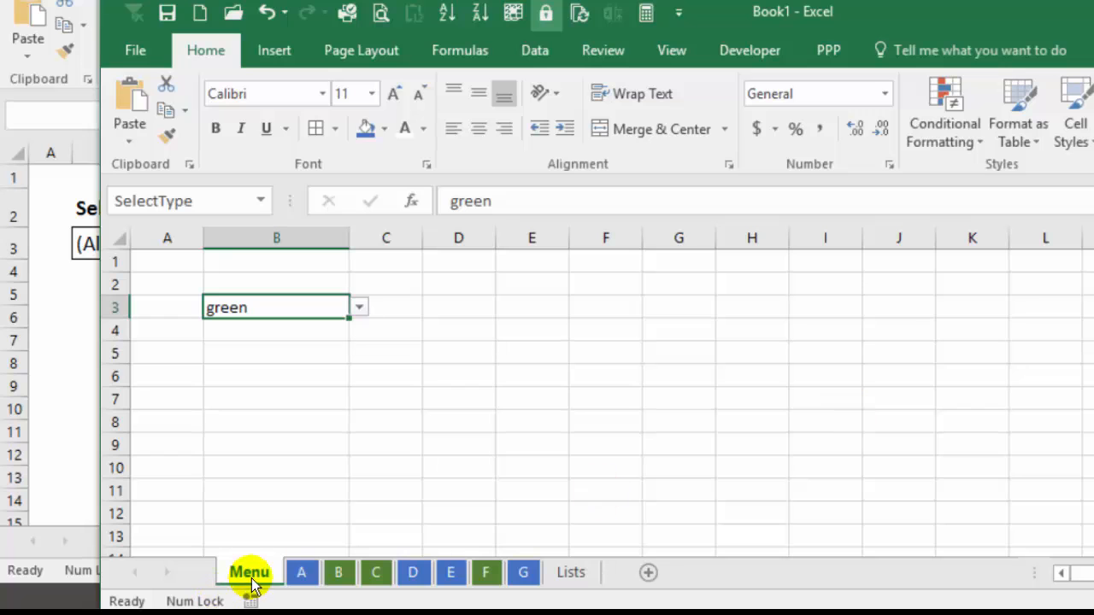
- Reopen Book1's Menu sheet code and select Admin in the Worksheets("Admin_Lists") reference
{"action": "right_click", "coordinate": [249, 571]}
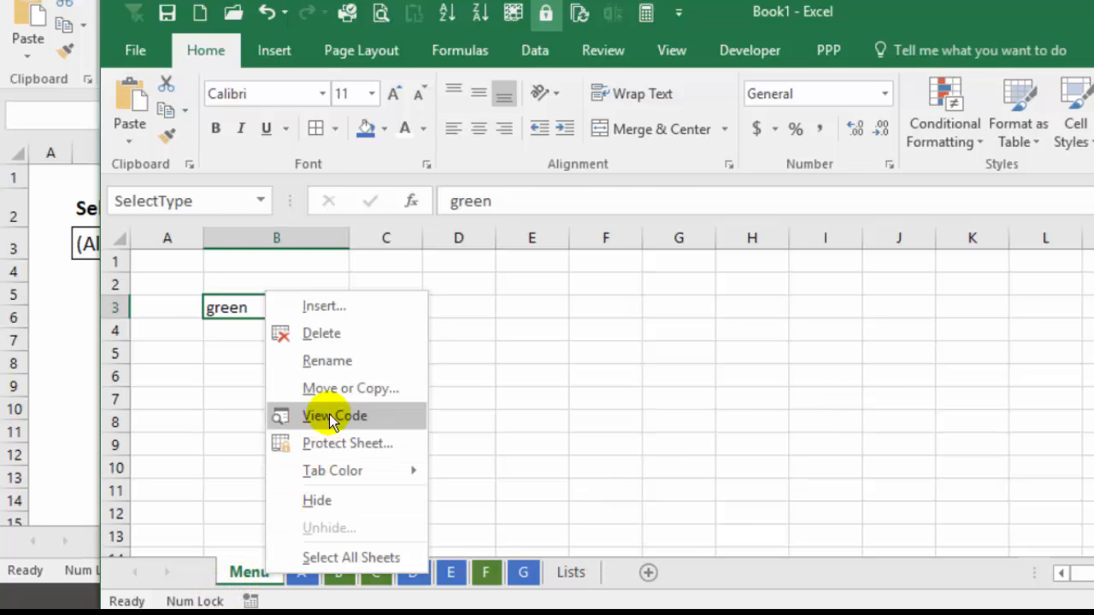
{"action": "left_click", "coordinate": [335, 416]}
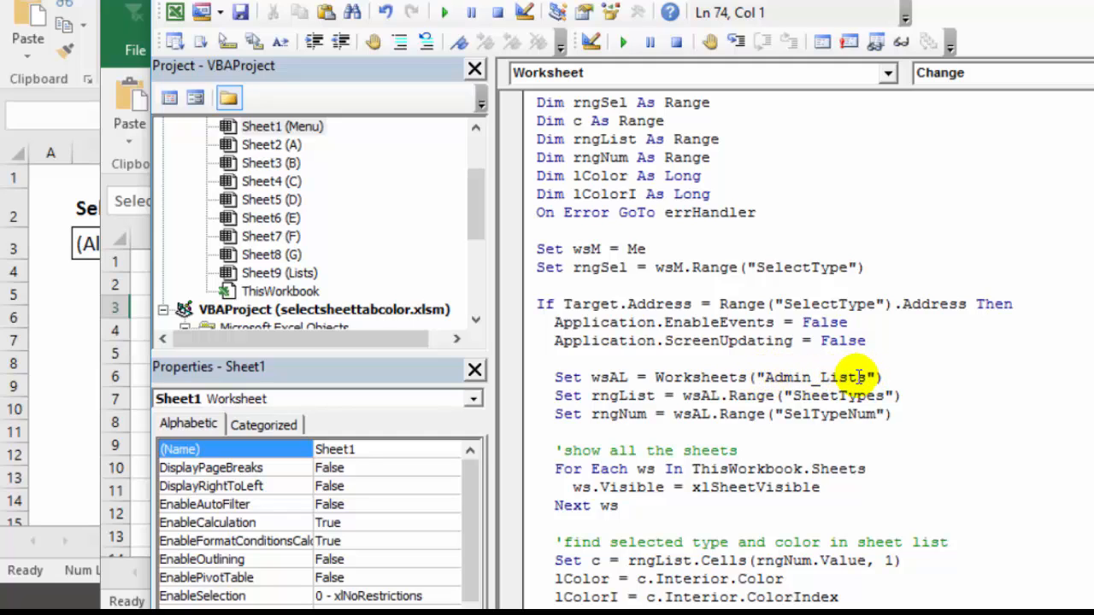
{"action": "double_click", "coordinate": [786, 378]}
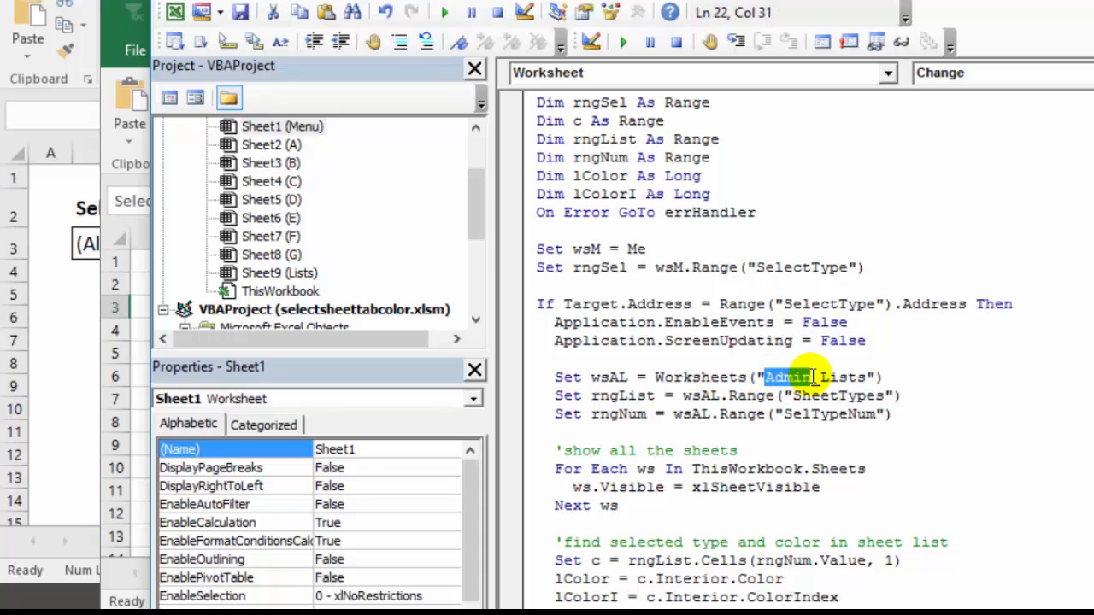